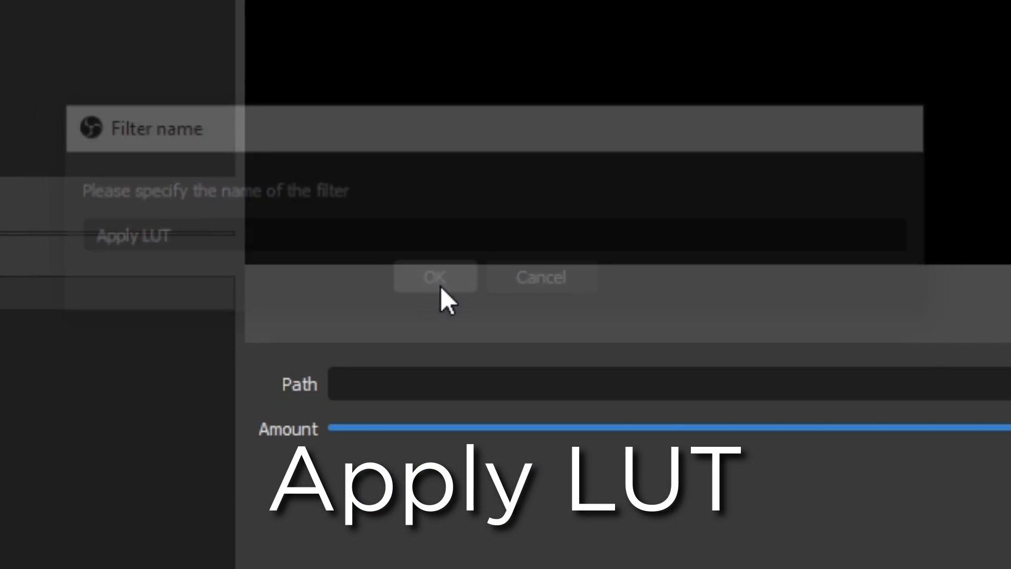
- Confirm the new OBS filter with the name 'Apply LUT'
{"action": "left_click", "coordinate": [435, 278]}
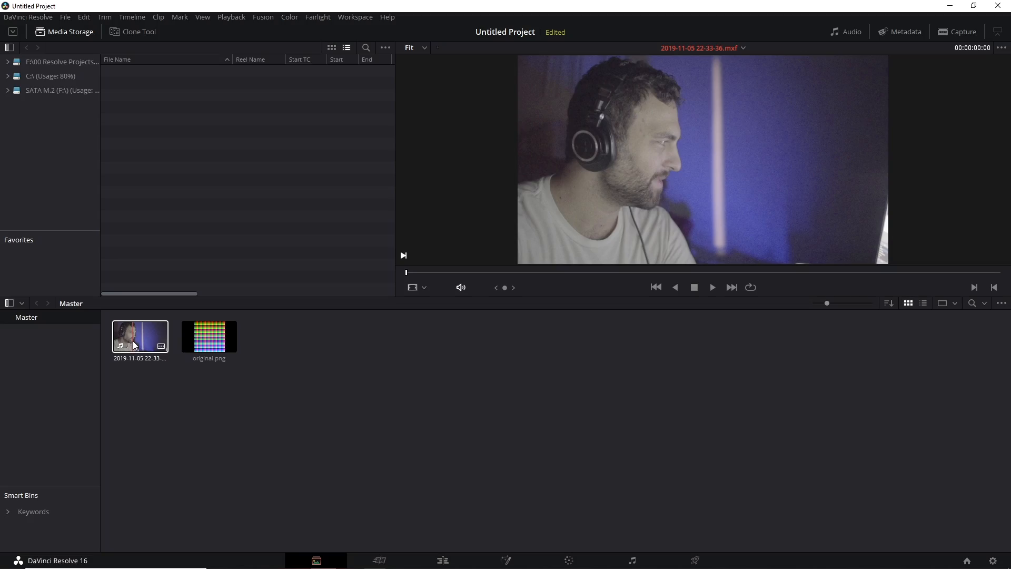
- Create Timeline 1 from the selected webcam clip in the Media page
{"action": "left_click", "coordinate": [208, 336]}
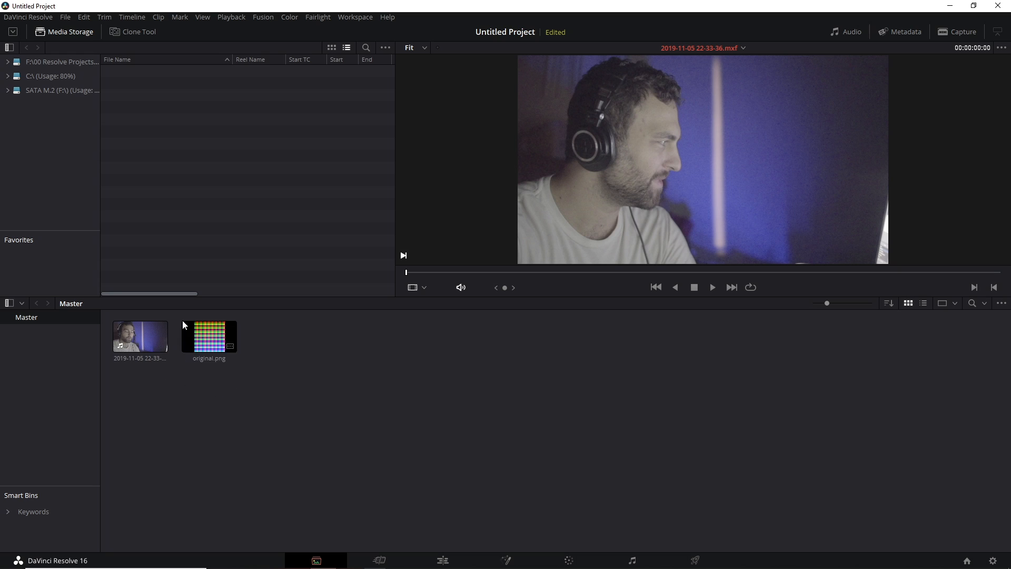
{"action": "right_click", "coordinate": [139, 337]}
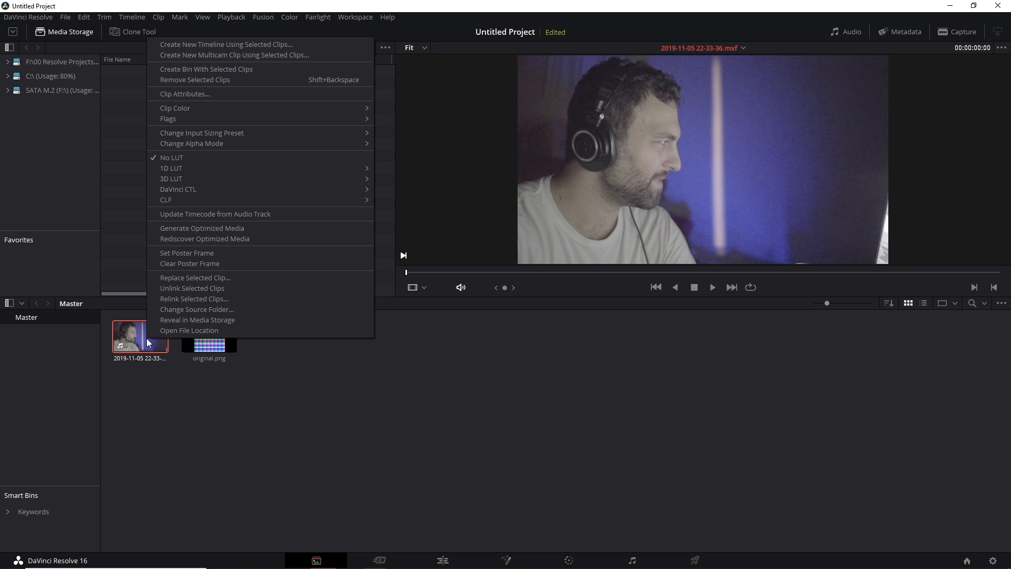
{"action": "mouse_move", "coordinate": [252, 44]}
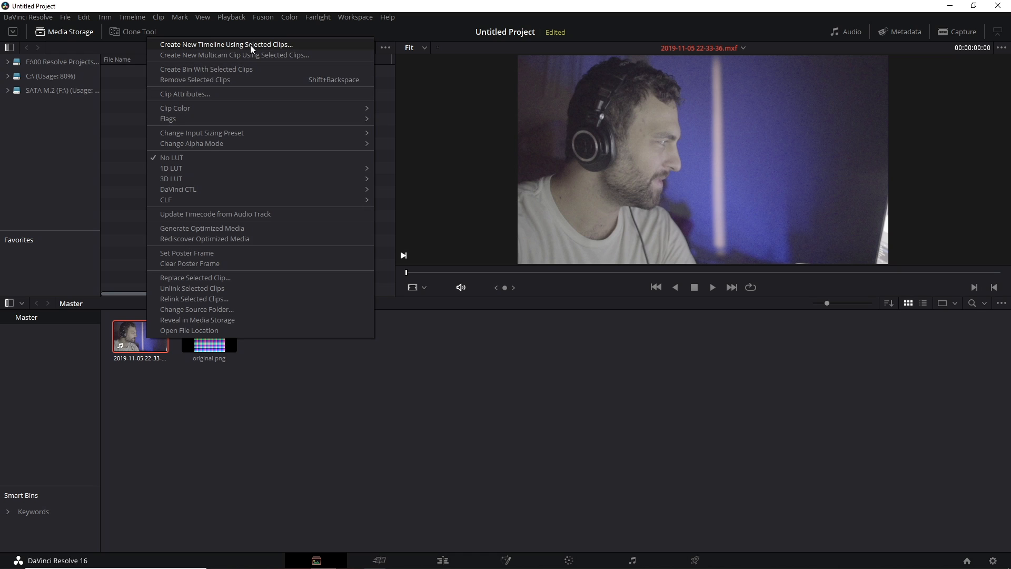
{"action": "left_click", "coordinate": [225, 45]}
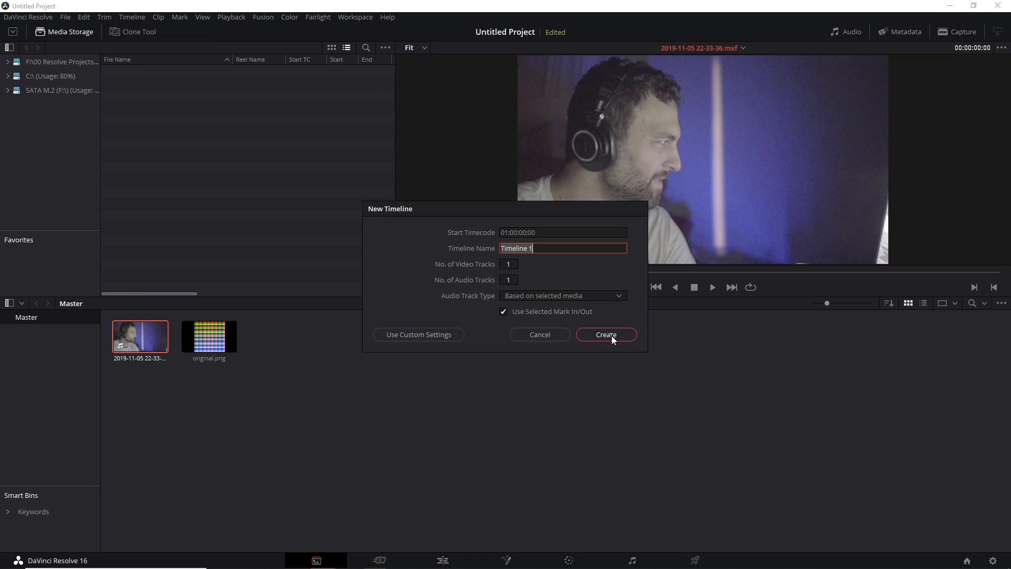
{"action": "left_click", "coordinate": [605, 334]}
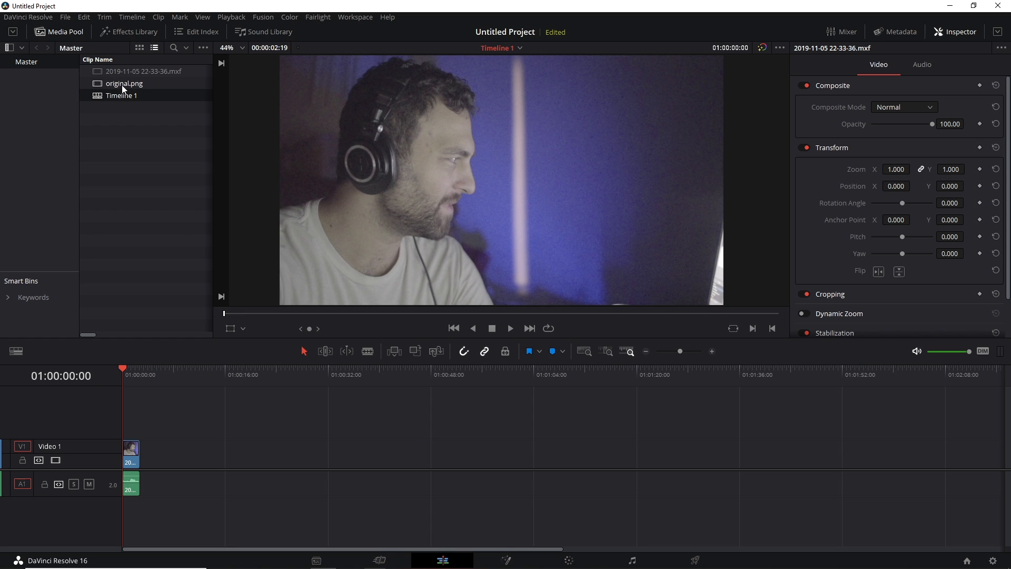
{"action": "left_click", "coordinate": [132, 450]}
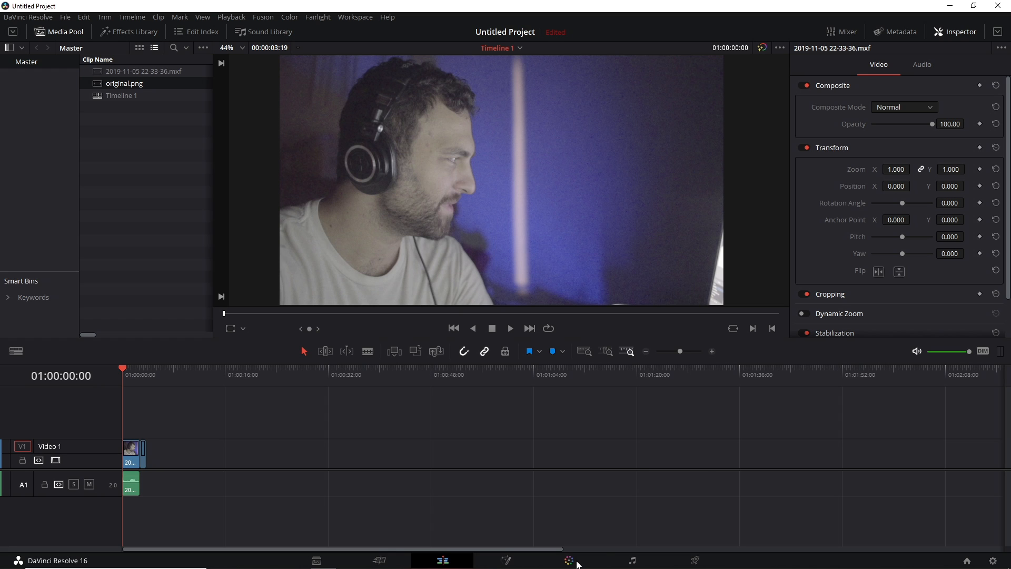
- On the Color page with the Waveform scope, lower Lift and Gamma and raise Gain to 1.26
{"action": "left_click", "coordinate": [567, 559]}
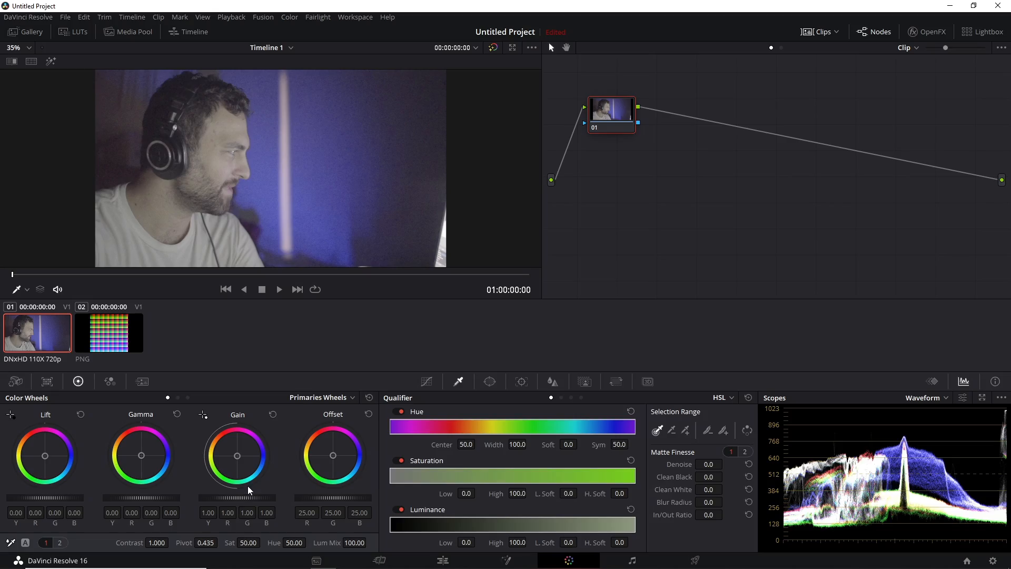
{"action": "mouse_move", "coordinate": [850, 404]}
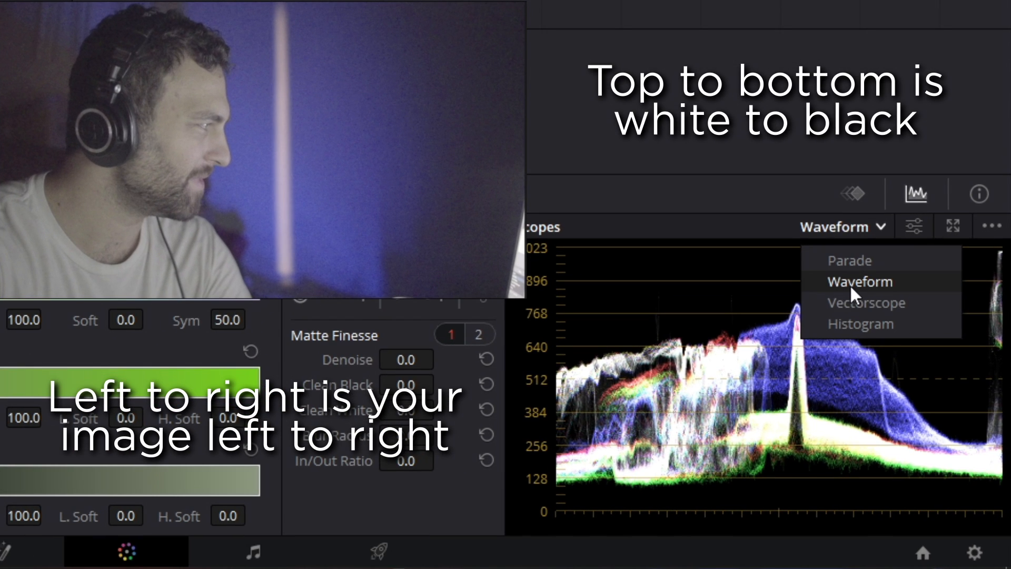
{"action": "left_click", "coordinate": [862, 282]}
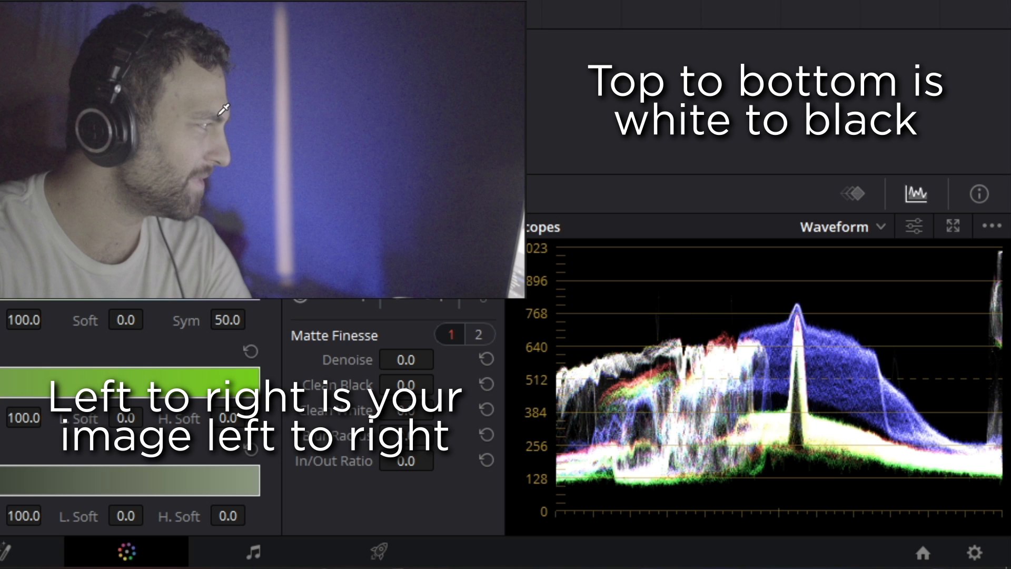
{"action": "mouse_move", "coordinate": [203, 177]}
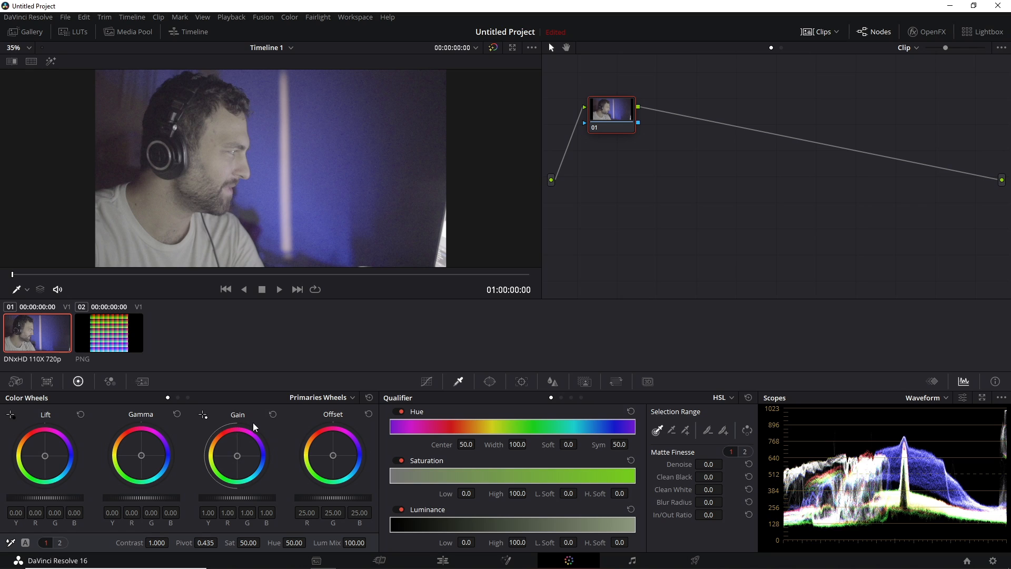
{"action": "mouse_move", "coordinate": [236, 431]}
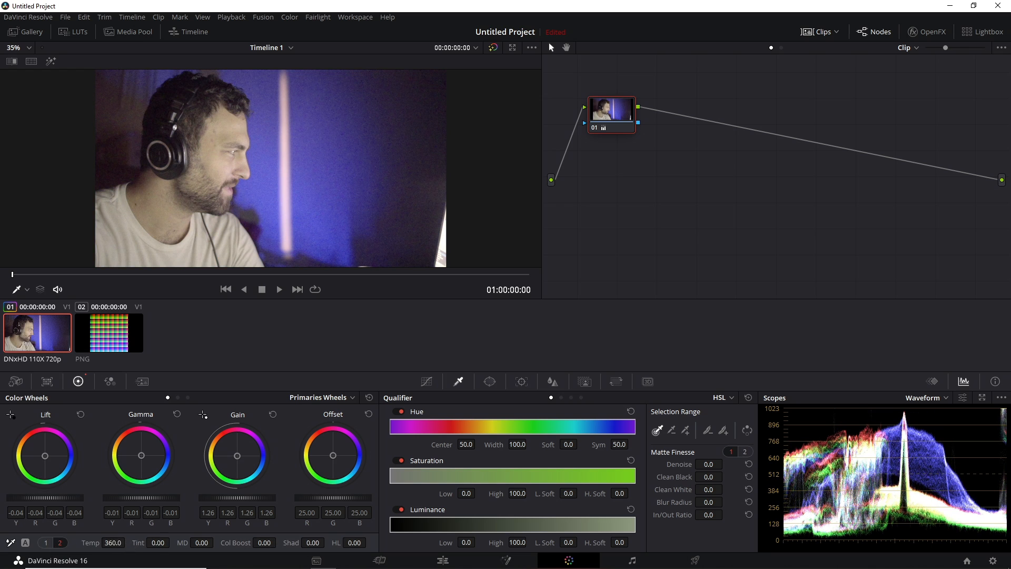
{"action": "left_click_drag", "start_coordinate": [157, 543], "coordinate": [197, 543]}
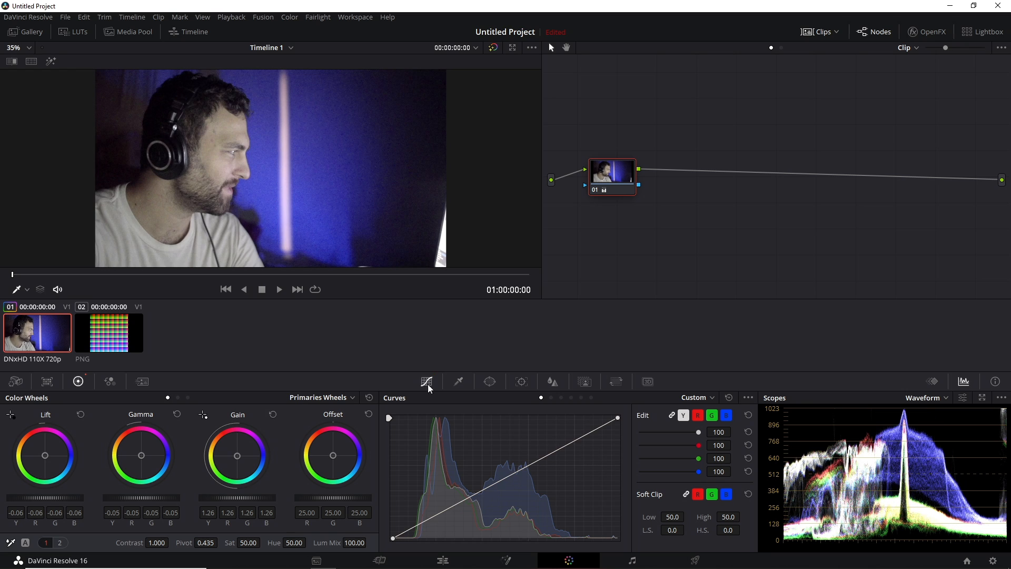
{"action": "mouse_move", "coordinate": [634, 504]}
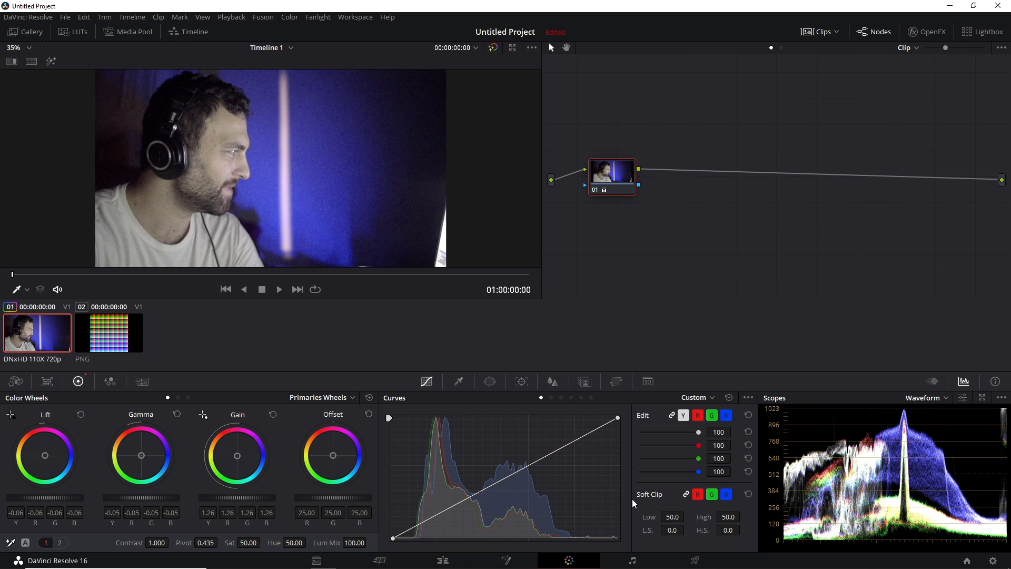
{"action": "mouse_move", "coordinate": [70, 503]}
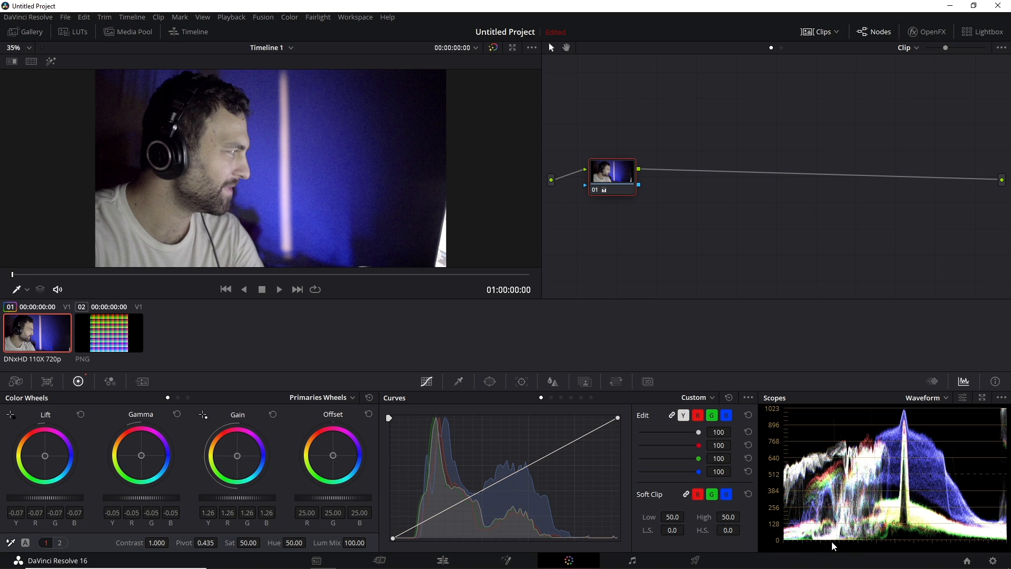
{"action": "mouse_move", "coordinate": [819, 543]}
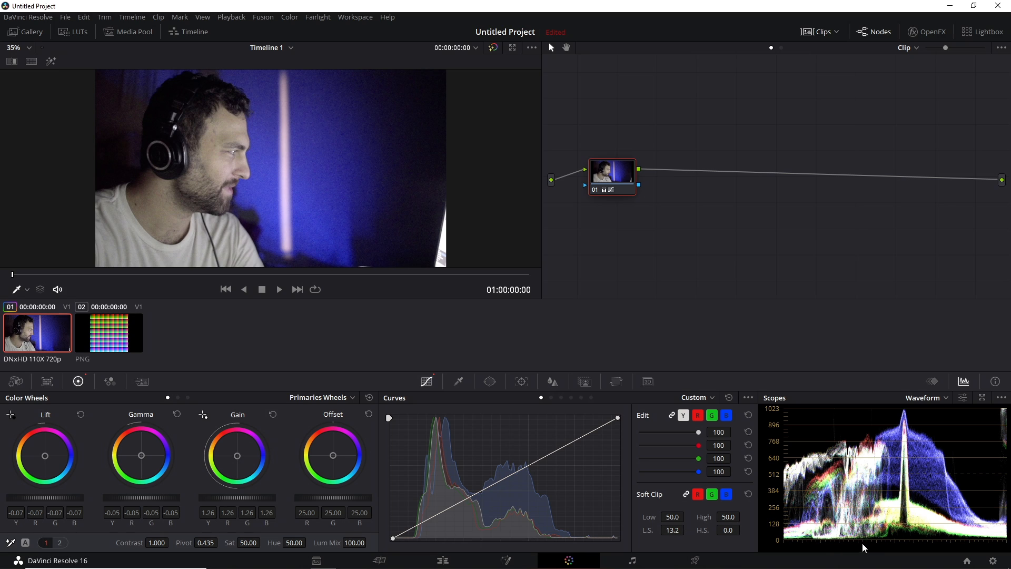
{"action": "mouse_move", "coordinate": [179, 130]}
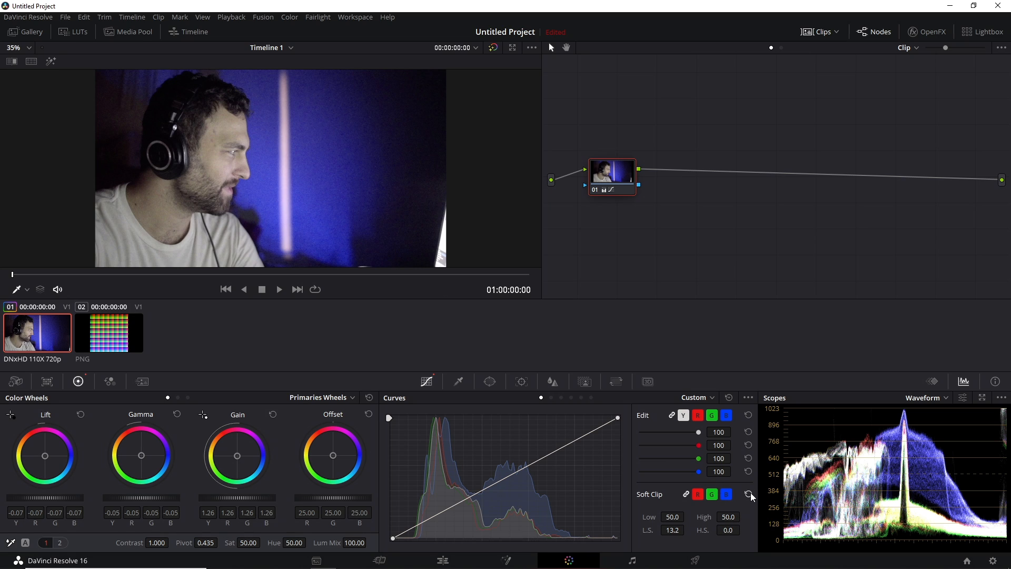
- Add a new serial node after the first correction with Alt+S
{"action": "key", "text": "alt+s"}
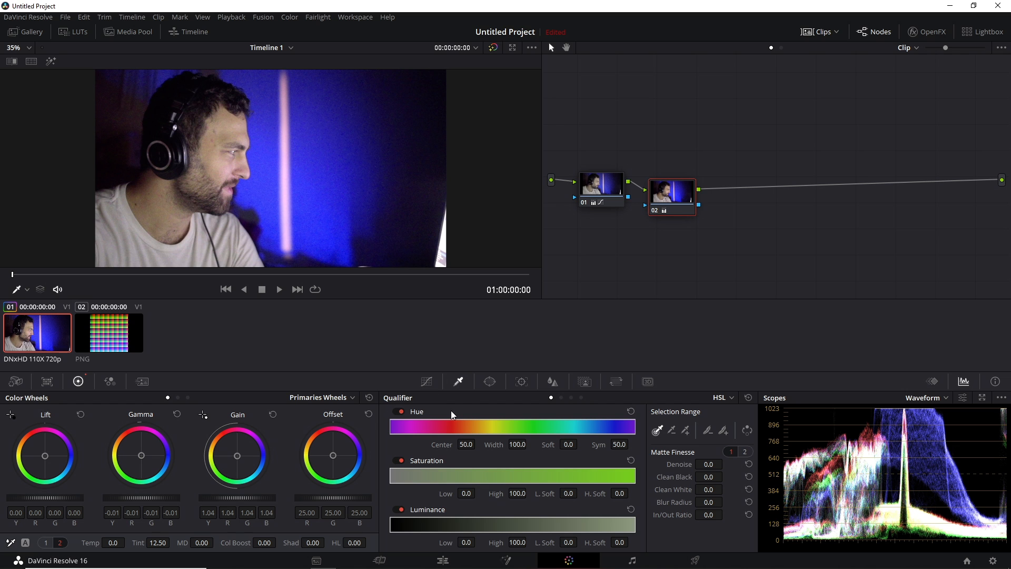
{"action": "mouse_move", "coordinate": [492, 415]}
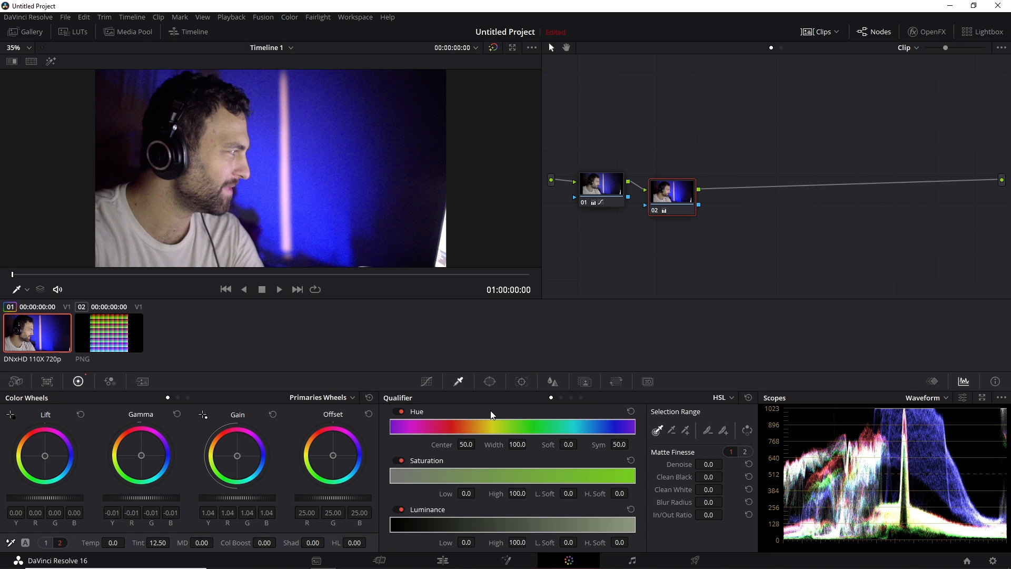
{"action": "mouse_move", "coordinate": [315, 180]}
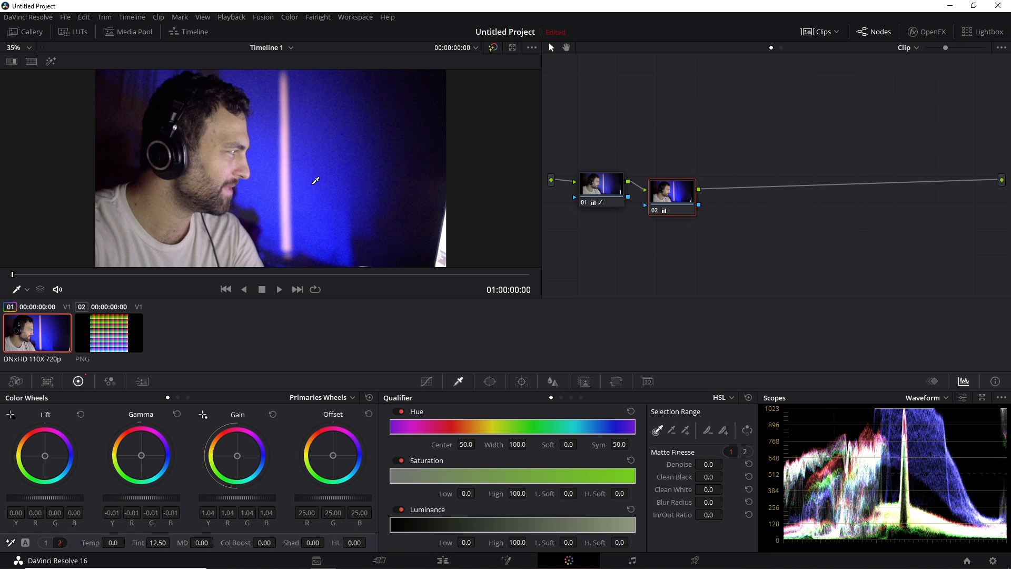
- Add node 03, highlight the qualified blue background and widen the selection over more of the wall
{"action": "key", "text": "alt+s"}
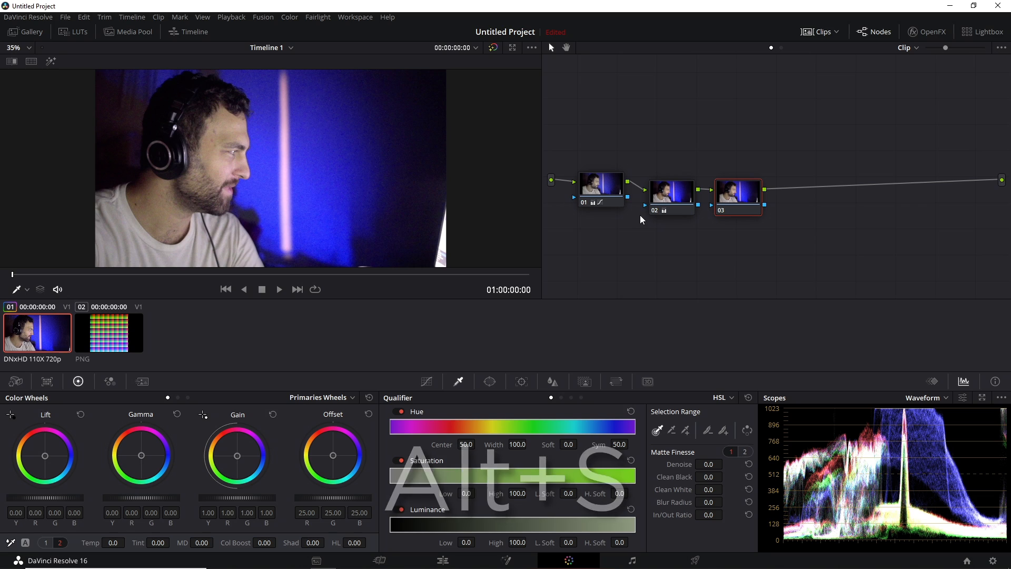
{"action": "key", "text": "alt+s"}
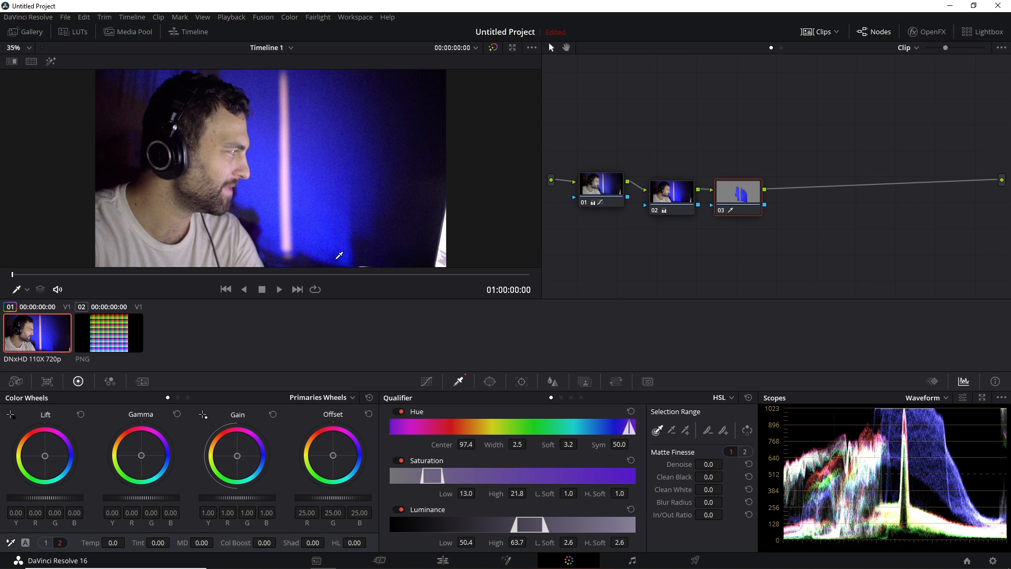
{"action": "key", "text": "shift+h"}
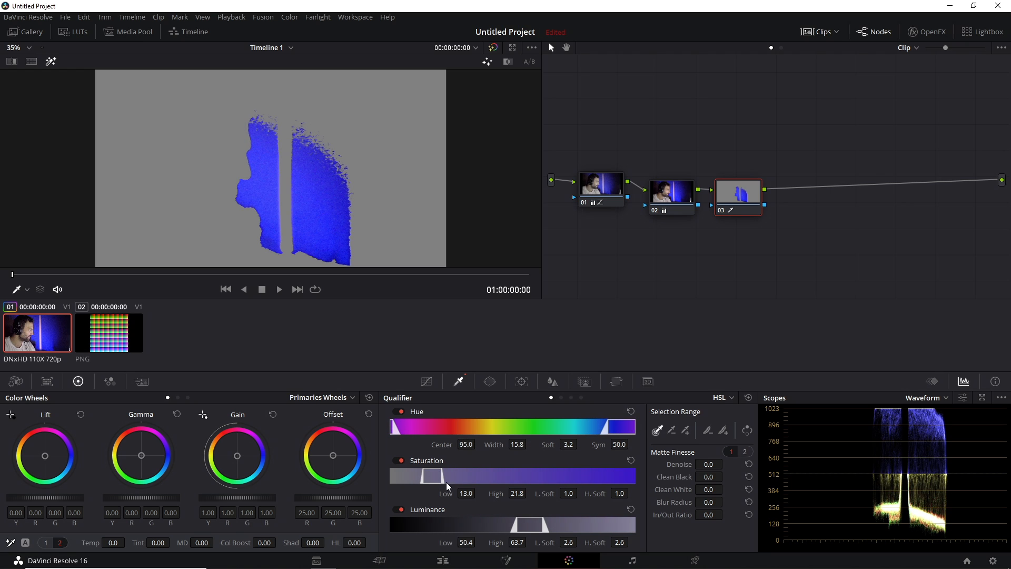
{"action": "left_click_drag", "start_coordinate": [428, 475], "coordinate": [390, 475]}
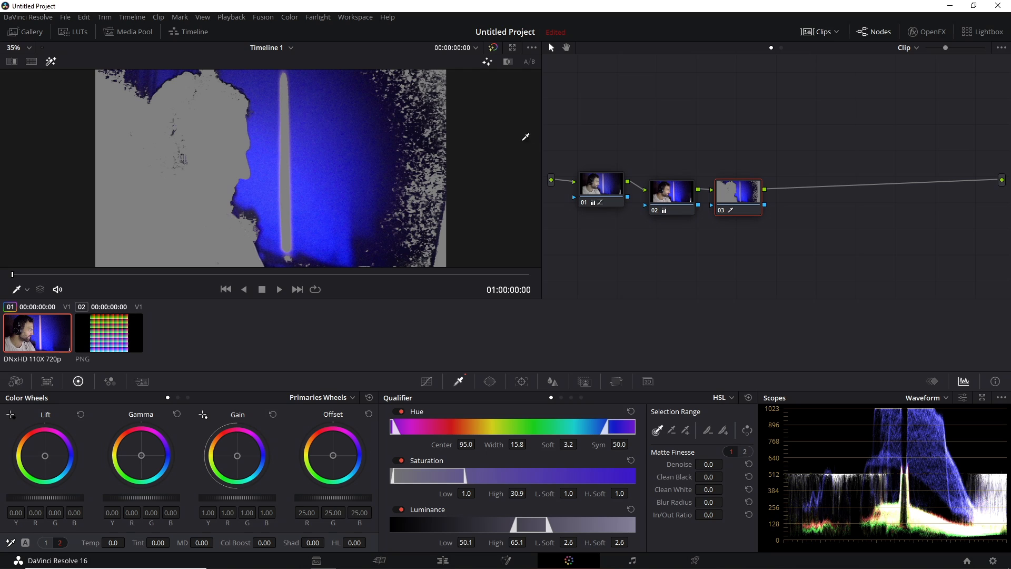
{"action": "mouse_move", "coordinate": [276, 535]}
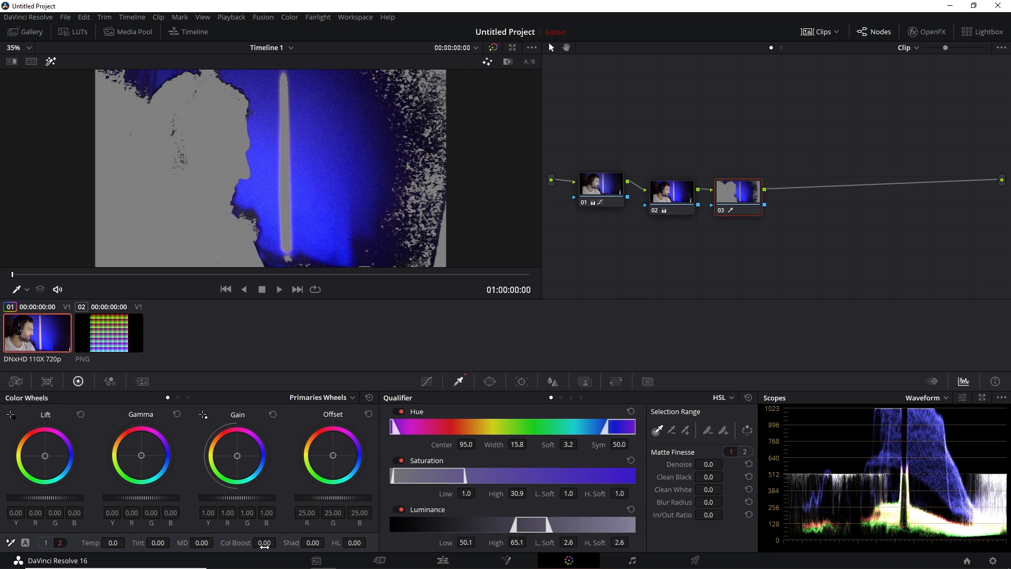
{"action": "mouse_move", "coordinate": [899, 413]}
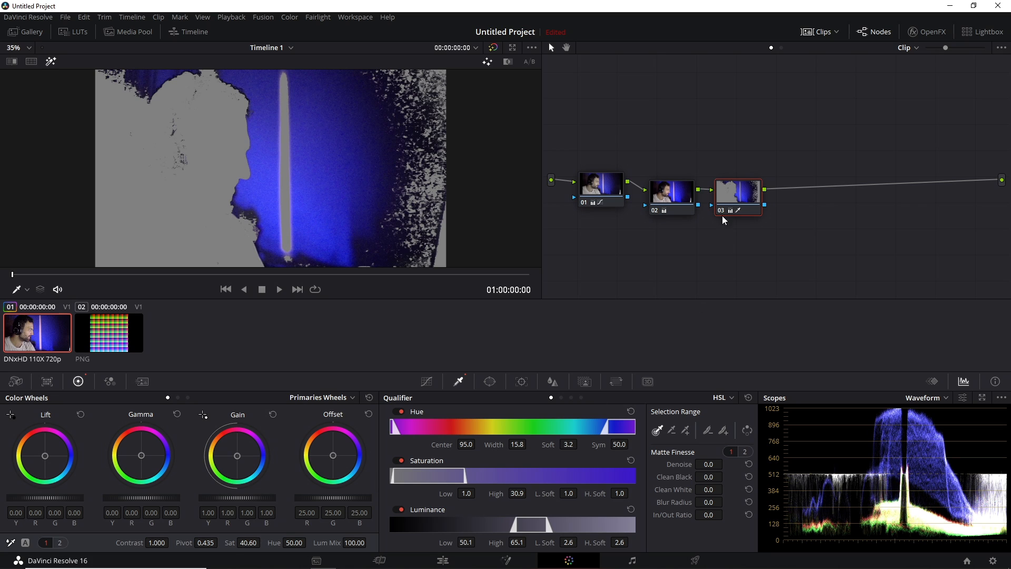
- Leave Highlight mode, then disable and re-enable the background node to compare
{"action": "key", "text": "shift+h"}
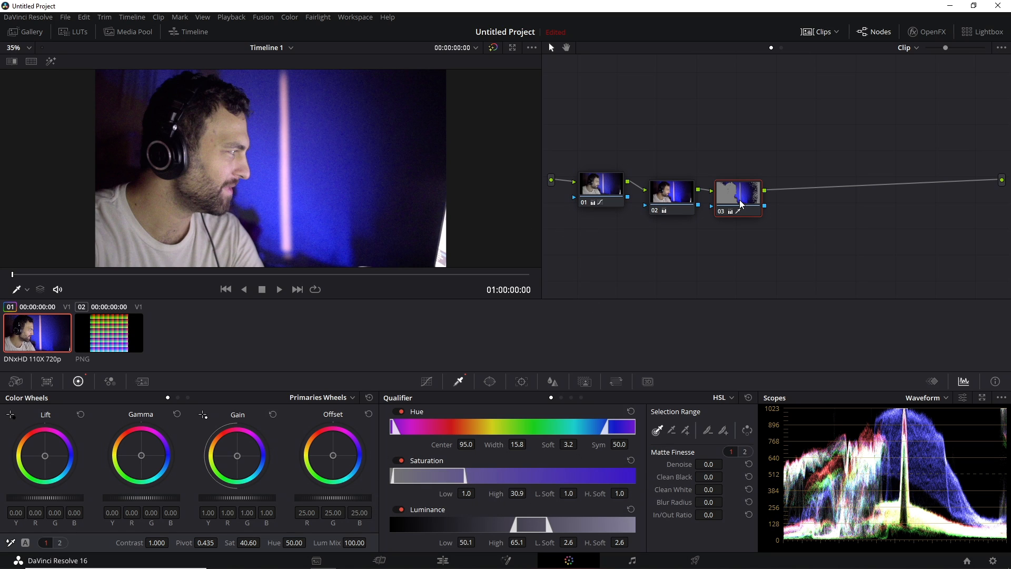
{"action": "mouse_move", "coordinate": [738, 287]}
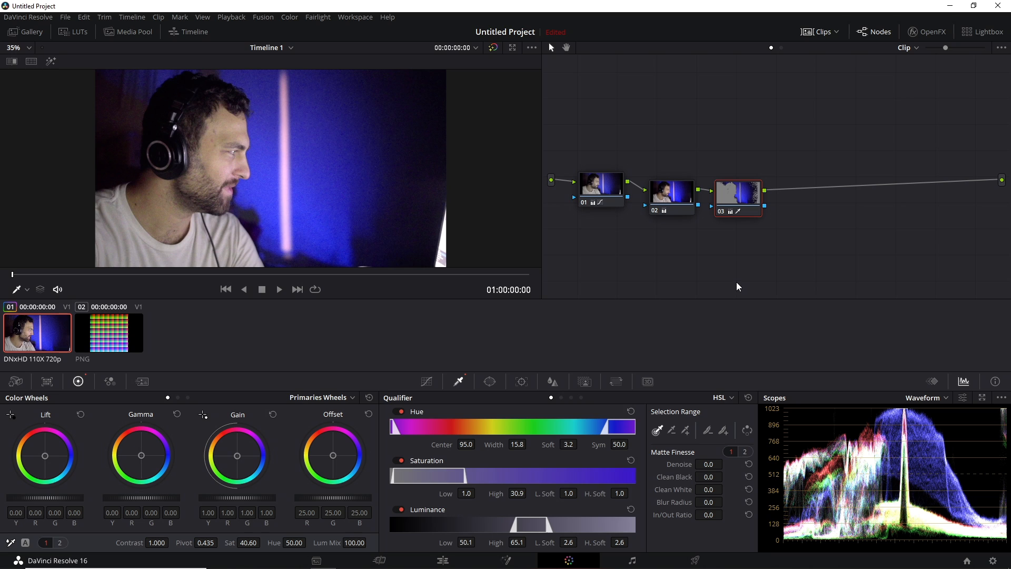
{"action": "key", "text": "Ctrl+D"}
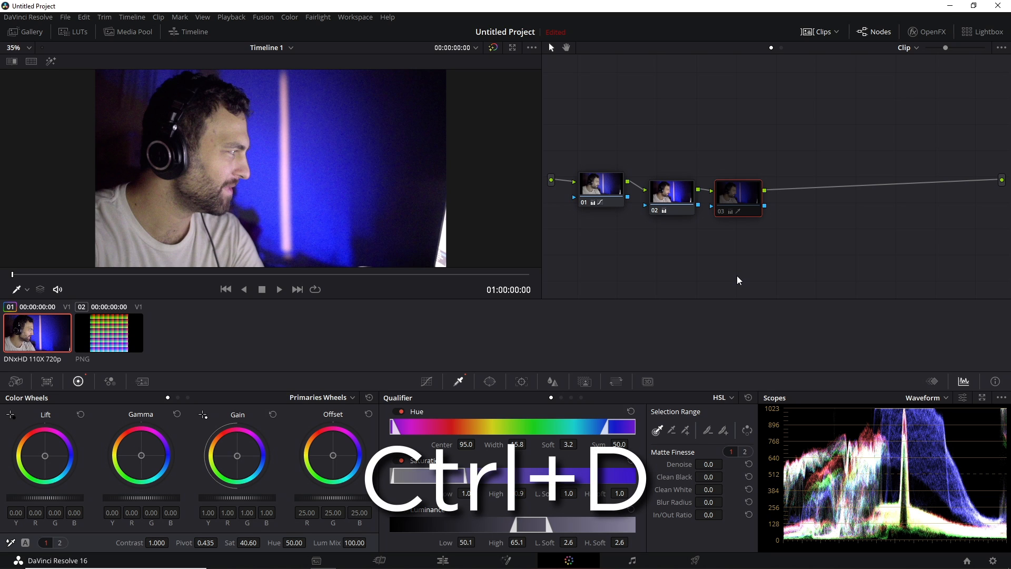
{"action": "key", "text": "ctrl+d"}
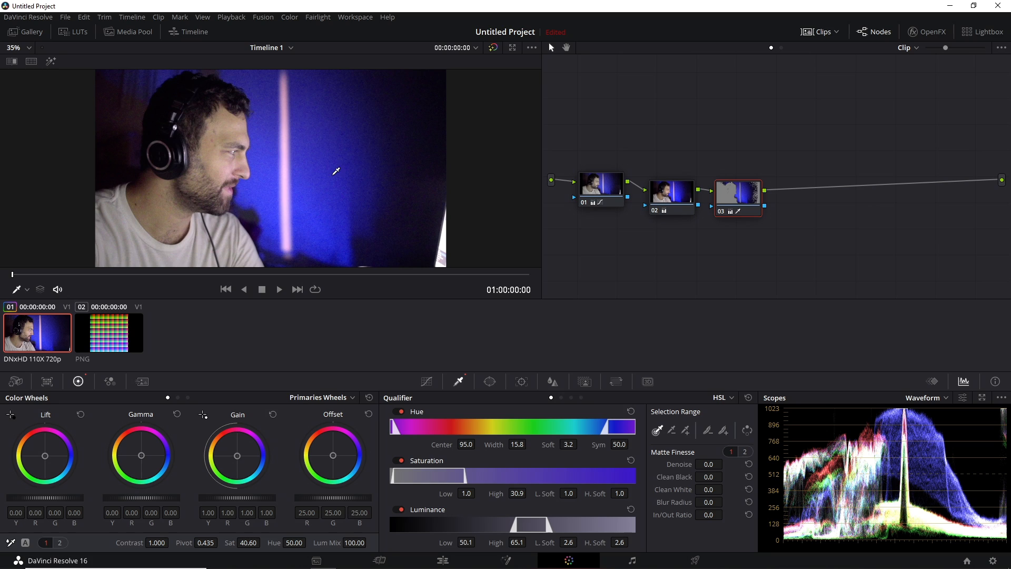
{"action": "mouse_move", "coordinate": [696, 273]}
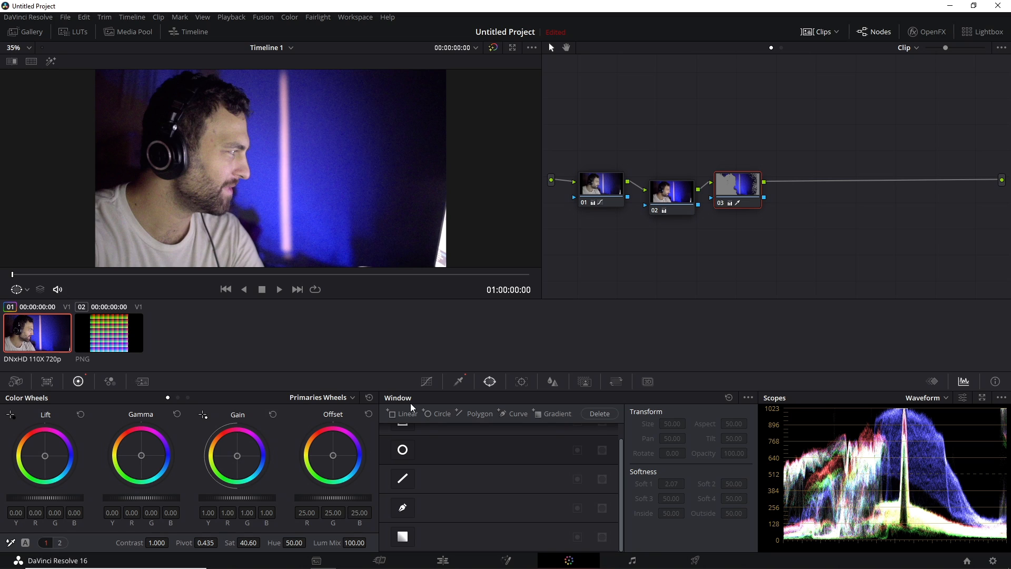
{"action": "mouse_move", "coordinate": [568, 369]}
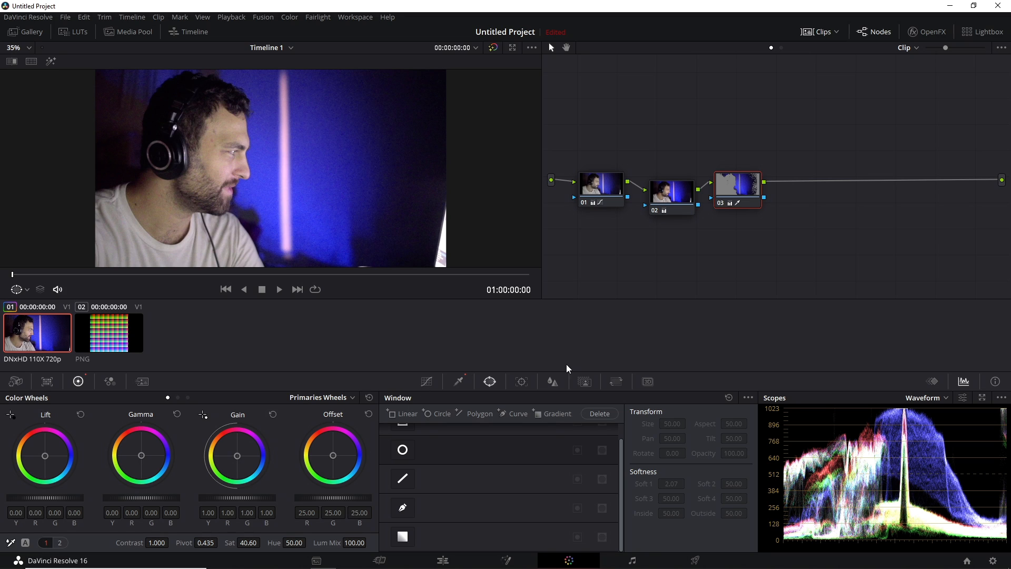
{"action": "left_click", "coordinate": [553, 382]}
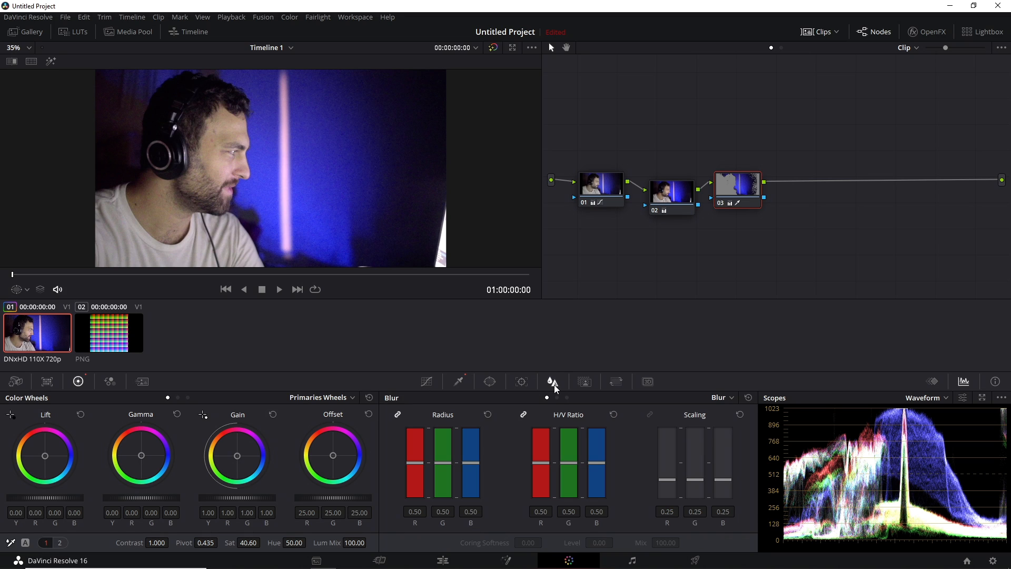
{"action": "left_click", "coordinate": [490, 382]}
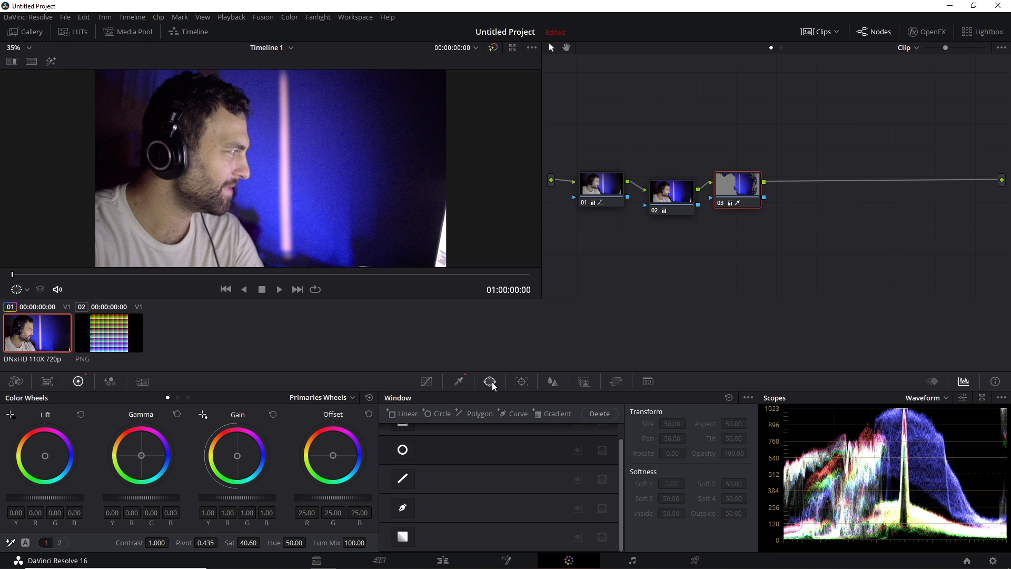
{"action": "mouse_move", "coordinate": [491, 382]}
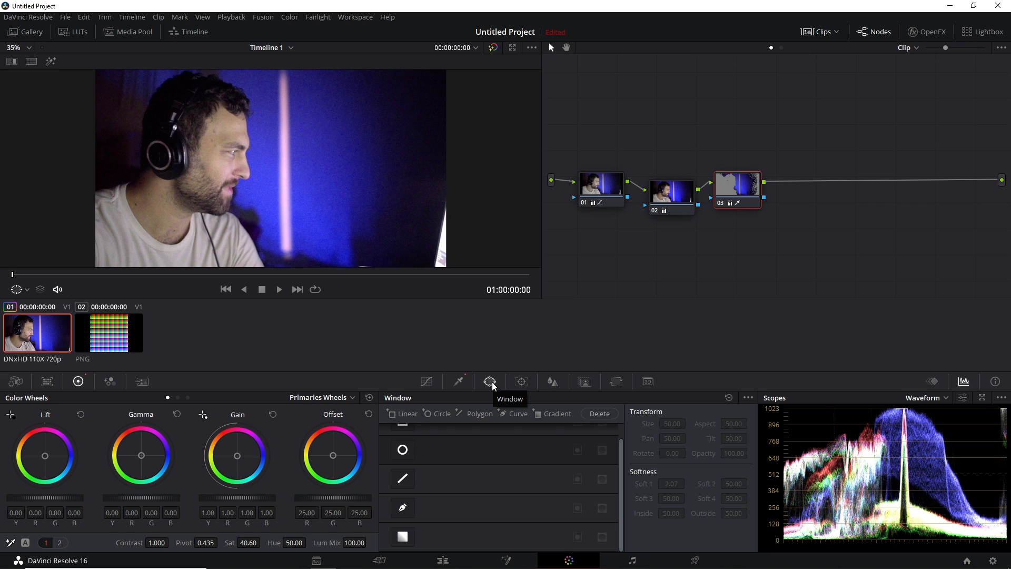
{"action": "mouse_move", "coordinate": [482, 334]}
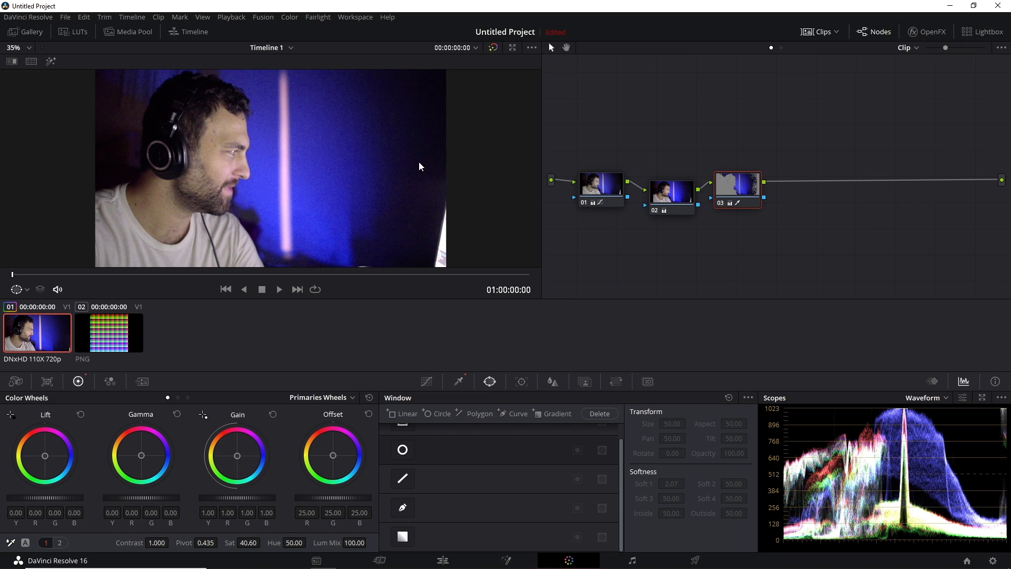
{"action": "mouse_move", "coordinate": [298, 274]}
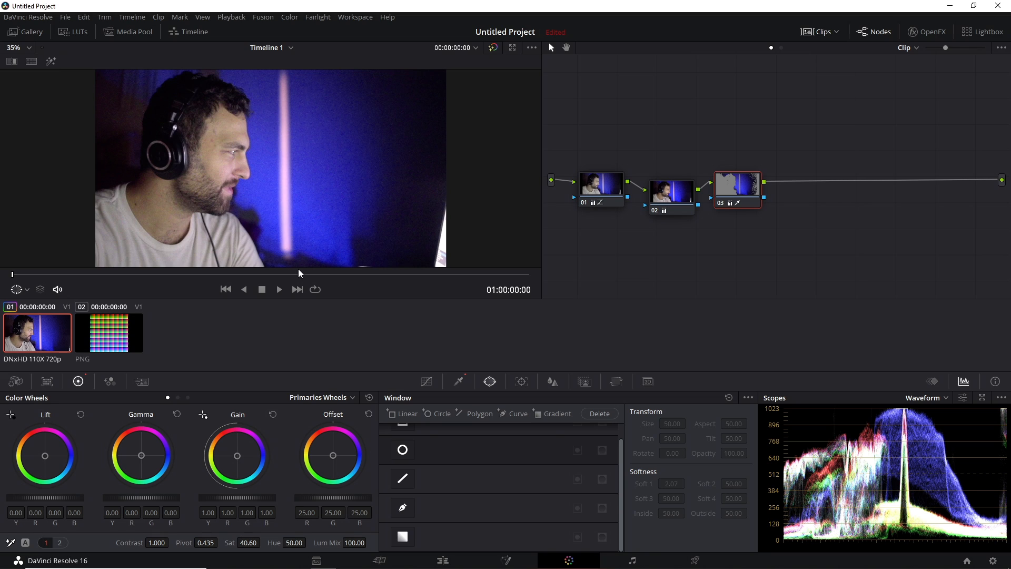
{"action": "mouse_move", "coordinate": [229, 145]}
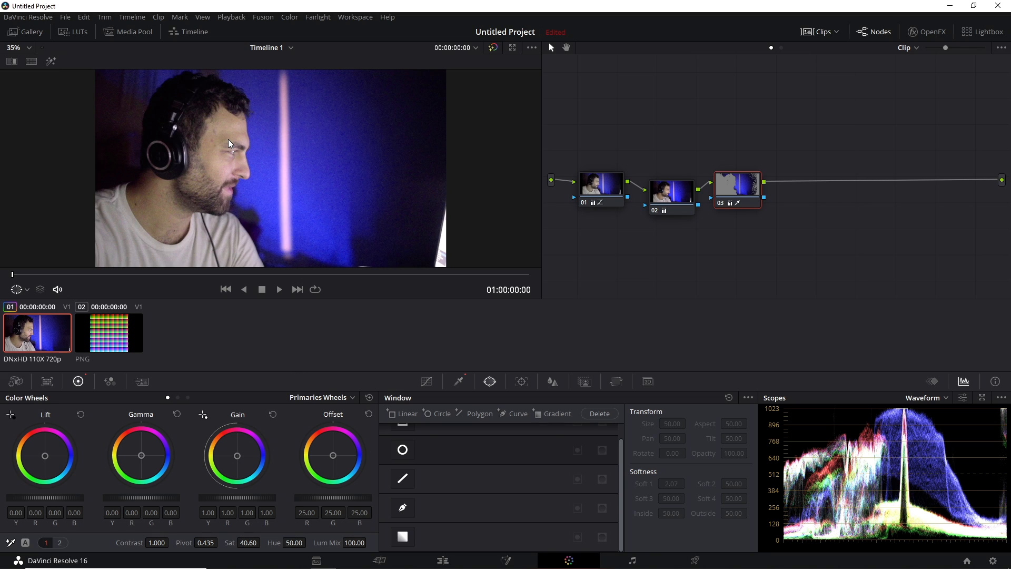
{"action": "left_click", "coordinate": [108, 332]}
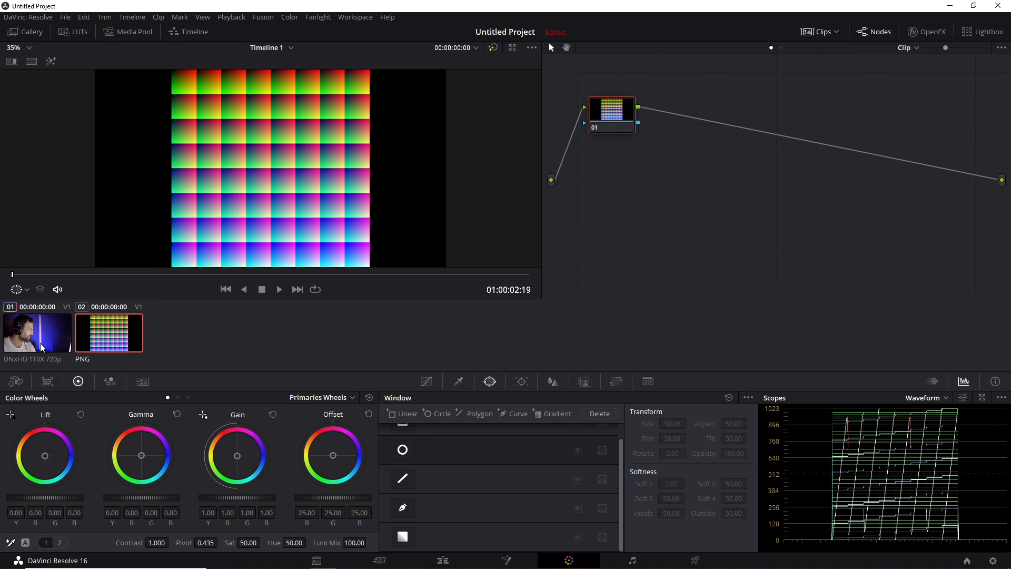
- Bring up options on the PNG colour-chart clip in the clip strip
{"action": "right_click", "coordinate": [37, 332]}
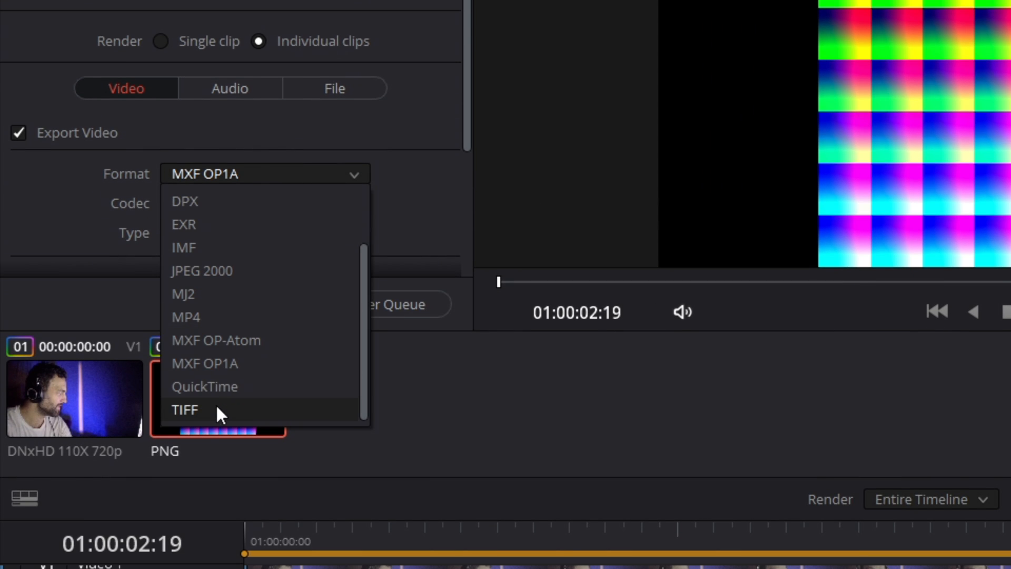
- Set the render format to TIFF at the clip's source resolution
{"action": "left_click", "coordinate": [184, 410]}
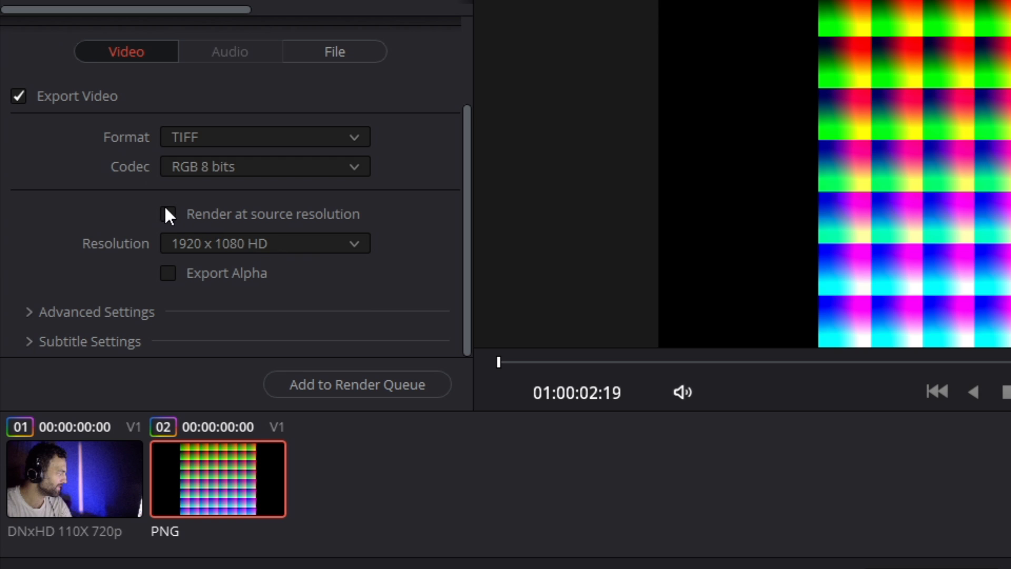
{"action": "left_click", "coordinate": [167, 214]}
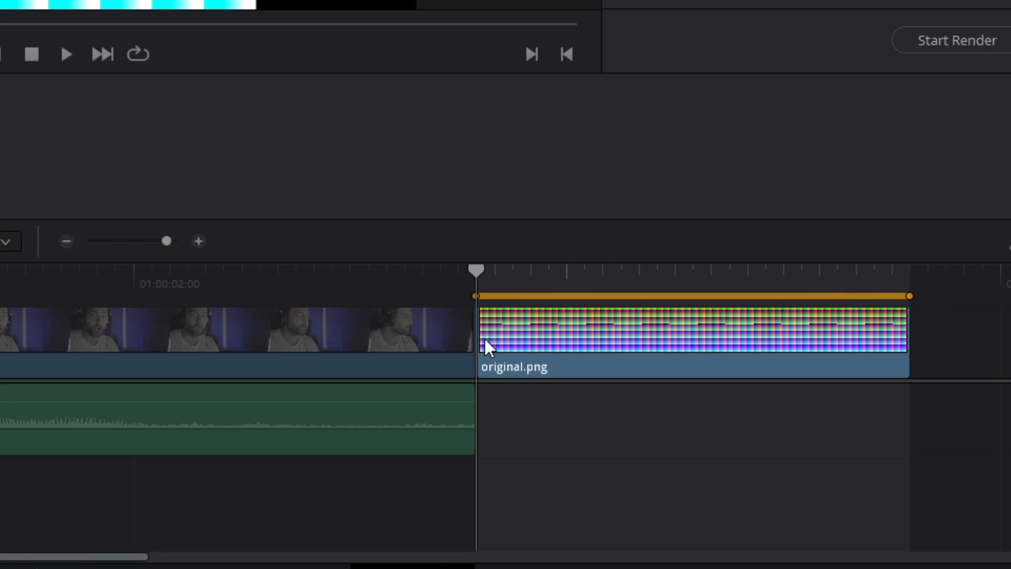
{"action": "mouse_move", "coordinate": [732, 334]}
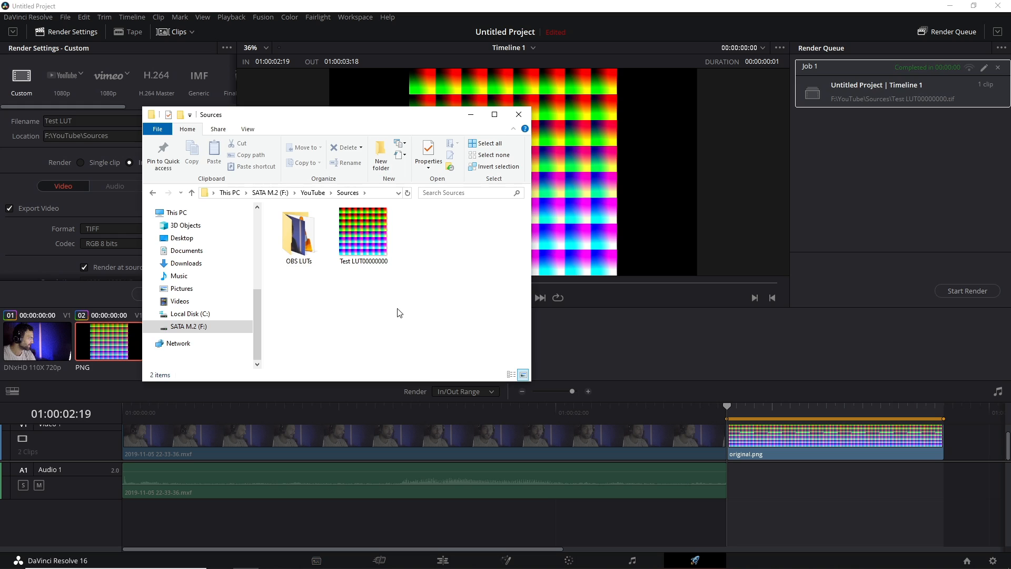
{"action": "mouse_move", "coordinate": [362, 229]}
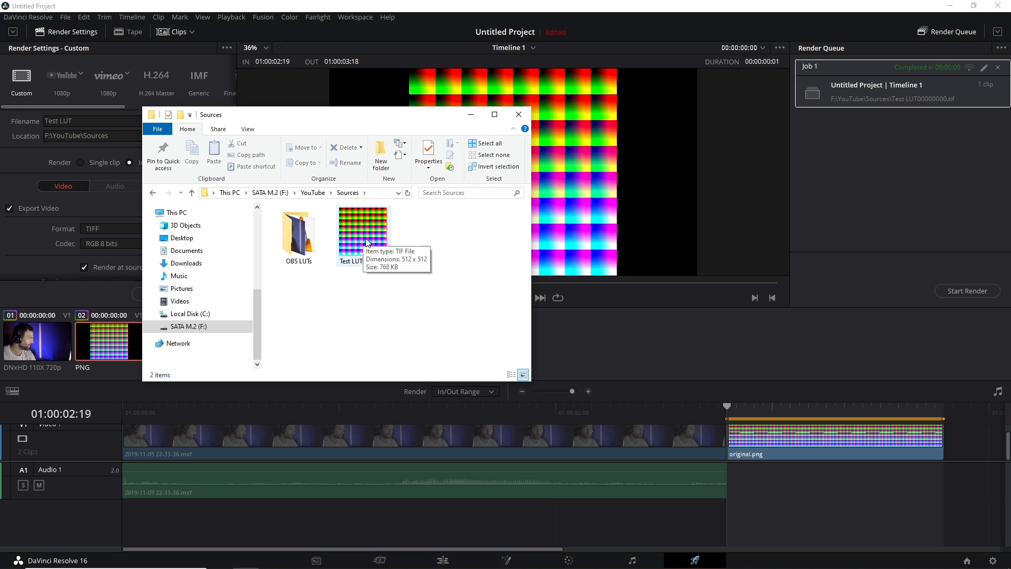
{"action": "mouse_move", "coordinate": [363, 237]}
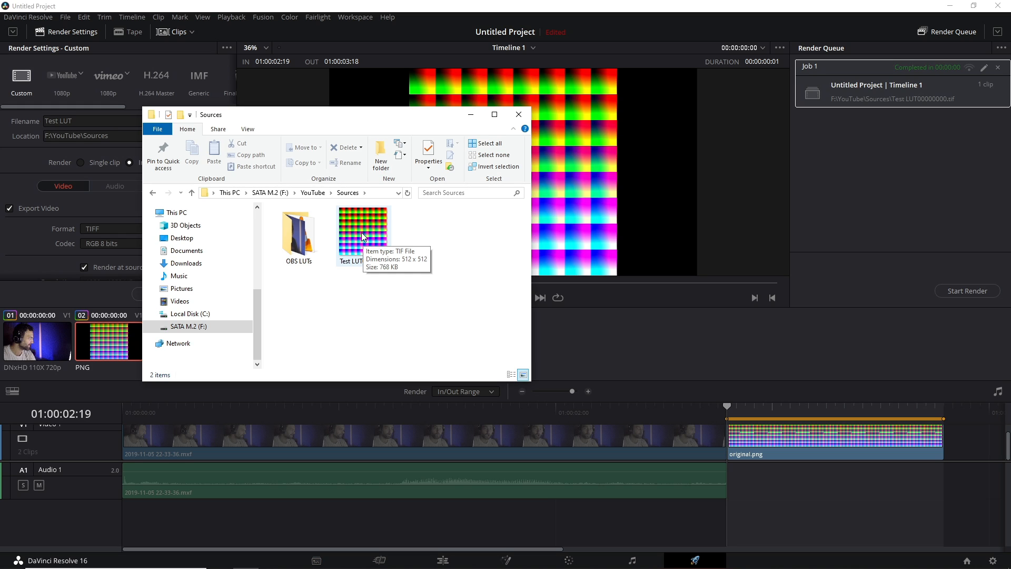
- View the rendered Test LUT TIFF in Paint and close it again
{"action": "right_click", "coordinate": [364, 231]}
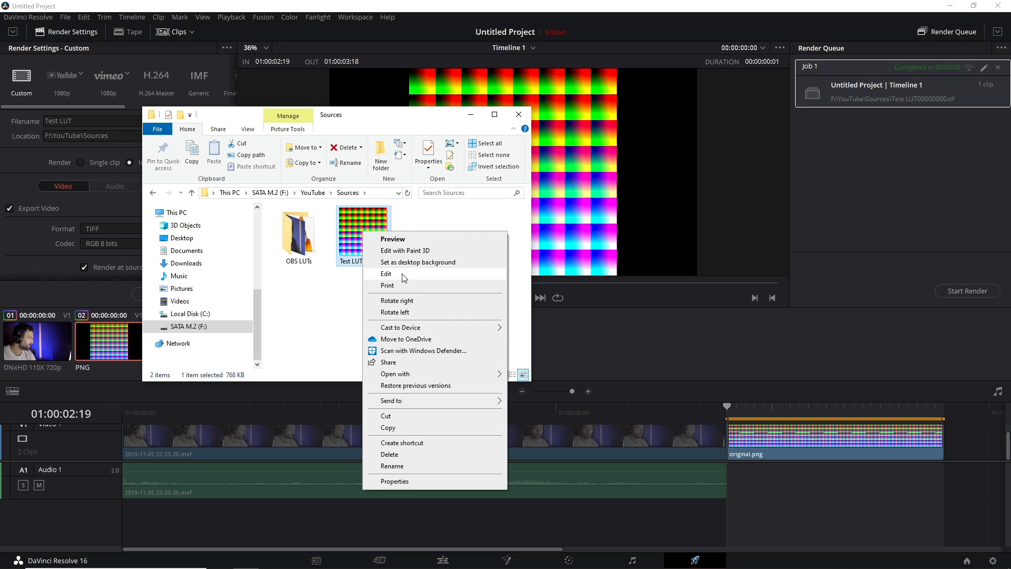
{"action": "left_click", "coordinate": [386, 274]}
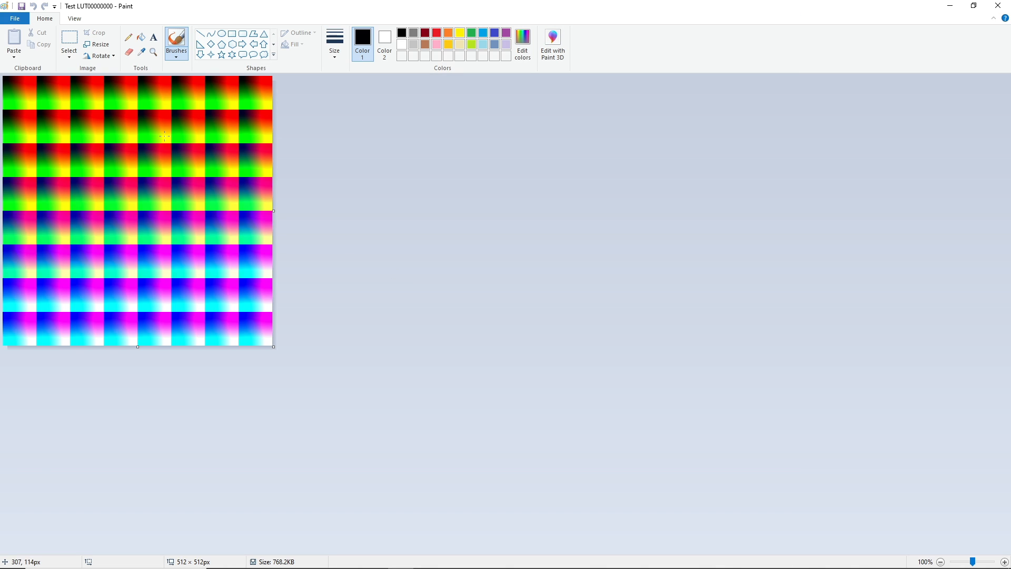
{"action": "left_click", "coordinate": [13, 18]}
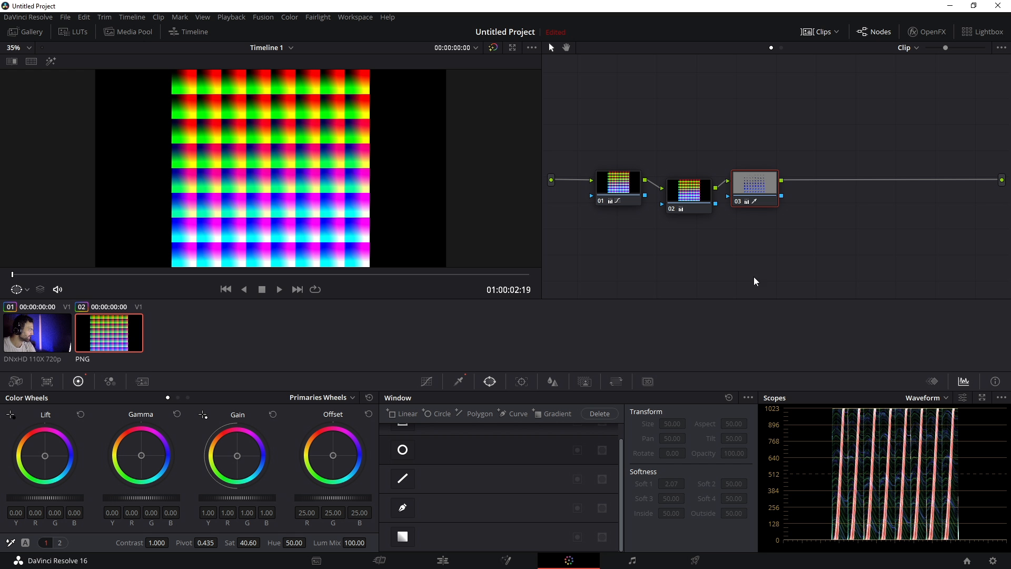
{"action": "mouse_move", "coordinate": [189, 60]}
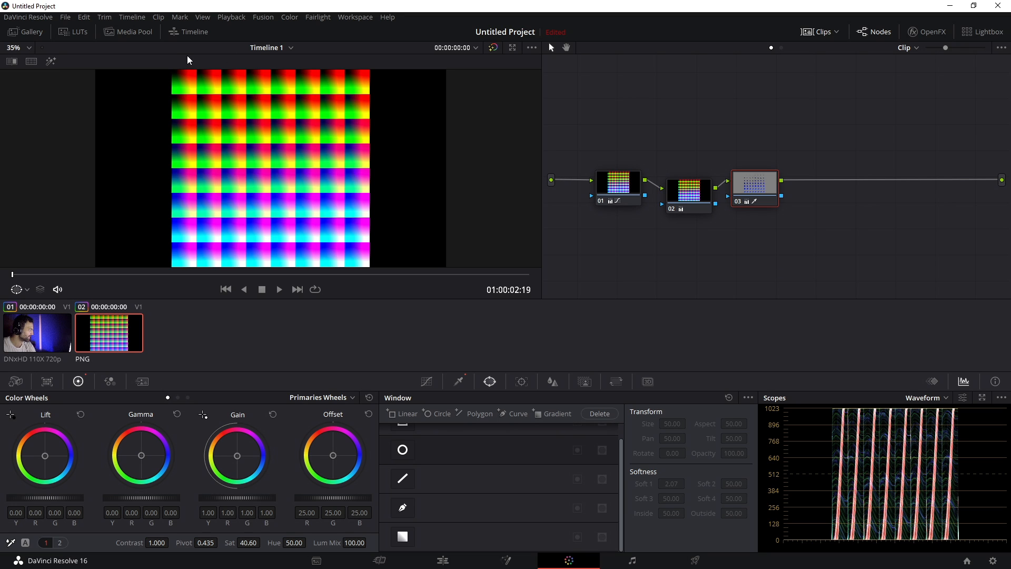
- Set the timeline width to 512 in Project Settings for a square frame
{"action": "left_click", "coordinate": [65, 17]}
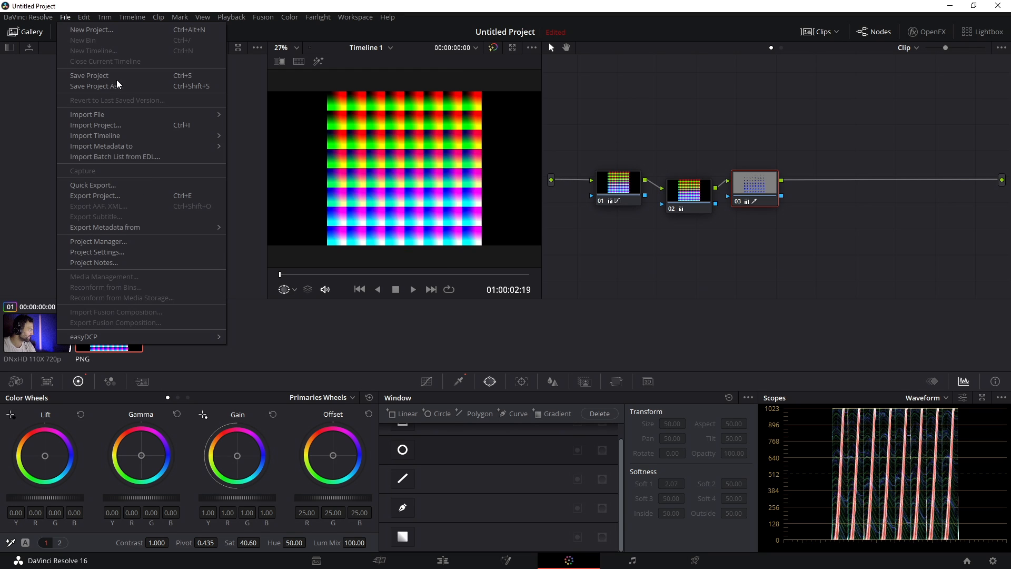
{"action": "left_click", "coordinate": [97, 252]}
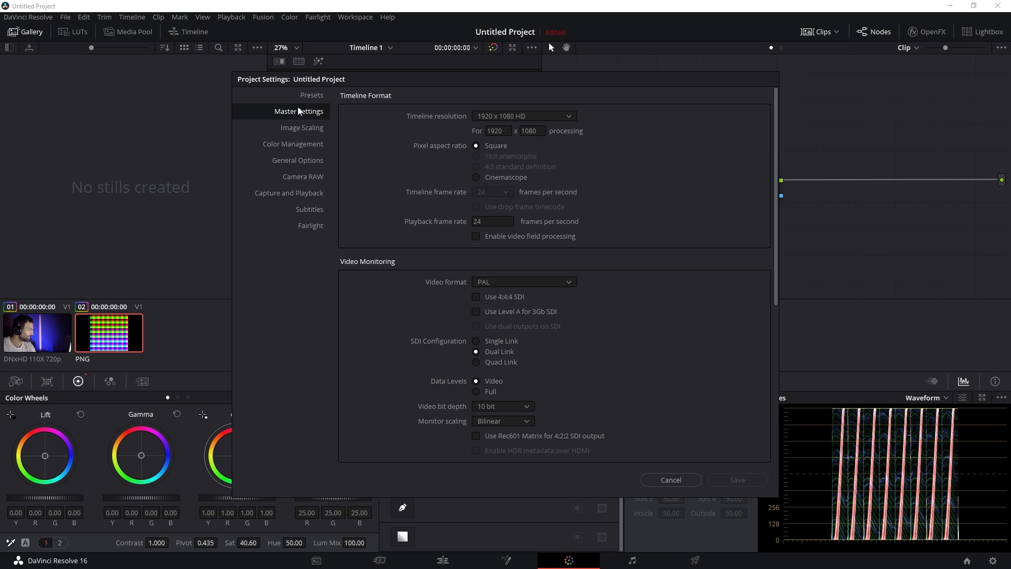
{"action": "left_click", "coordinate": [497, 131]}
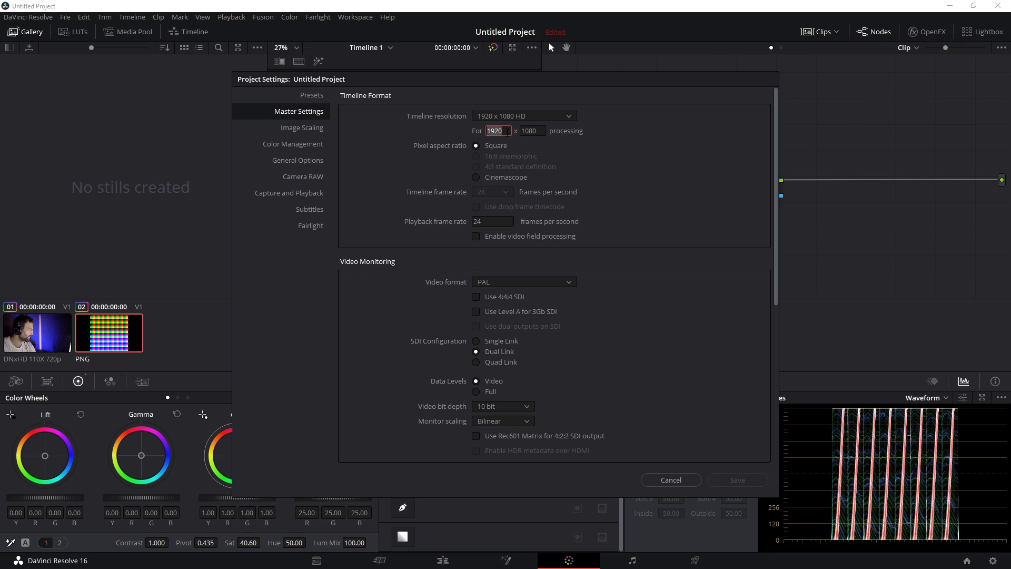
{"action": "type", "text": "512"}
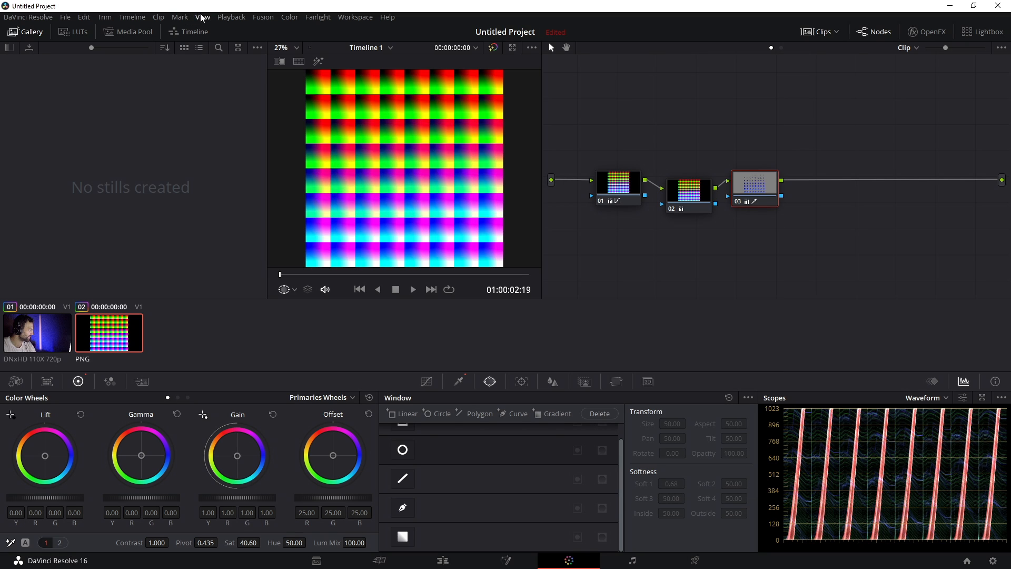
- Grab a gallery still of the graded chart and export it as a PNG named Test LUT
{"action": "left_click", "coordinate": [203, 16]}
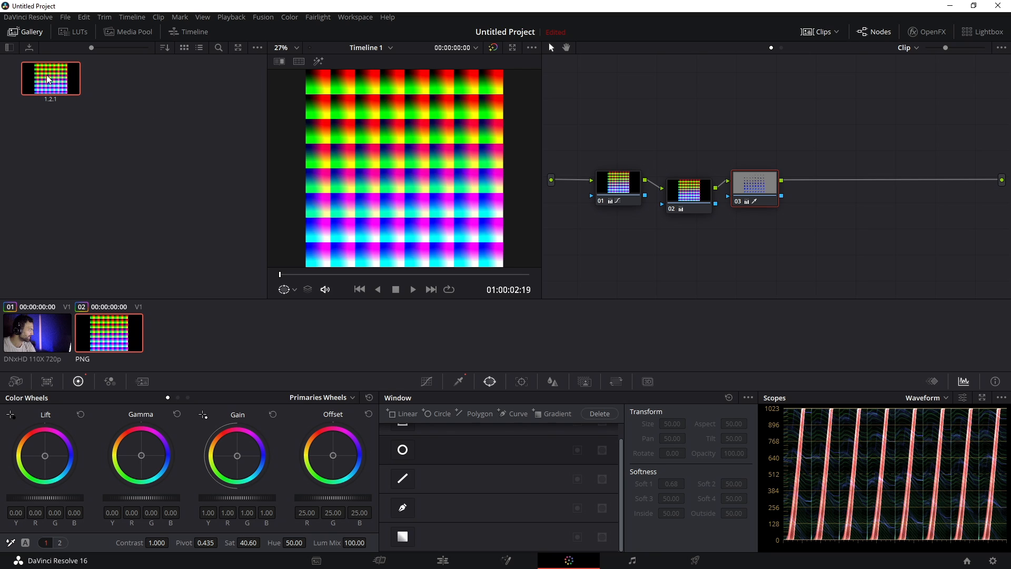
{"action": "mouse_move", "coordinate": [54, 82]}
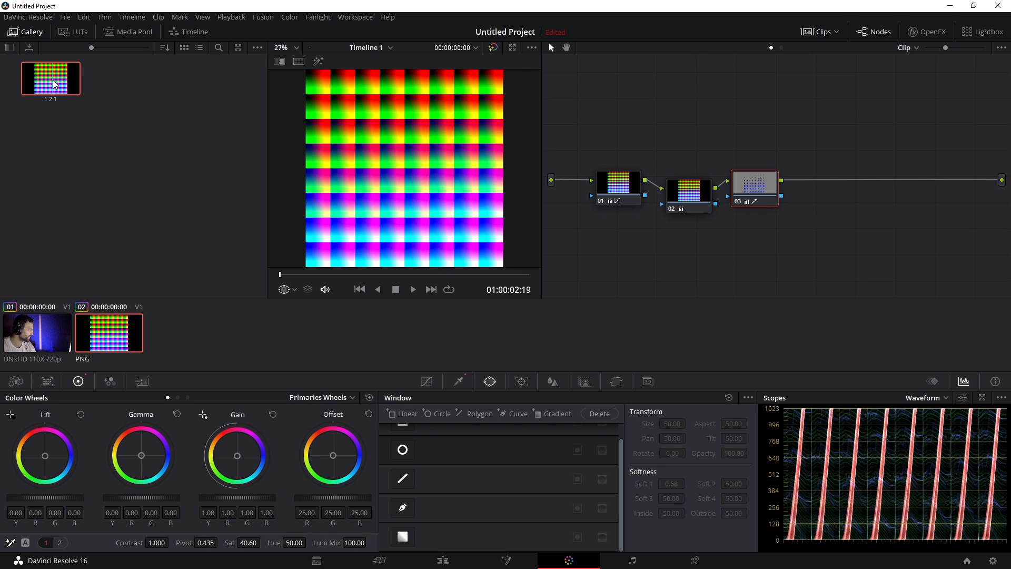
{"action": "right_click", "coordinate": [51, 78]}
{"action": "type", "text": "T"}
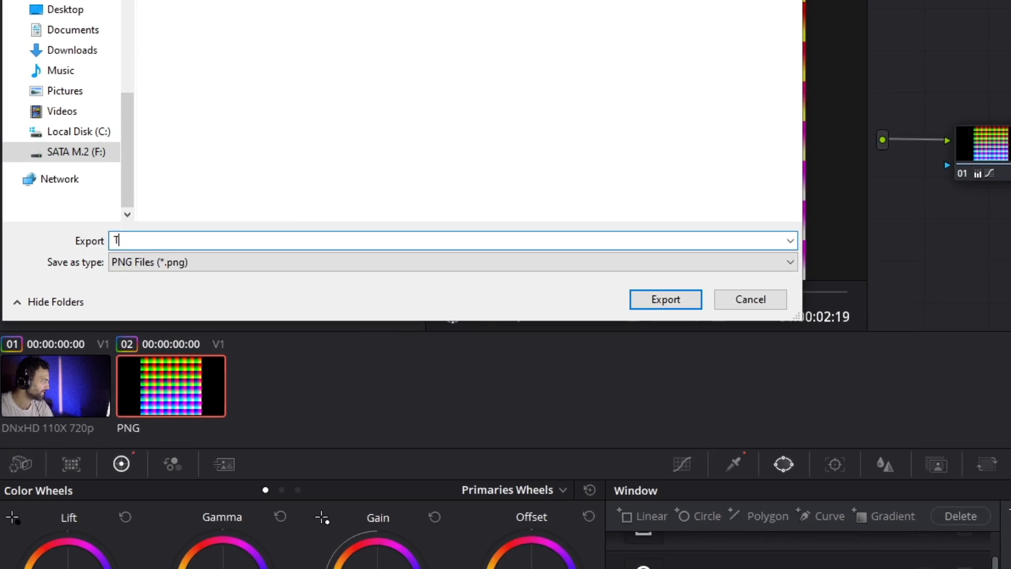
{"action": "type", "text": "est LUT"}
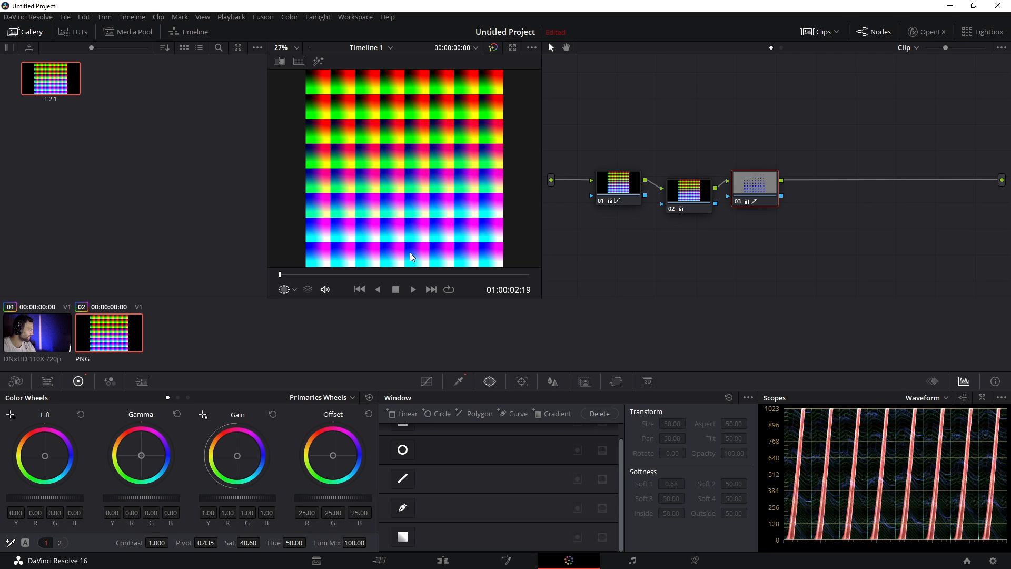
{"action": "mouse_move", "coordinate": [549, 138]}
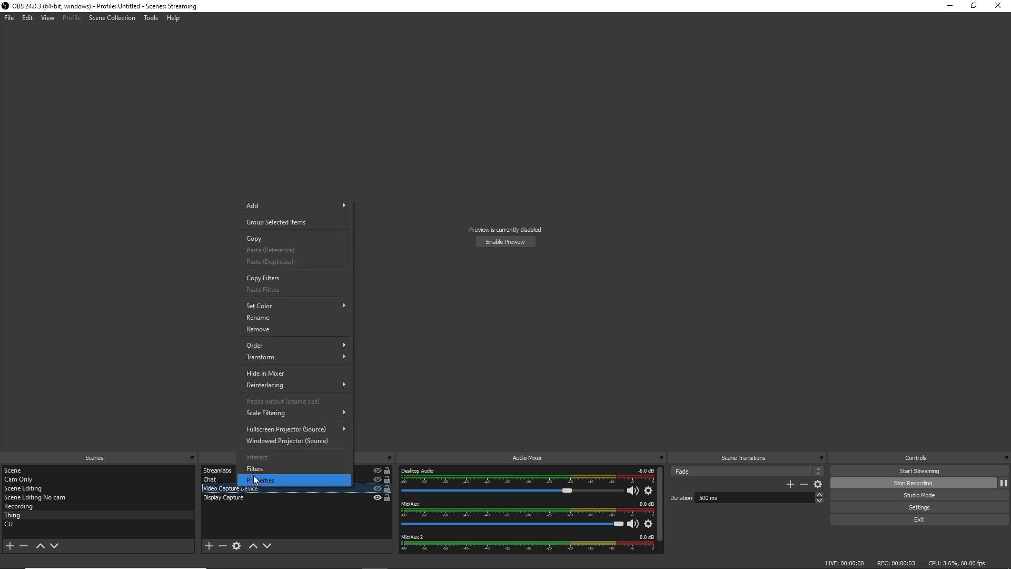
- Add an Apply LUT filter to the Video Capture Device source and browse into the LUTs folder
{"action": "left_click", "coordinate": [254, 468]}
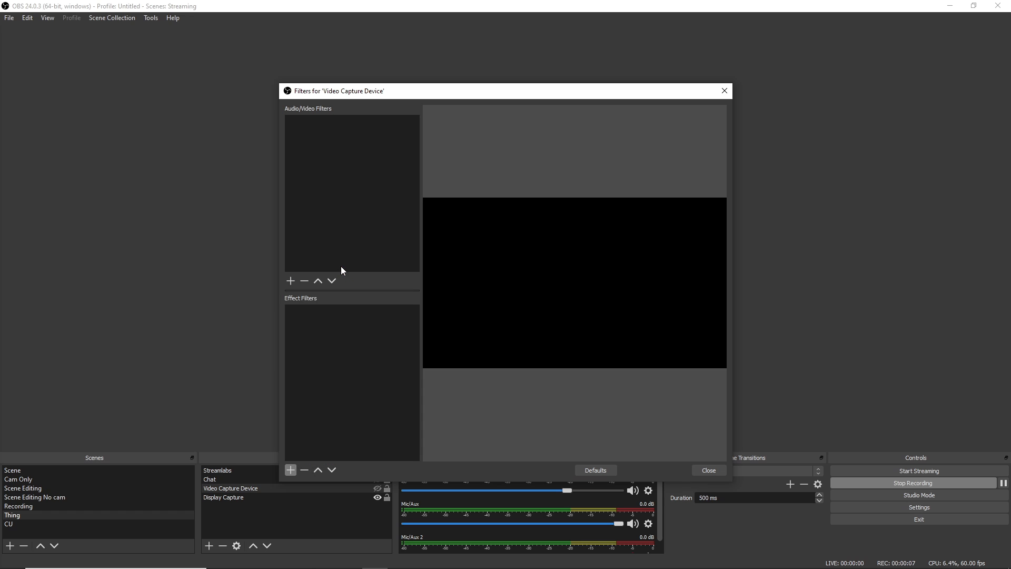
{"action": "left_click", "coordinate": [290, 470]}
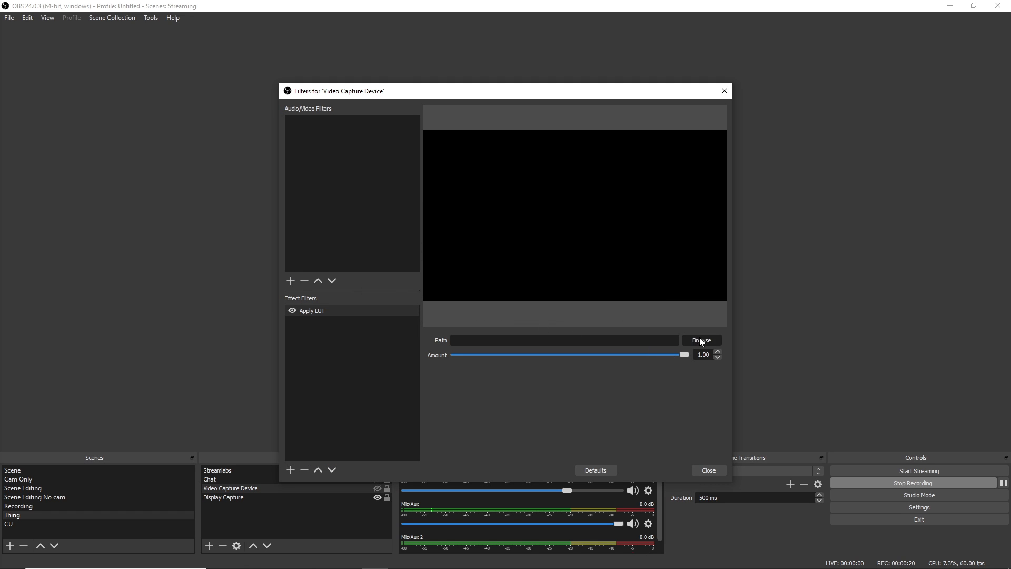
{"action": "left_click", "coordinate": [702, 341]}
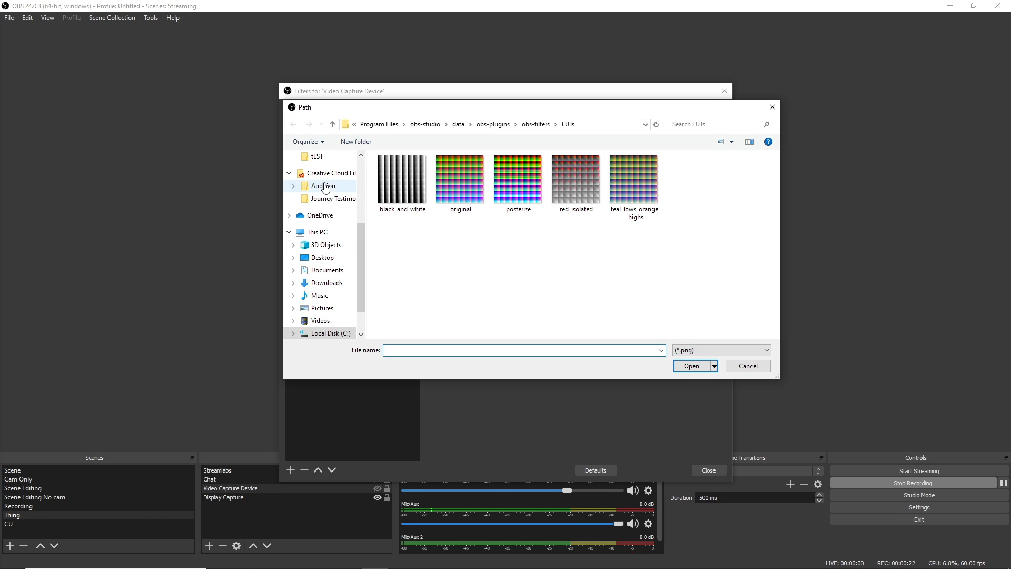
{"action": "left_click", "coordinate": [576, 179]}
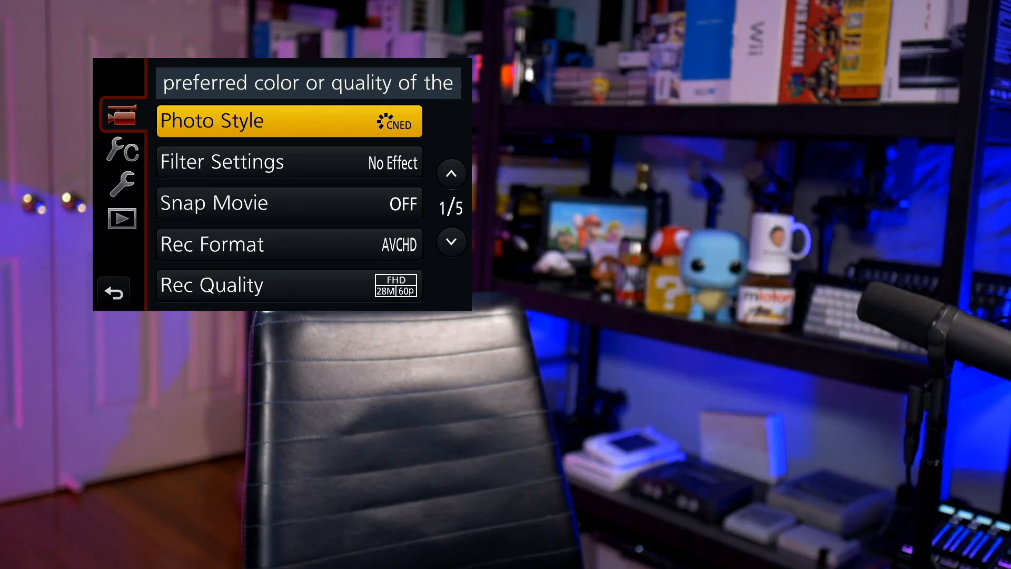
- Set the camera's Photo Style to Cinelike D with all picture adjustments at ±0
{"action": "left_click", "coordinate": [289, 120]}
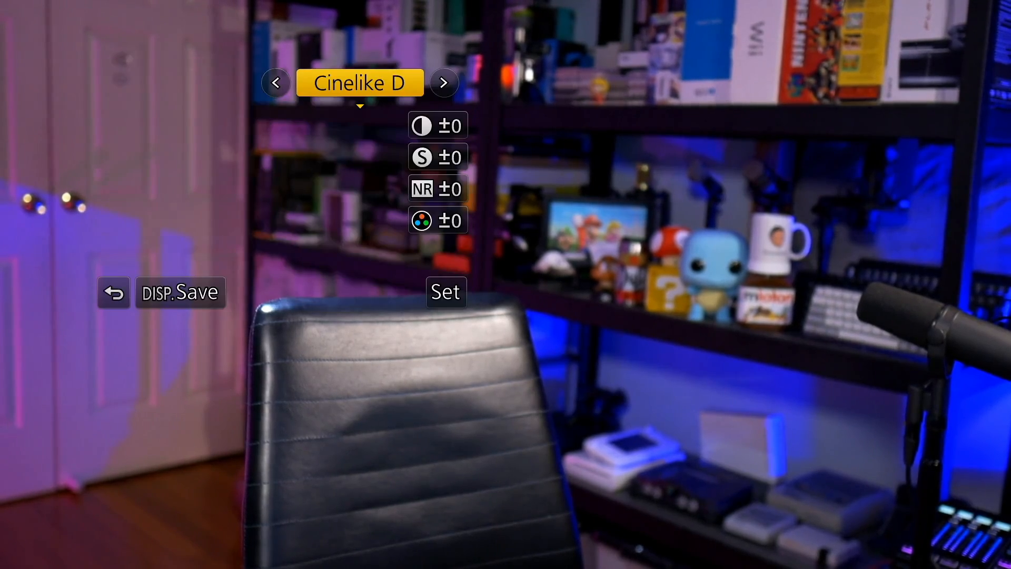
{"action": "left_click", "coordinate": [444, 82]}
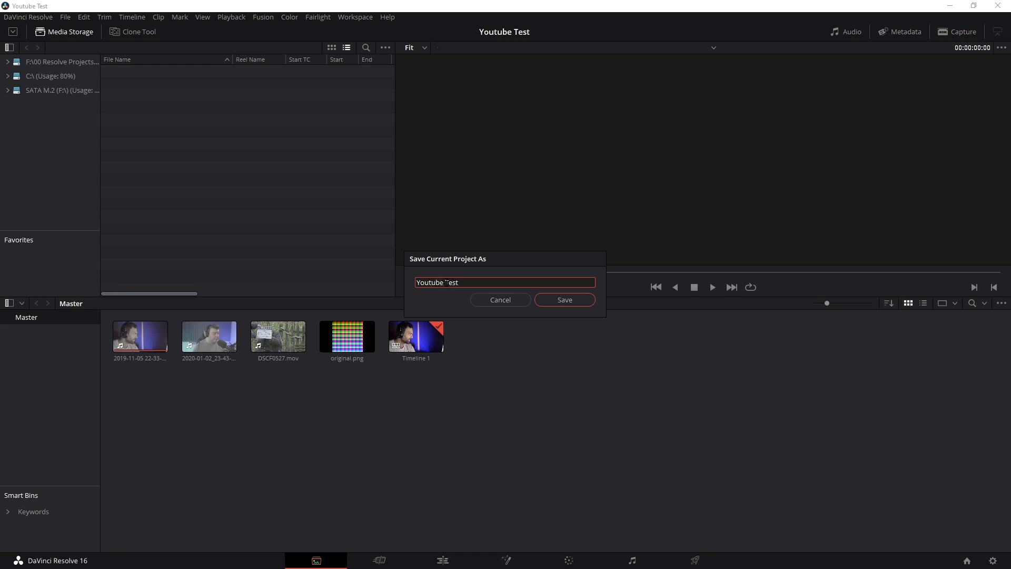
{"action": "left_click", "coordinate": [562, 299]}
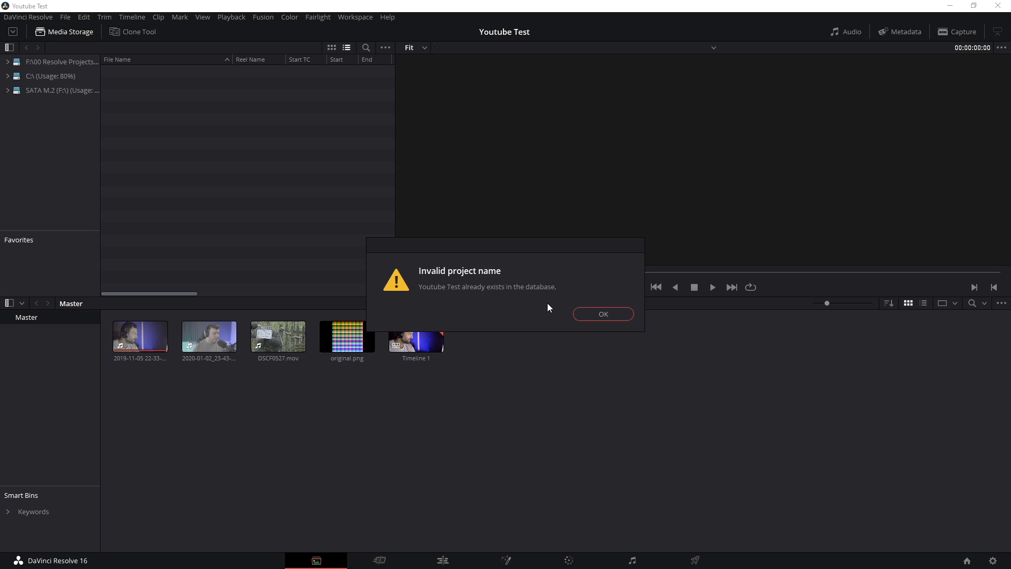
{"action": "left_click", "coordinate": [601, 314]}
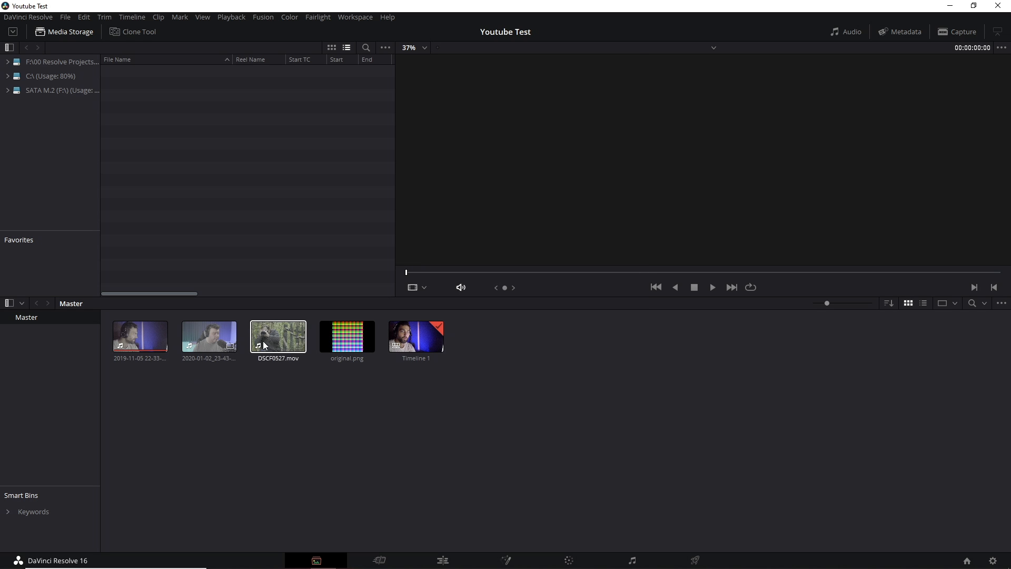
{"action": "left_click", "coordinate": [139, 336]}
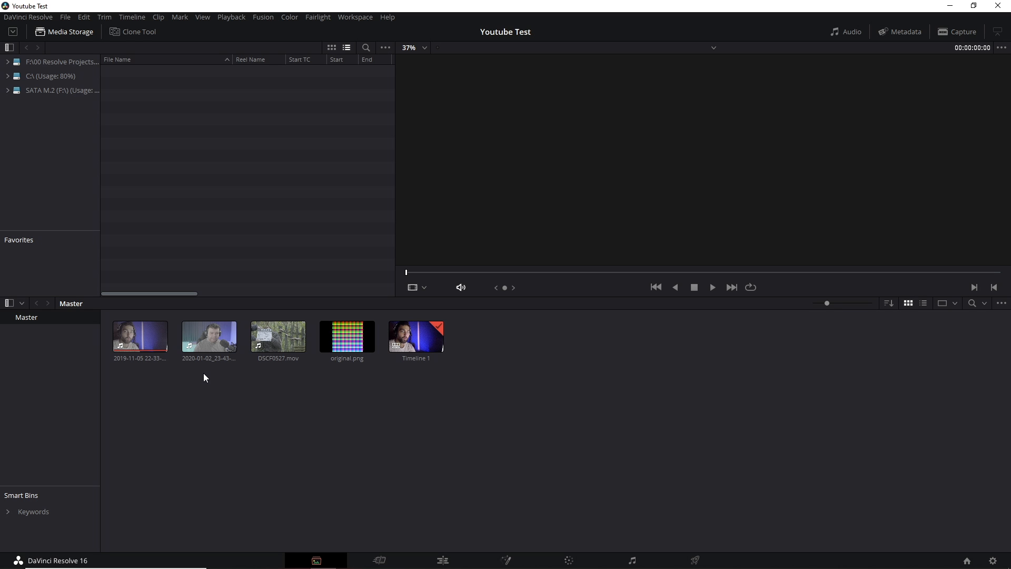
- On the Color page, show the Color Space Transform settings on node 01, all at Use timeline
{"action": "left_click", "coordinate": [279, 336]}
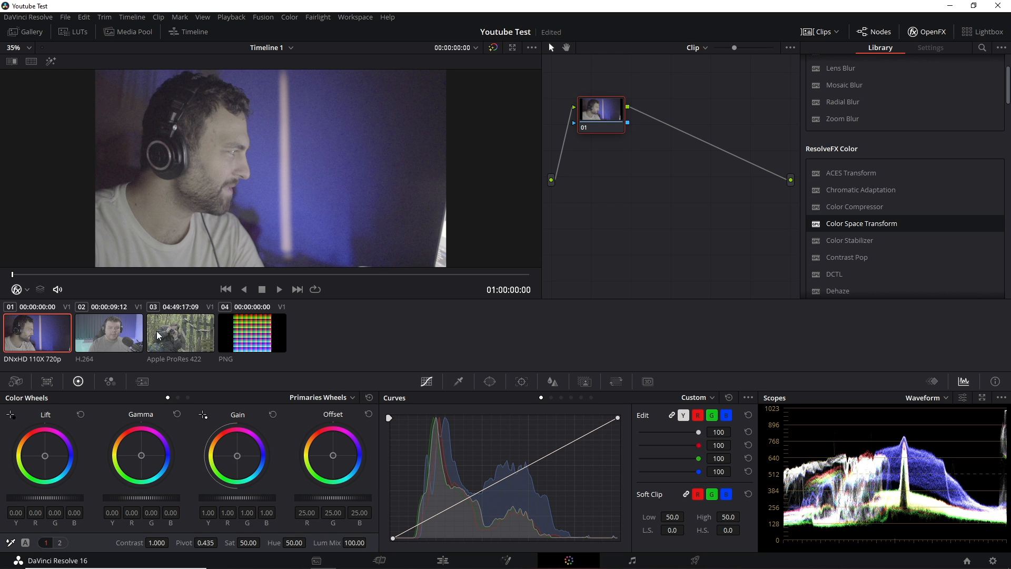
{"action": "mouse_move", "coordinate": [615, 200]}
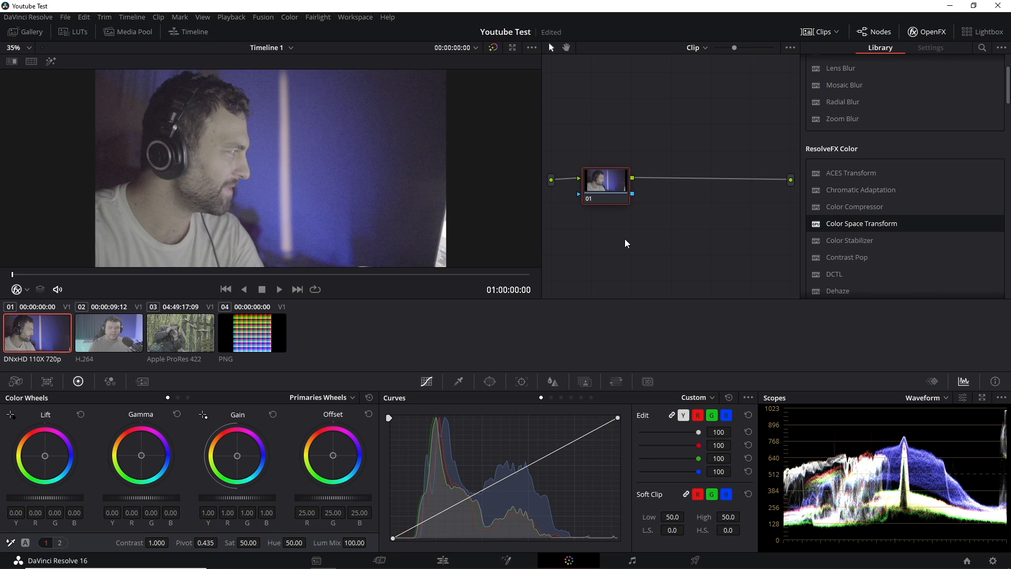
{"action": "left_click", "coordinate": [931, 31]}
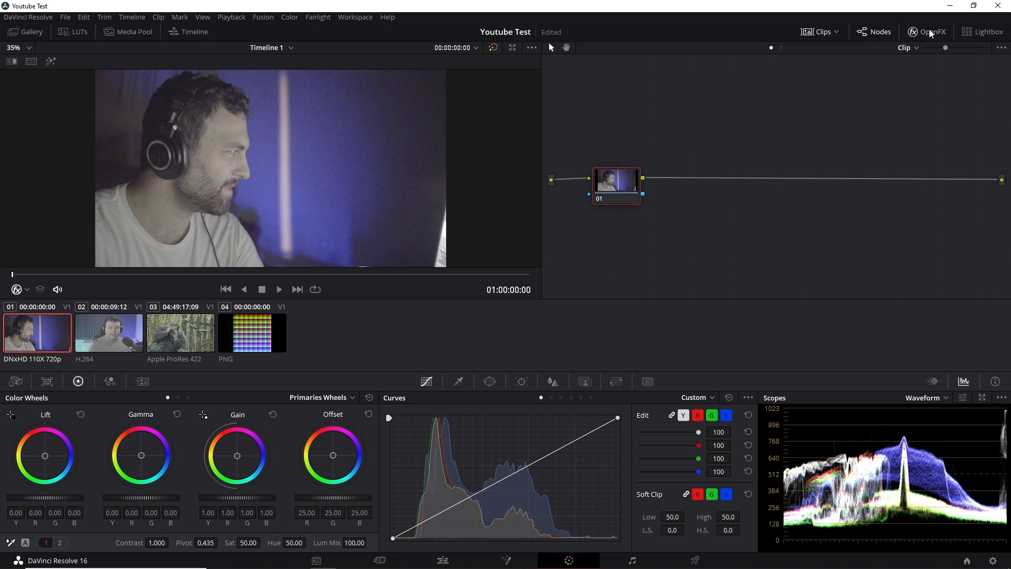
{"action": "left_click", "coordinate": [927, 31]}
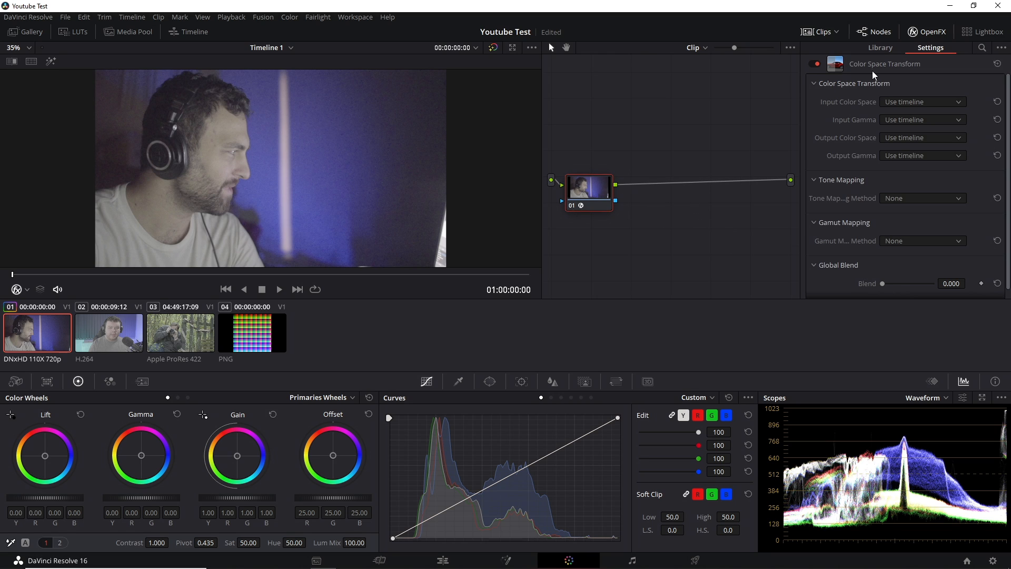
{"action": "mouse_move", "coordinate": [831, 241]}
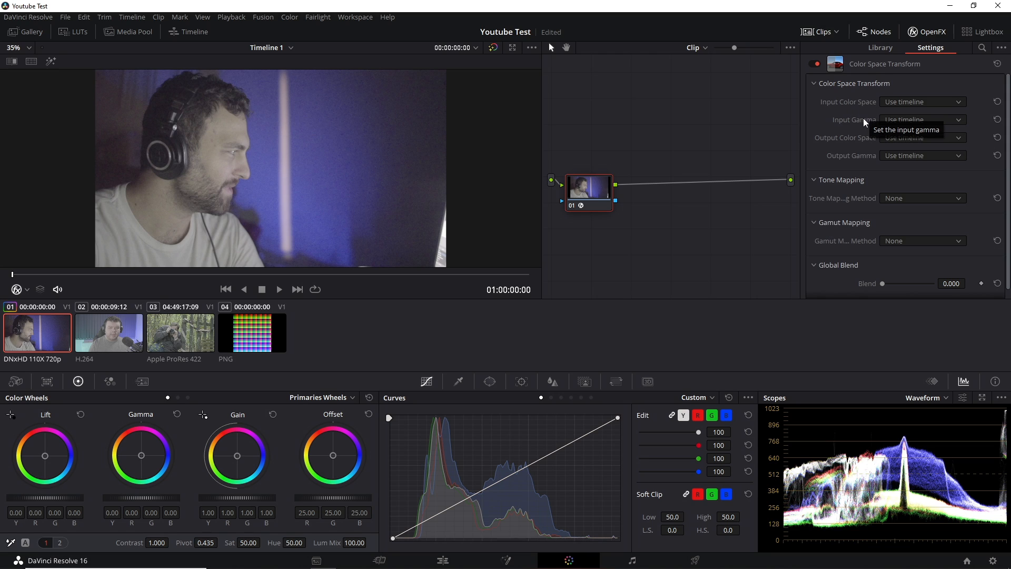
{"action": "mouse_move", "coordinate": [860, 128]}
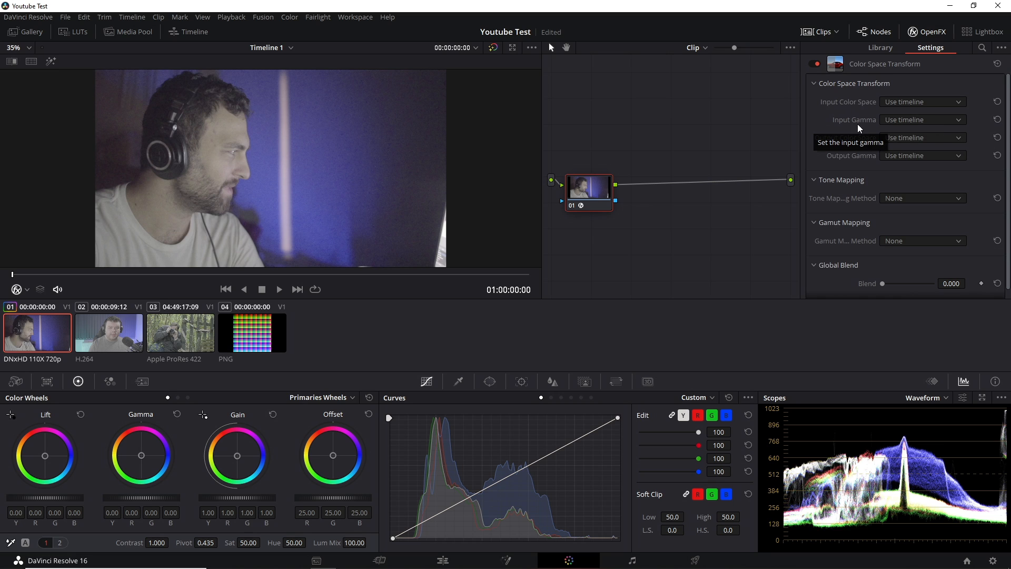
{"action": "mouse_move", "coordinate": [913, 103]}
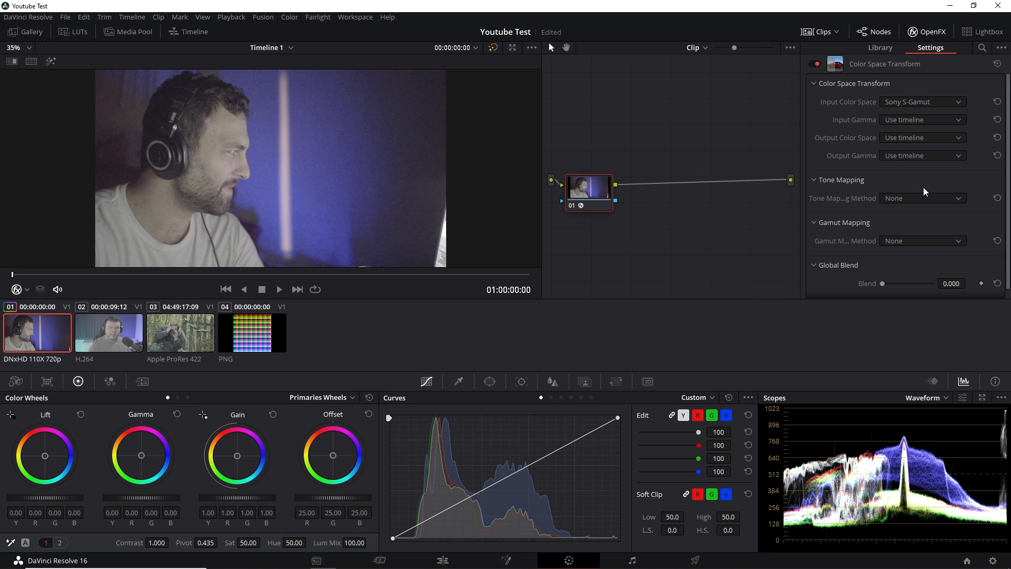
- Set the transform from Sony S-Gamut/S-Log2 input to Rec.709 colour space and gamma output
{"action": "left_click", "coordinate": [922, 119]}
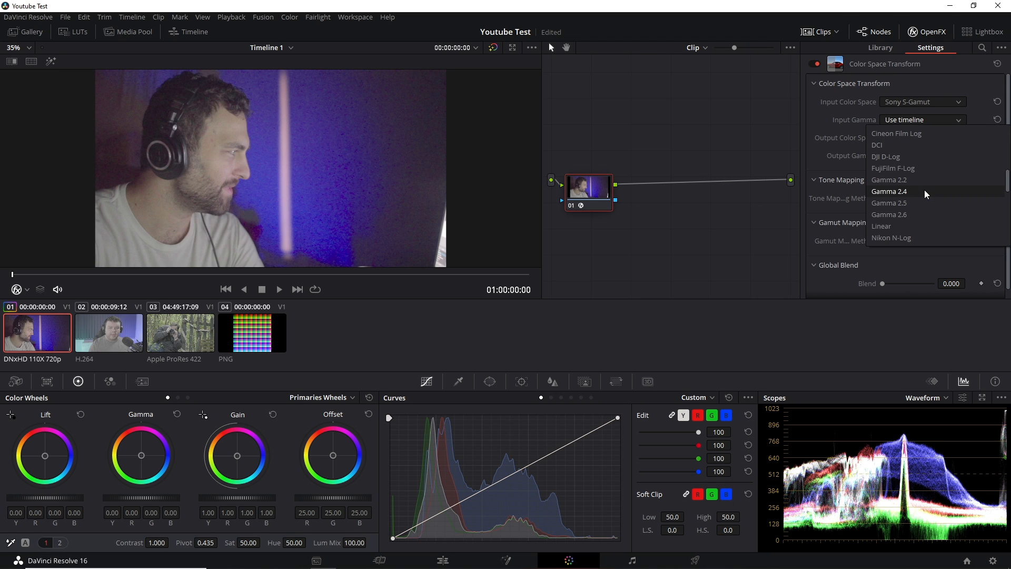
{"action": "left_click", "coordinate": [903, 119]}
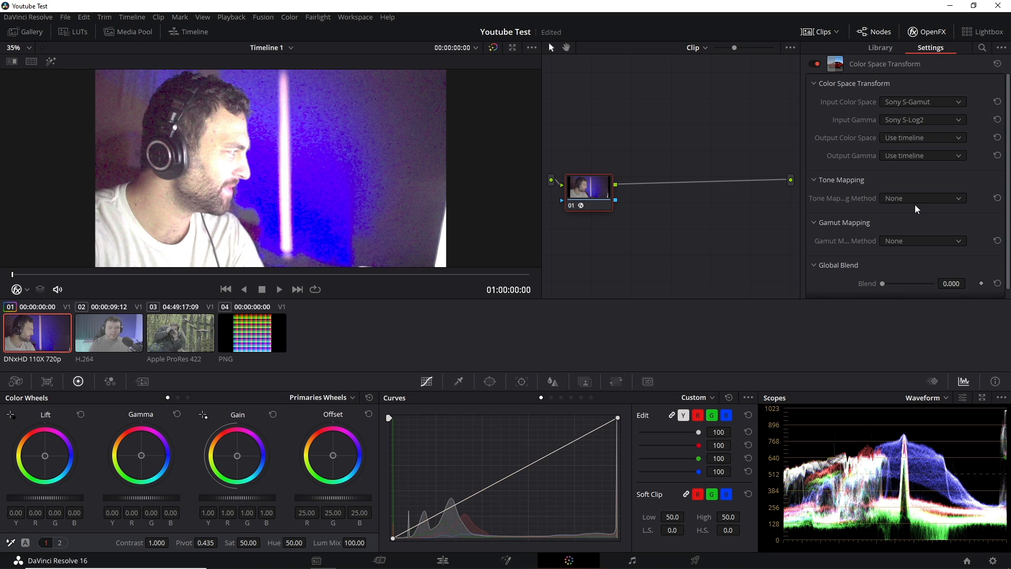
{"action": "left_click", "coordinate": [923, 137]}
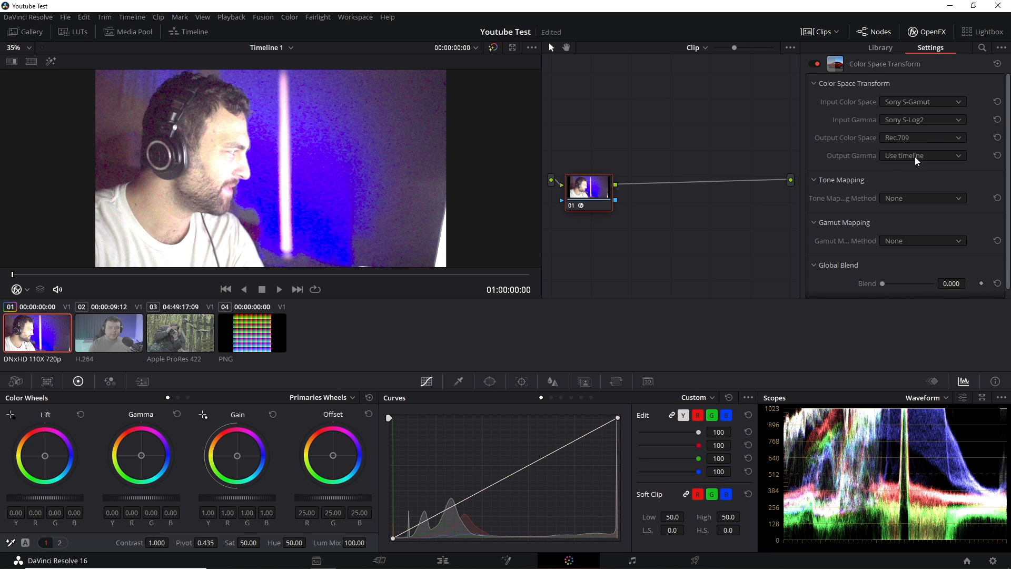
{"action": "left_click", "coordinate": [923, 156]}
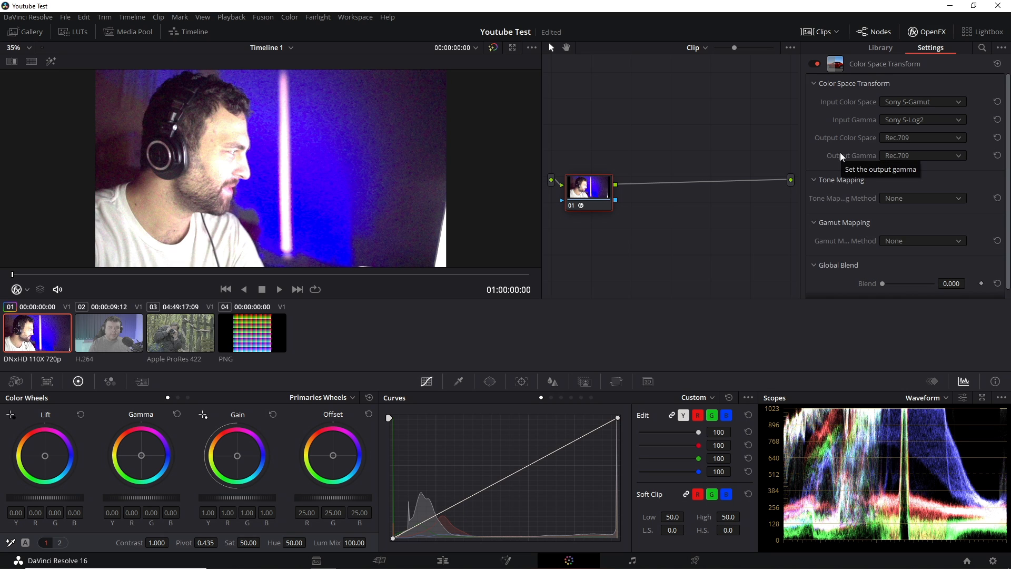
{"action": "mouse_move", "coordinate": [784, 211]}
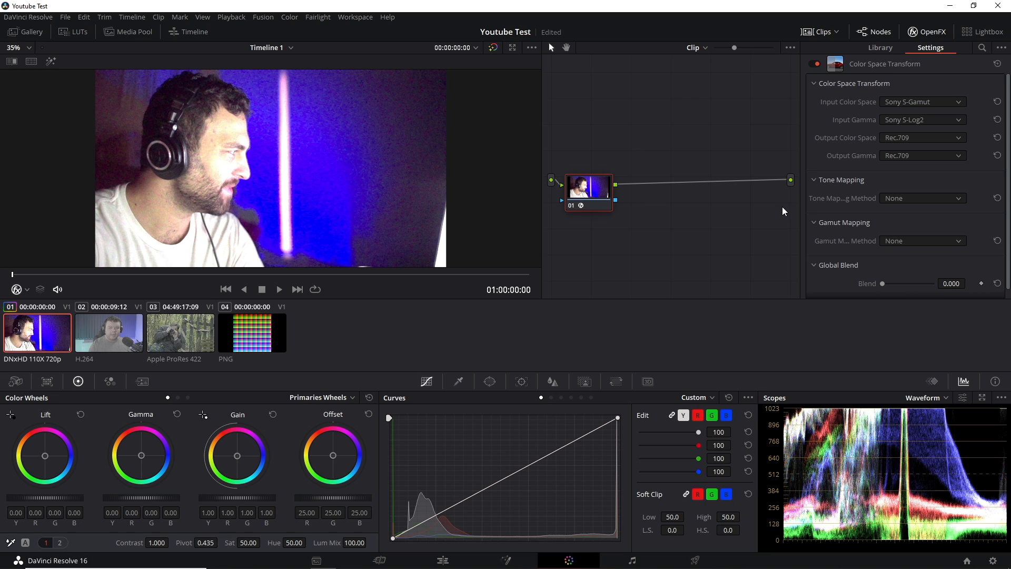
{"action": "mouse_move", "coordinate": [700, 224]}
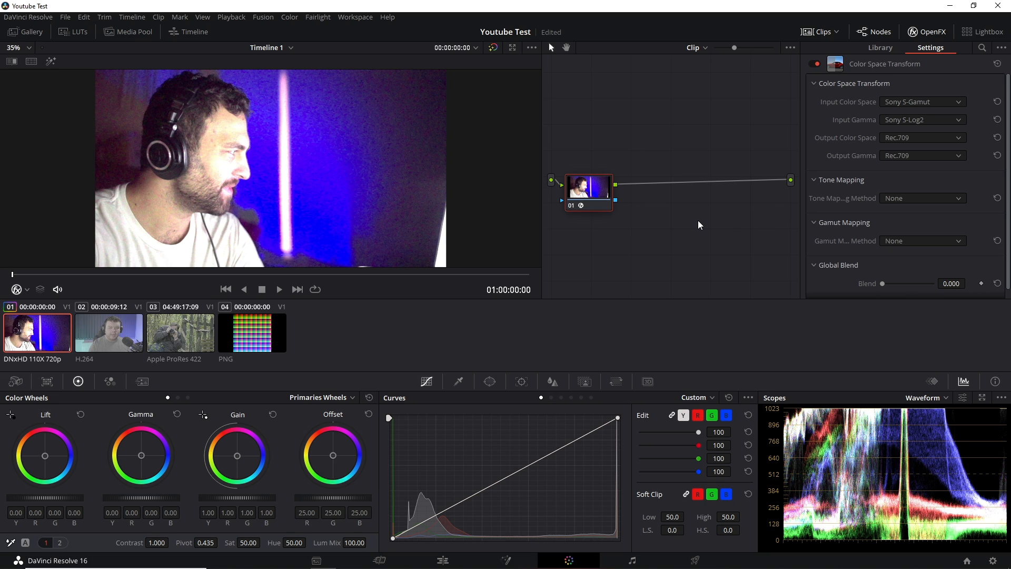
{"action": "mouse_move", "coordinate": [507, 279]}
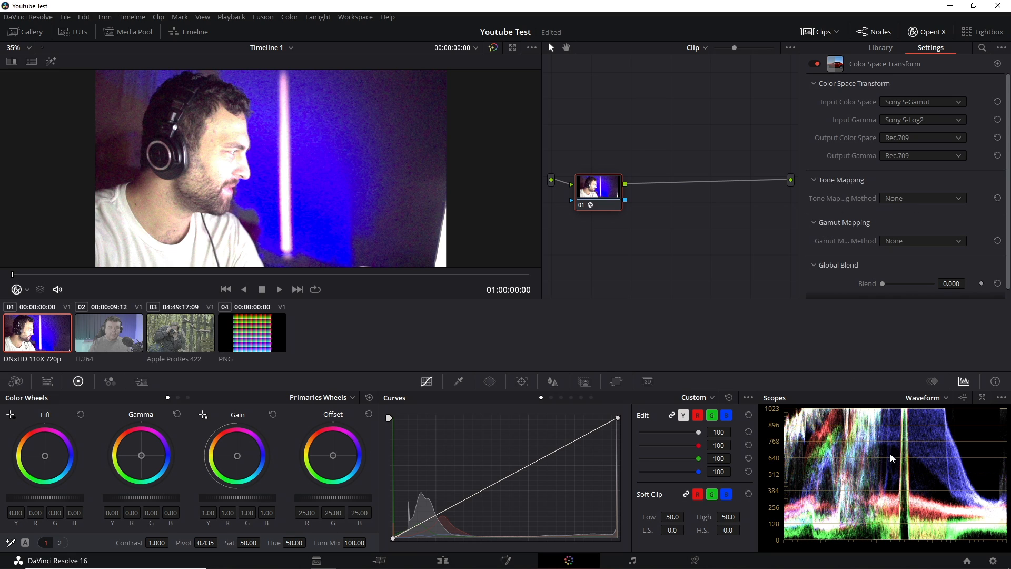
- Use Simple tone mapping and Saturation Mapping for the gamut conversion
{"action": "left_click", "coordinate": [921, 198]}
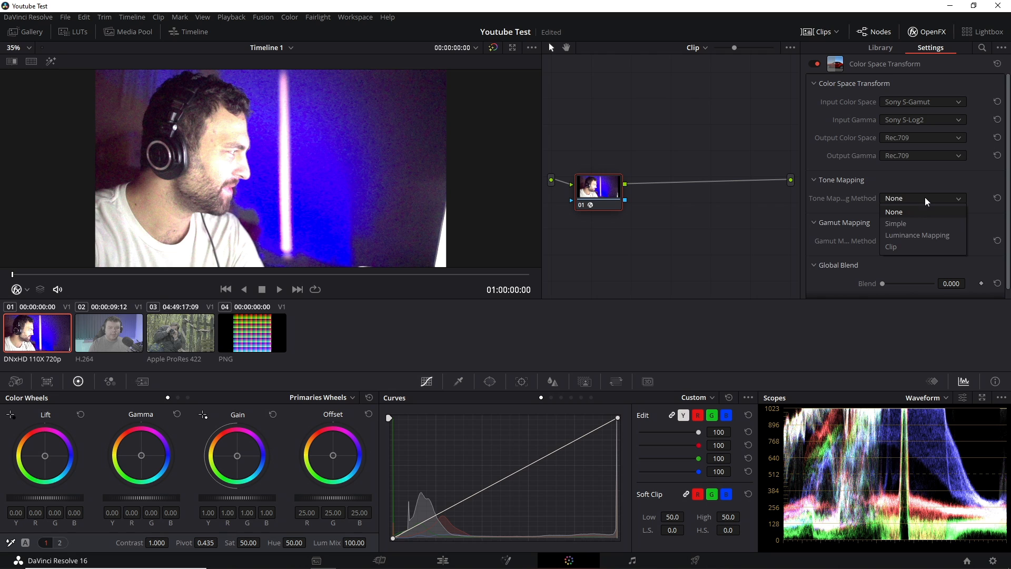
{"action": "mouse_move", "coordinate": [896, 223]}
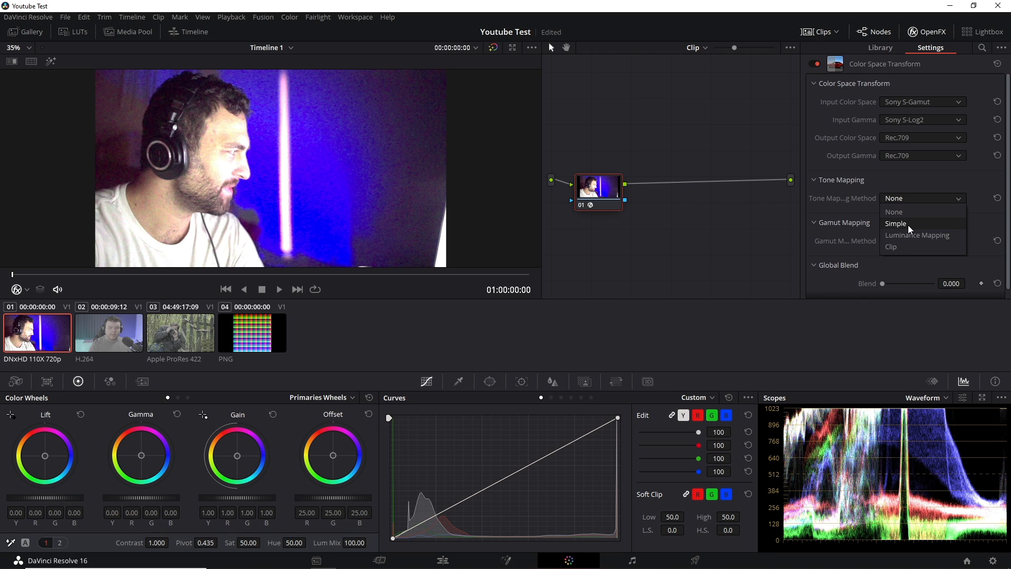
{"action": "left_click", "coordinate": [896, 223]}
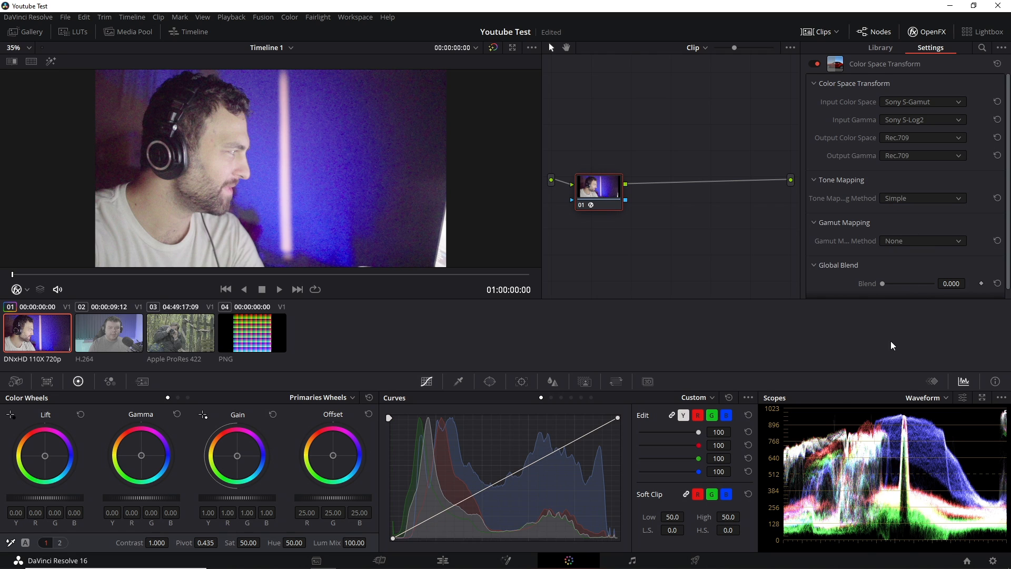
{"action": "mouse_move", "coordinate": [840, 504]}
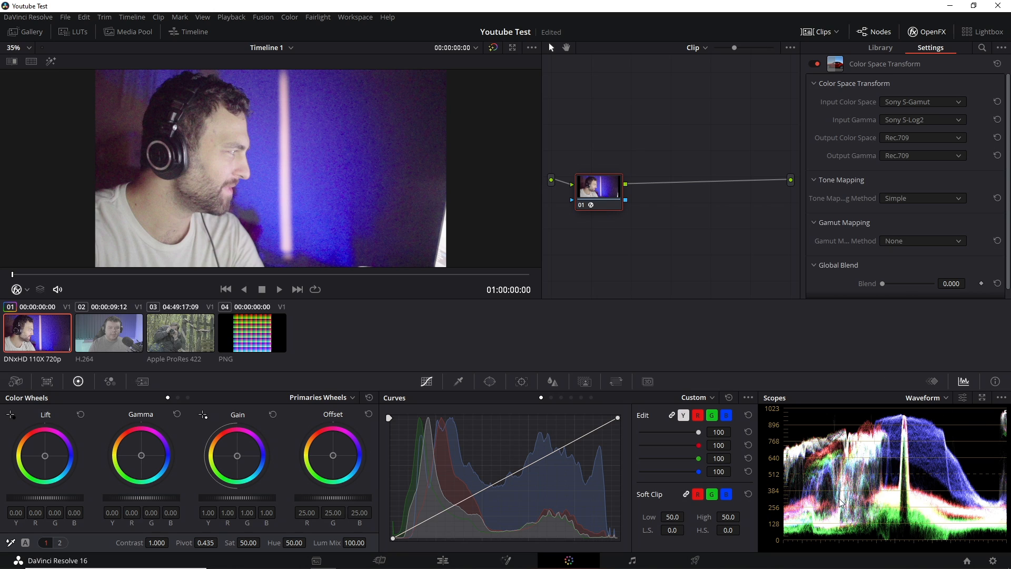
{"action": "mouse_move", "coordinate": [886, 243]}
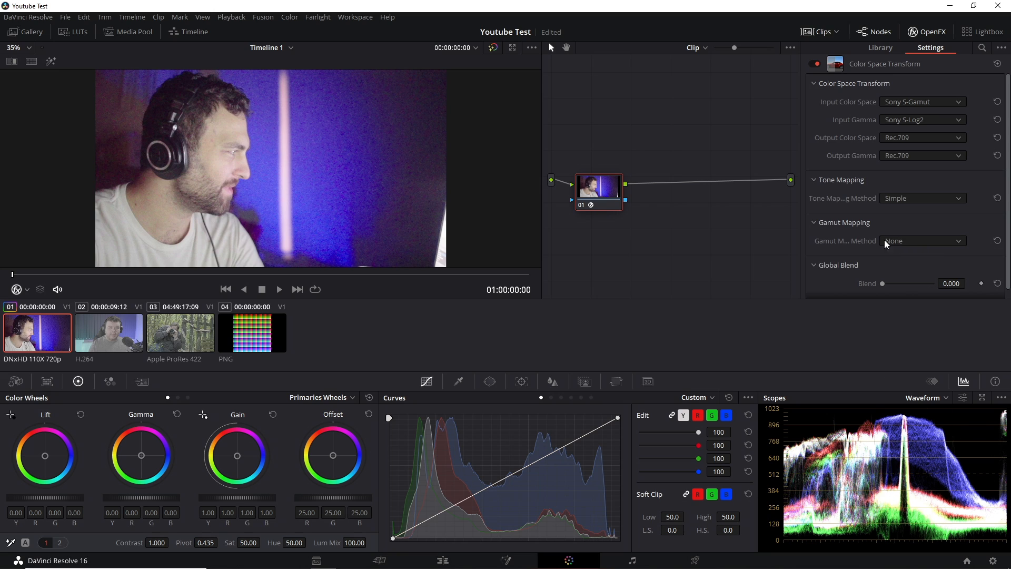
{"action": "left_click", "coordinate": [921, 240]}
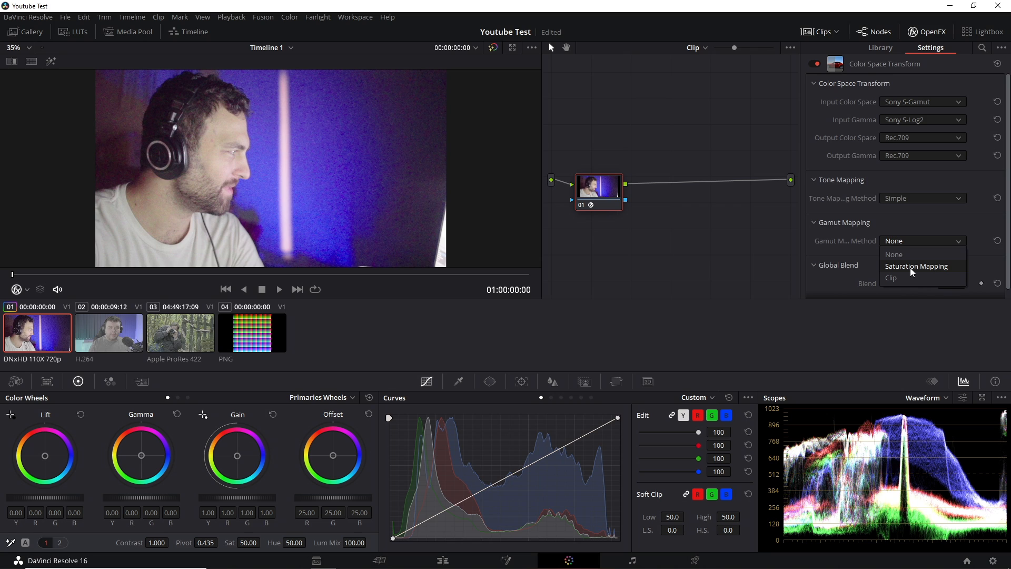
{"action": "left_click", "coordinate": [916, 265]}
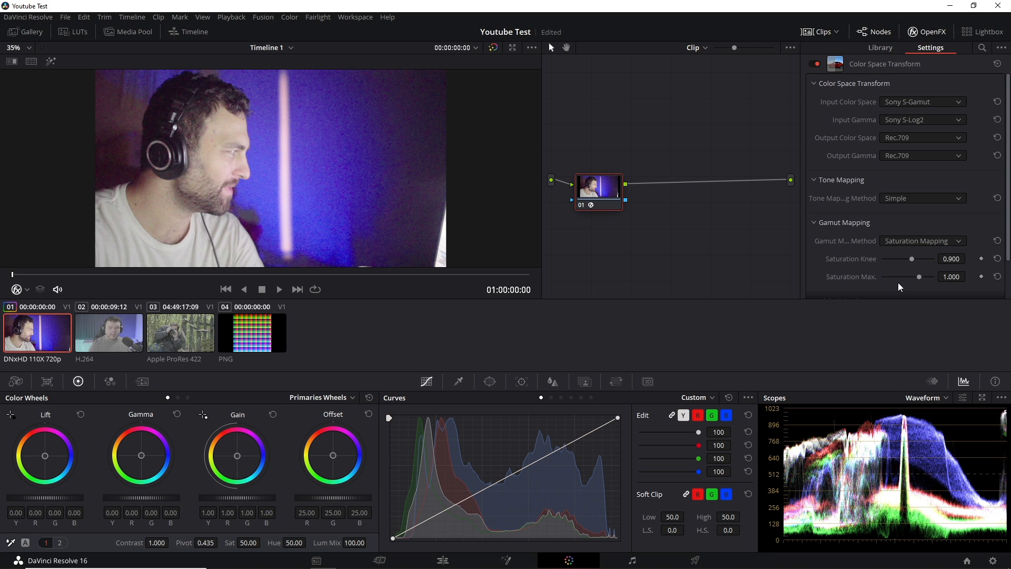
- Lower Saturation Max on the Sony conversion to 0.750
{"action": "left_click_drag", "start_coordinate": [919, 277], "coordinate": [890, 277]}
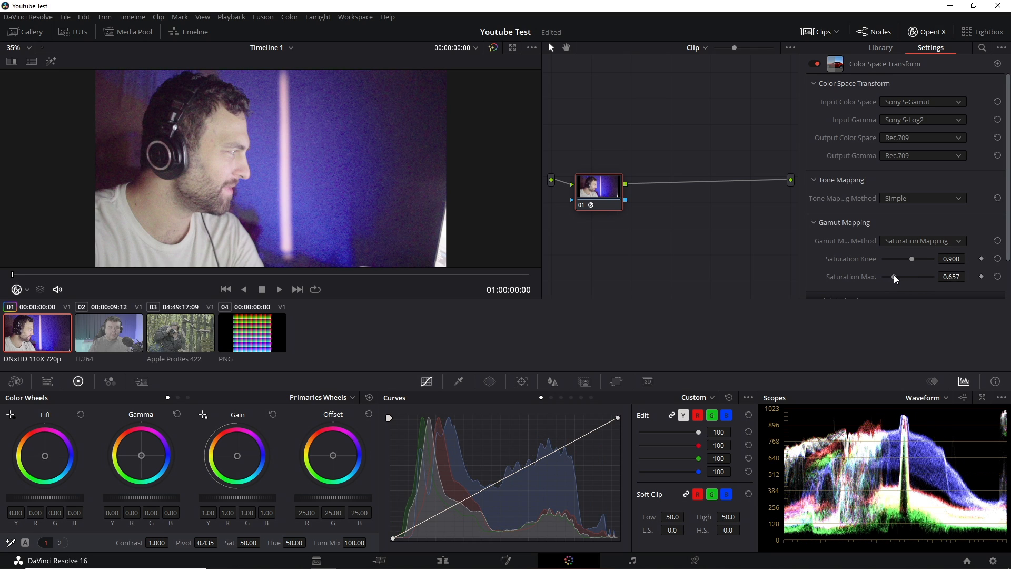
{"action": "left_click_drag", "start_coordinate": [894, 276], "coordinate": [930, 277]}
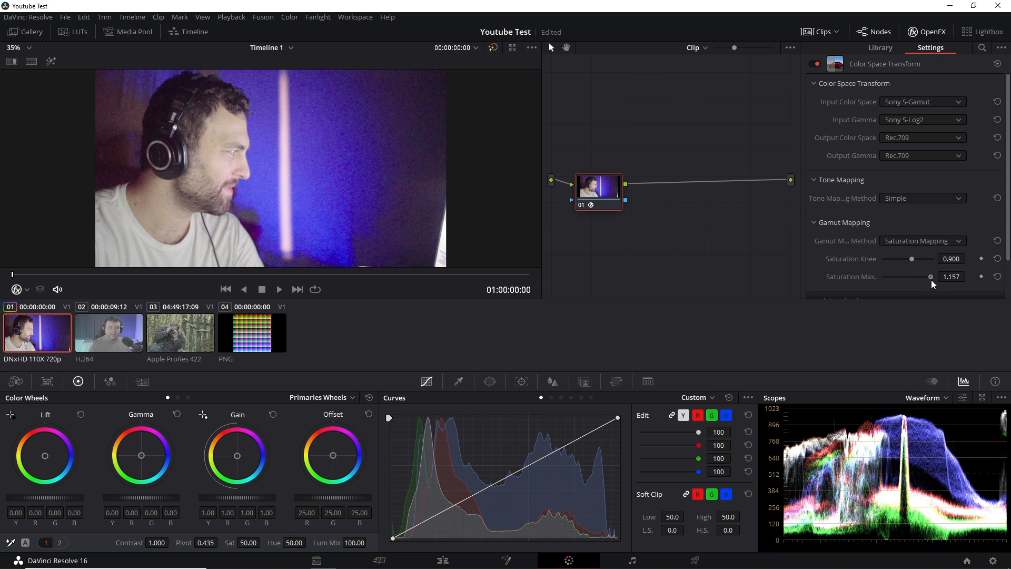
{"action": "left_click_drag", "start_coordinate": [942, 276], "coordinate": [931, 276]}
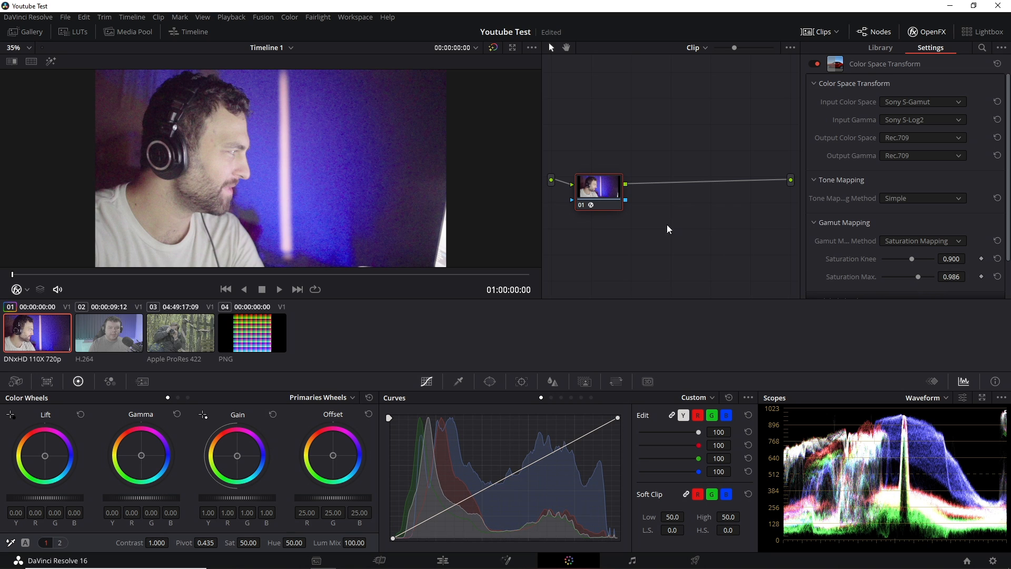
{"action": "left_click_drag", "start_coordinate": [915, 277], "coordinate": [903, 277]}
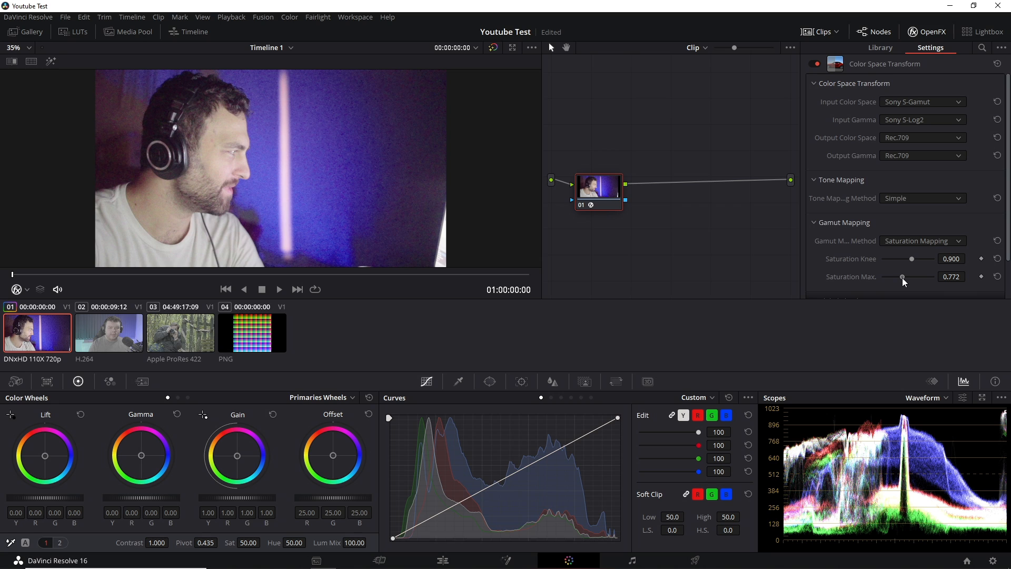
{"action": "left_click_drag", "start_coordinate": [903, 277], "coordinate": [913, 277]}
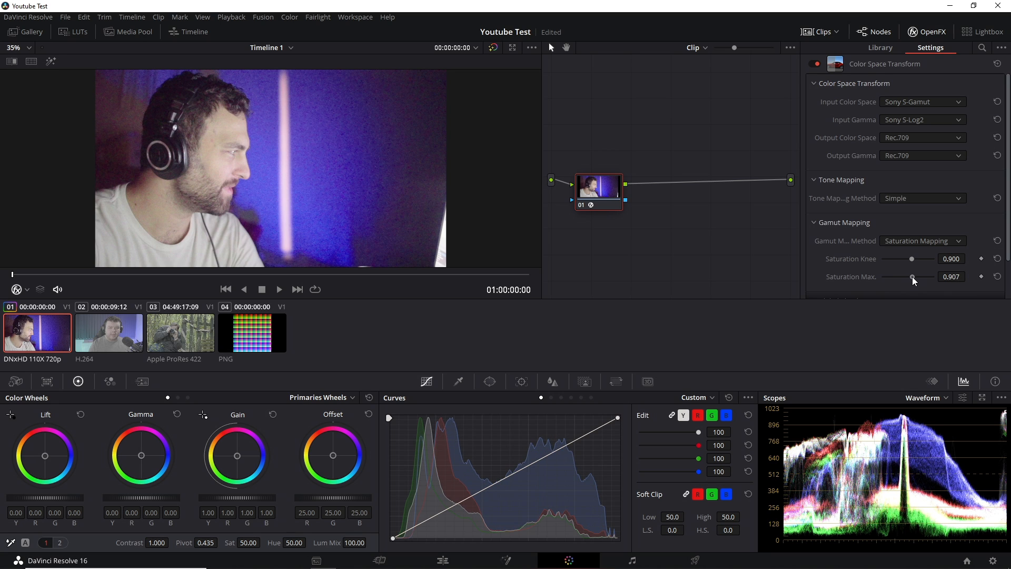
{"action": "left_click_drag", "start_coordinate": [913, 277], "coordinate": [904, 277]}
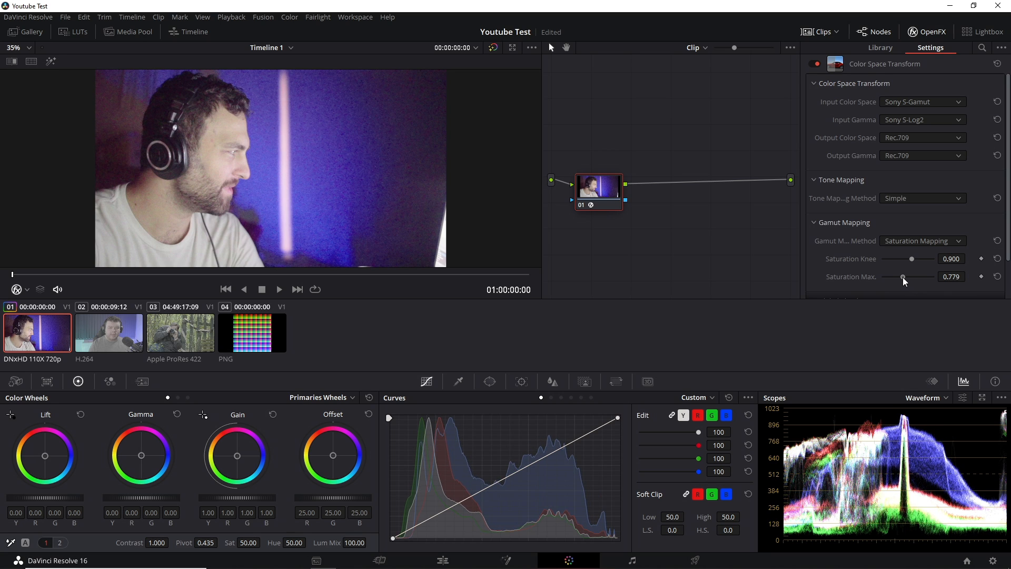
{"action": "left_click_drag", "start_coordinate": [903, 277], "coordinate": [900, 278]}
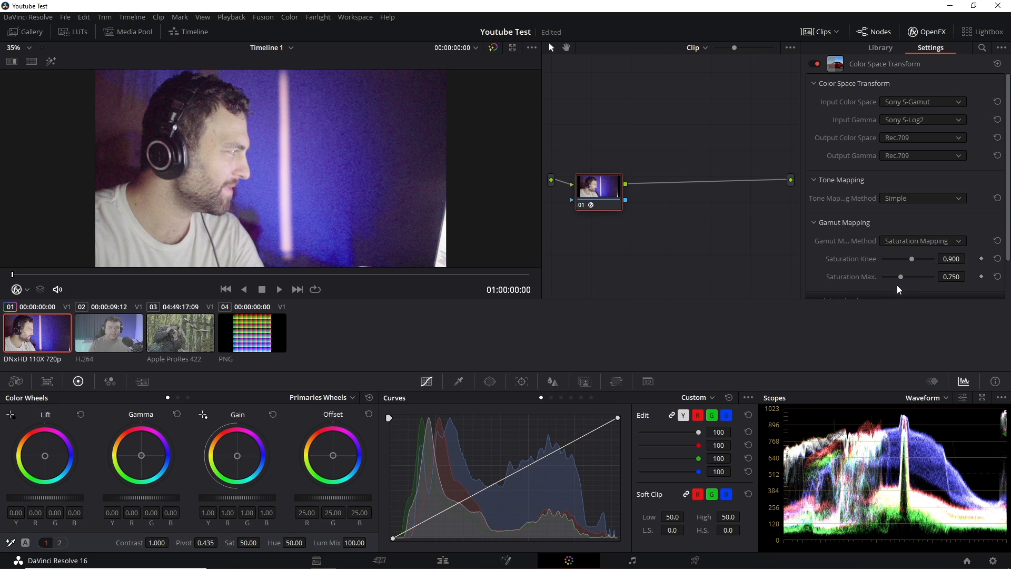
{"action": "mouse_move", "coordinate": [914, 309]}
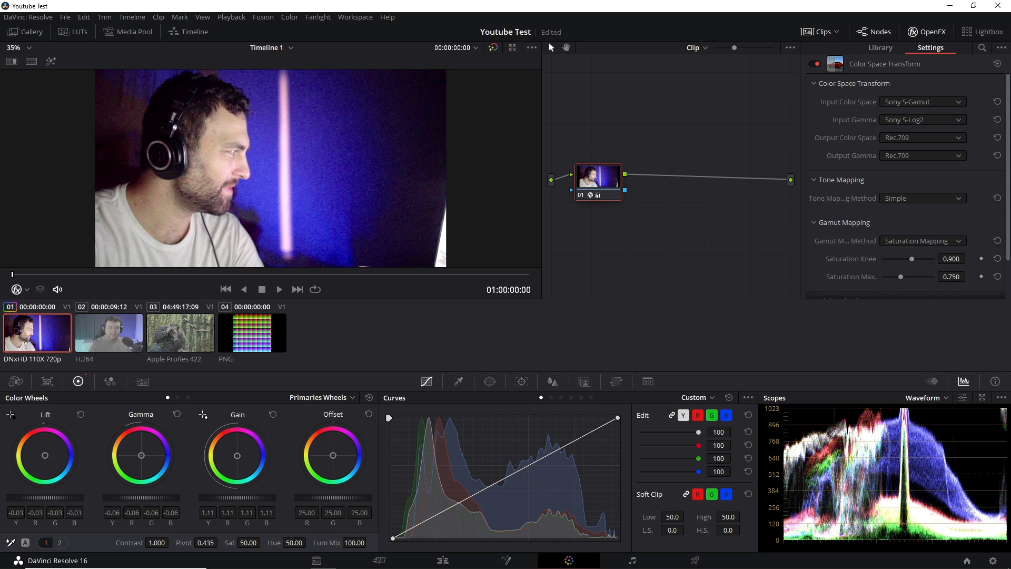
- Darken lift and gamma, set gain 1.11, and soft clip softness 10.5 low and 29.5 high
{"action": "left_click_drag", "start_coordinate": [140, 456], "coordinate": [151, 504]}
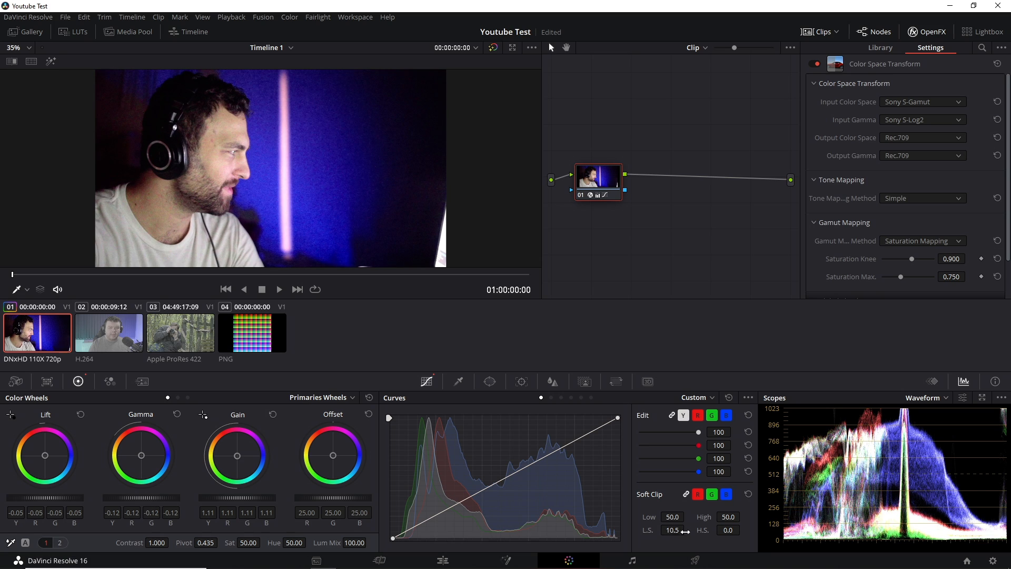
{"action": "left_click_drag", "start_coordinate": [681, 530], "coordinate": [665, 530]}
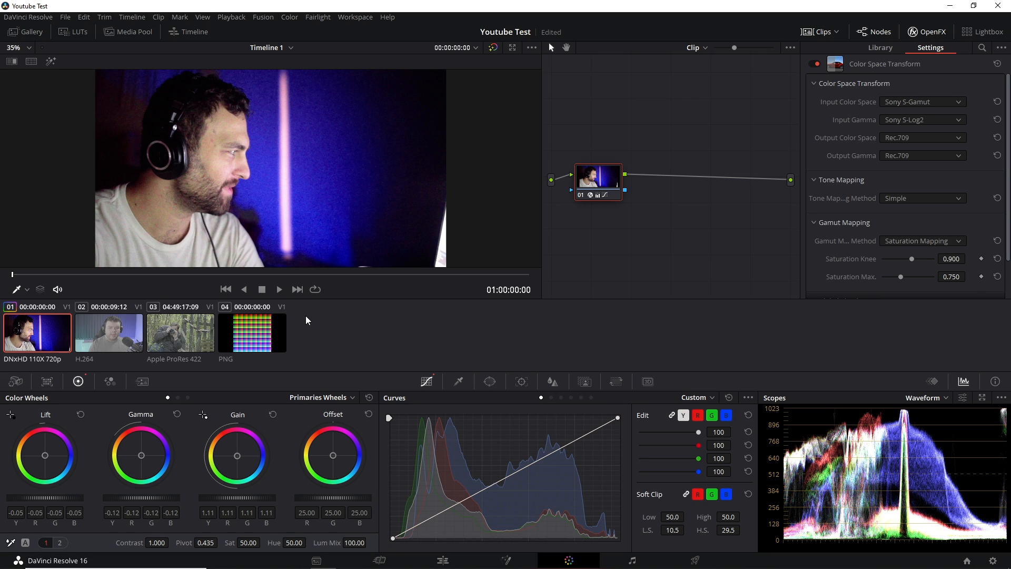
{"action": "mouse_move", "coordinate": [243, 202]}
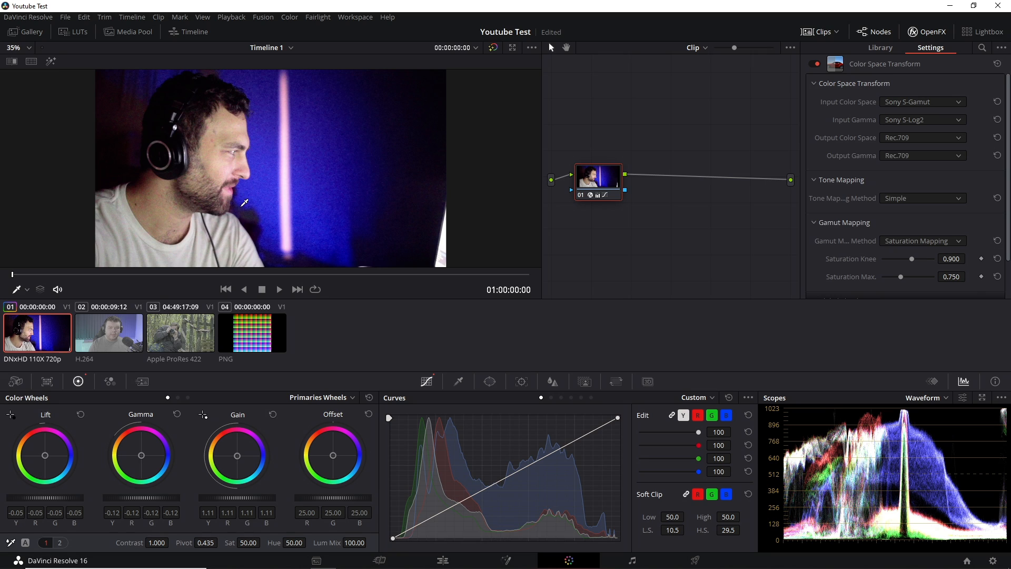
{"action": "mouse_move", "coordinate": [112, 350]}
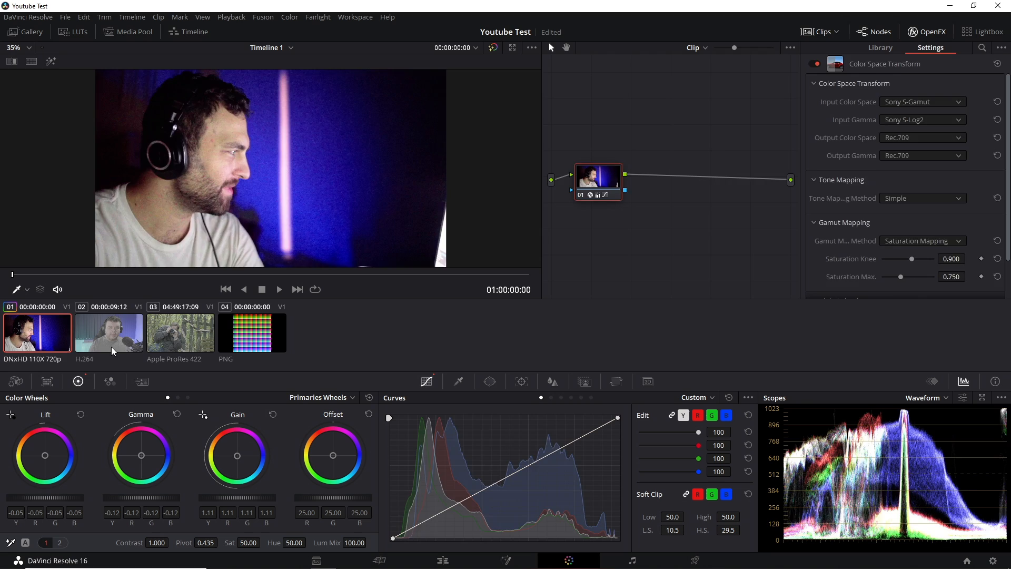
- On clip 02, set the input colour space to Panasonic V-Gamut with Saturation Mapping enabled
{"action": "left_click", "coordinate": [109, 332]}
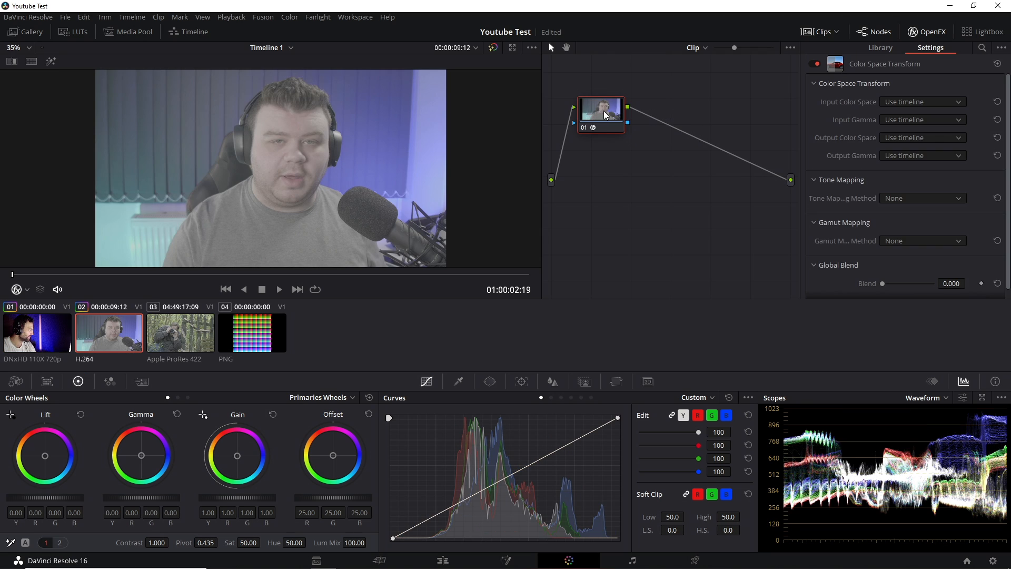
{"action": "left_click", "coordinate": [923, 101]}
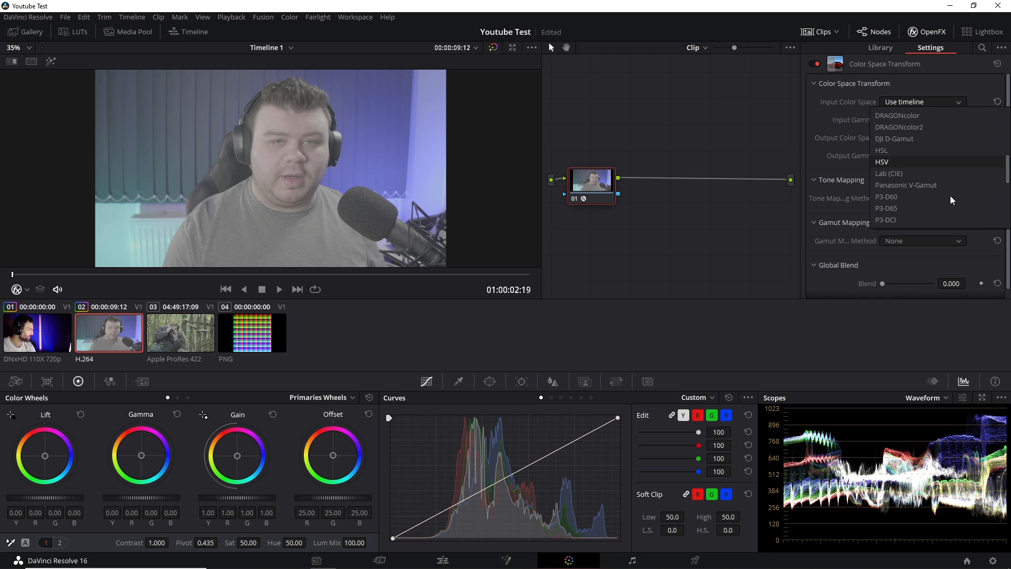
{"action": "mouse_move", "coordinate": [924, 191]}
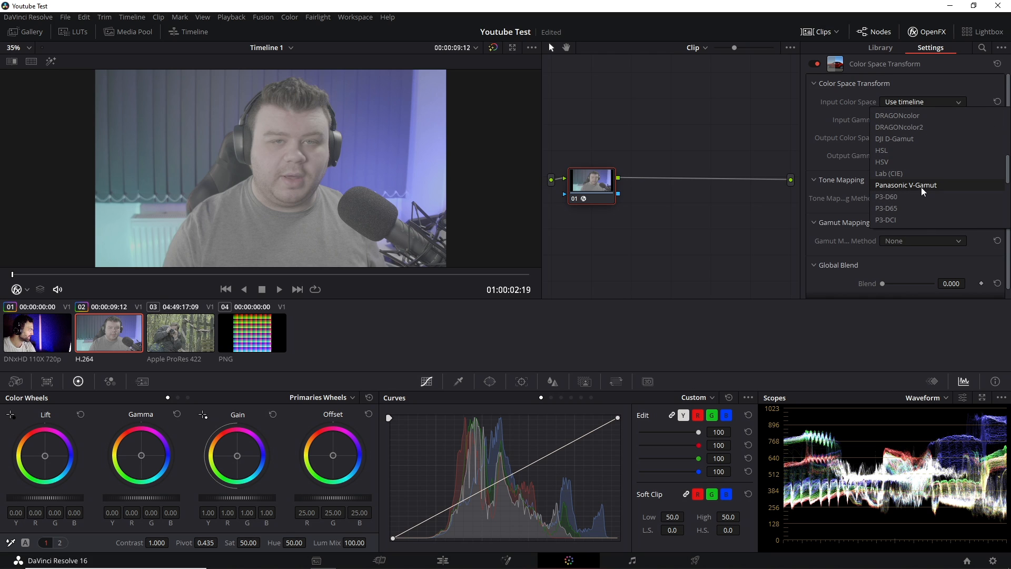
{"action": "left_click", "coordinate": [906, 186]}
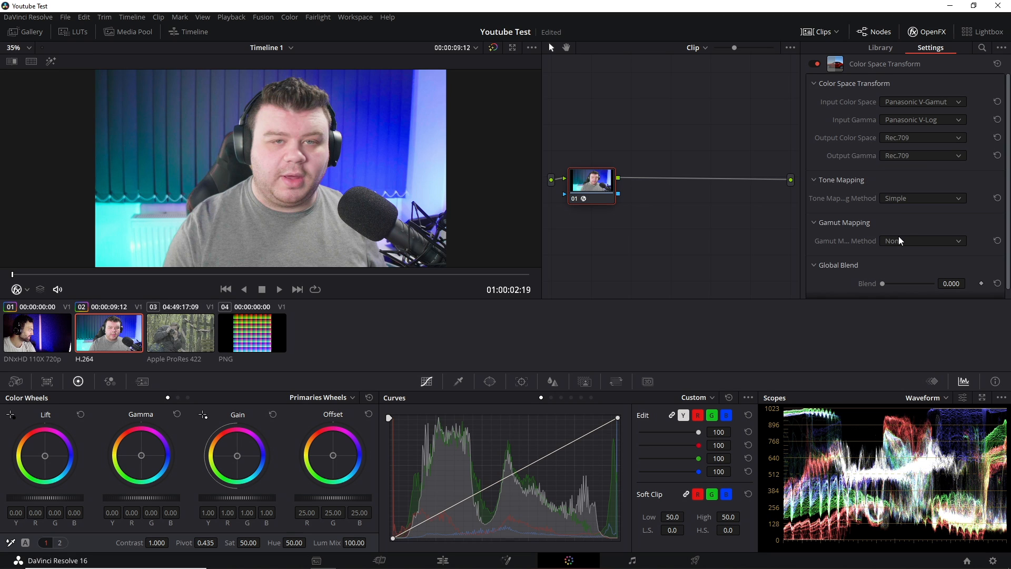
{"action": "left_click", "coordinate": [922, 240]}
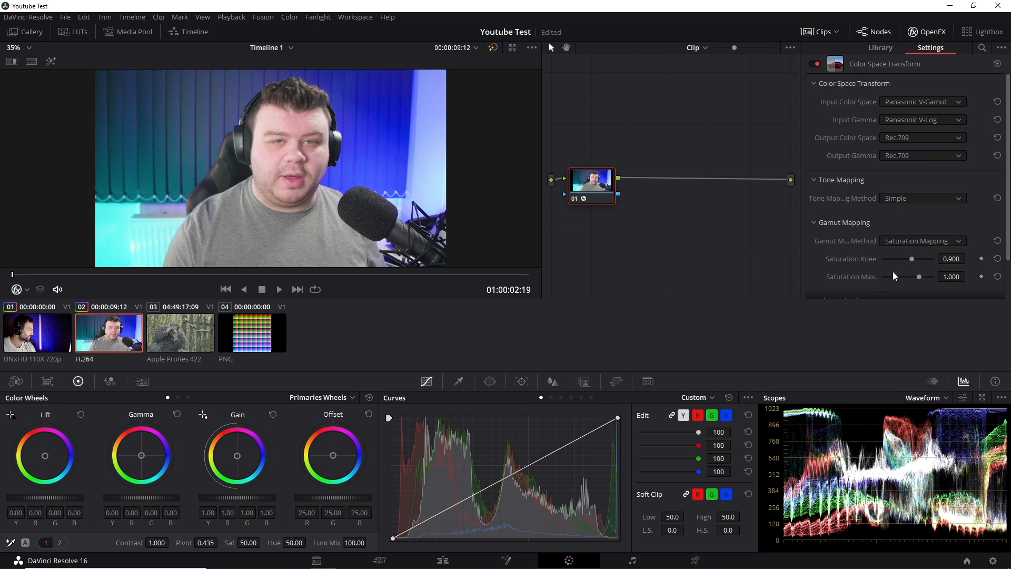
- Lower Saturation Max on the Panasonic conversion to about 0.678
{"action": "left_click_drag", "start_coordinate": [928, 277], "coordinate": [903, 277]}
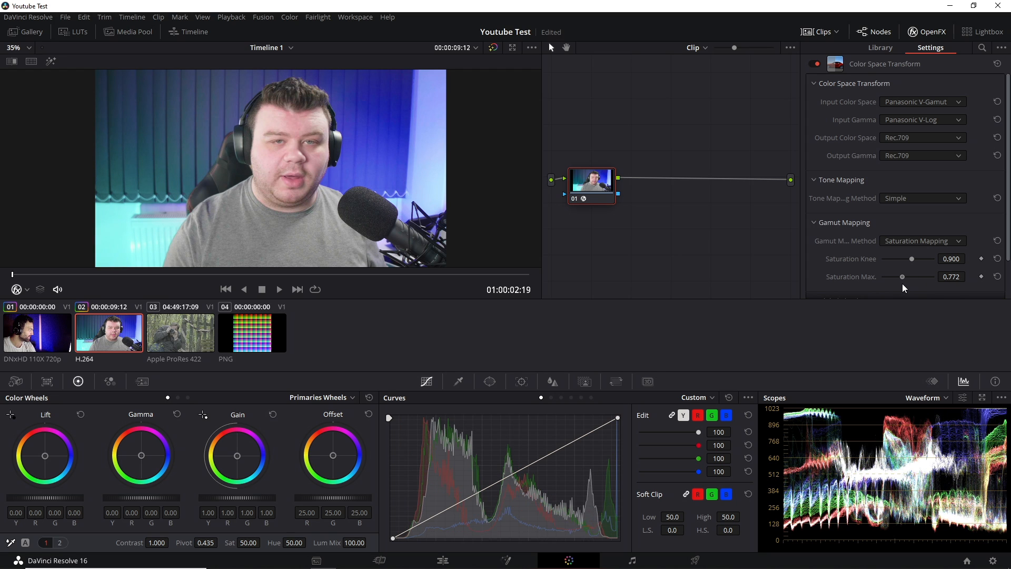
{"action": "left_click_drag", "start_coordinate": [912, 276], "coordinate": [898, 276]}
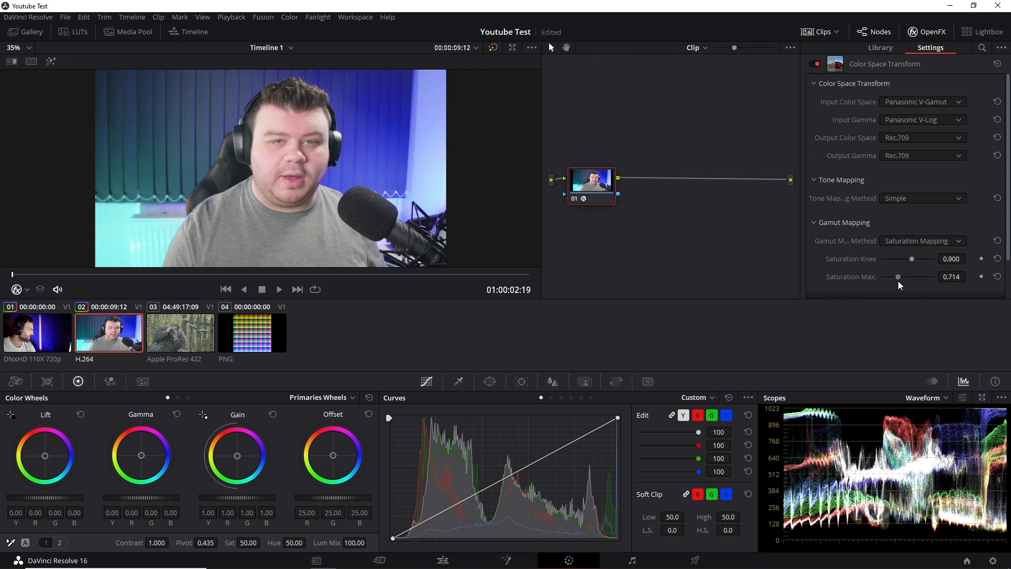
{"action": "left_click_drag", "start_coordinate": [899, 276], "coordinate": [894, 276]}
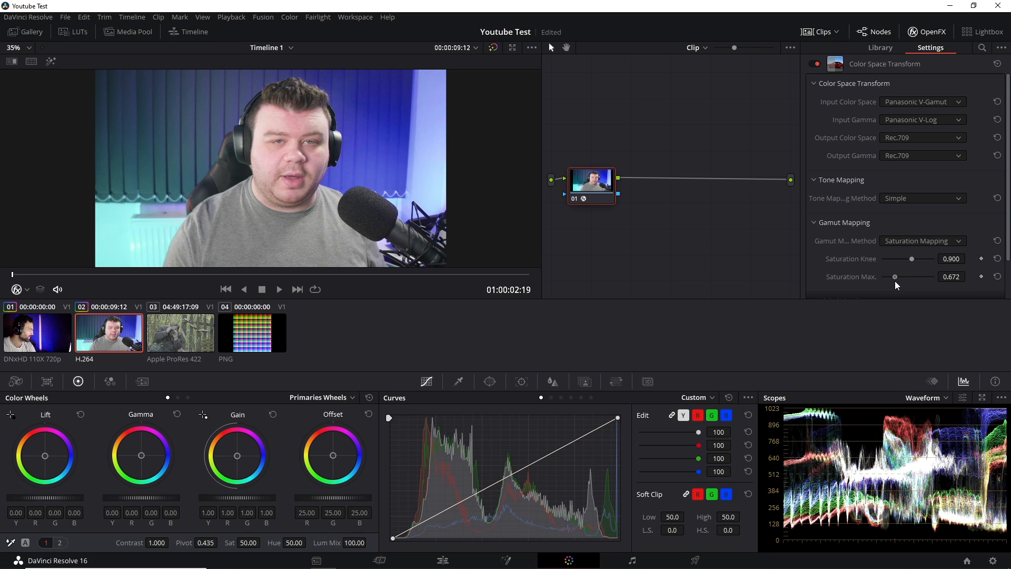
{"action": "left_click_drag", "start_coordinate": [896, 276], "coordinate": [898, 276]}
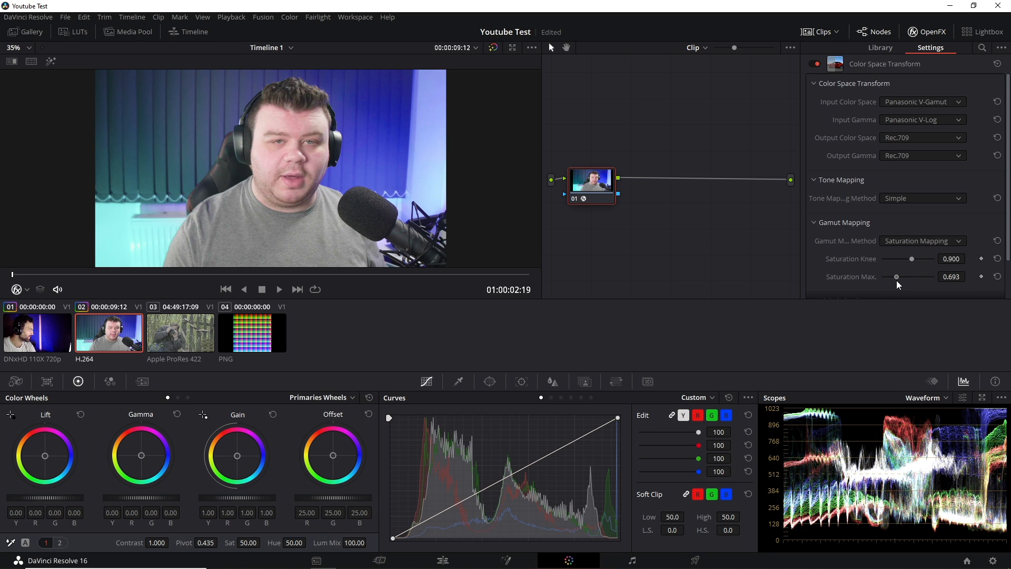
{"action": "left_click_drag", "start_coordinate": [900, 276], "coordinate": [896, 276]}
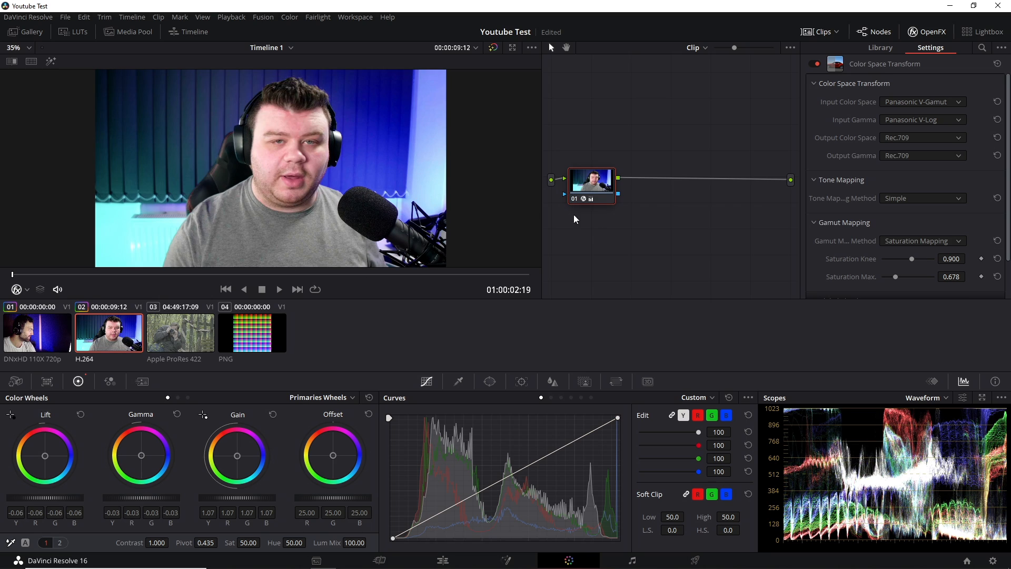
{"action": "mouse_move", "coordinate": [432, 343]}
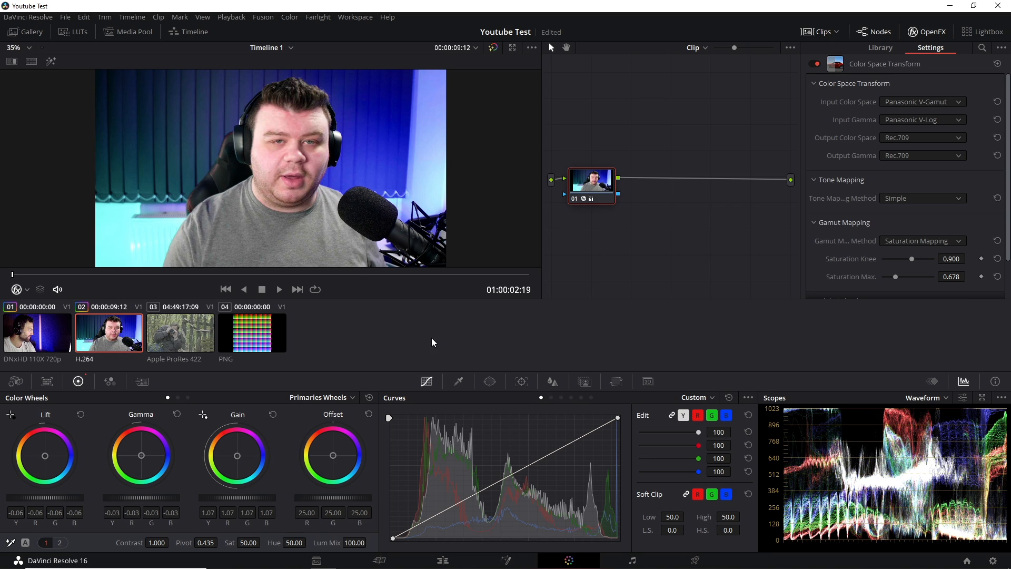
{"action": "mouse_move", "coordinate": [314, 235]}
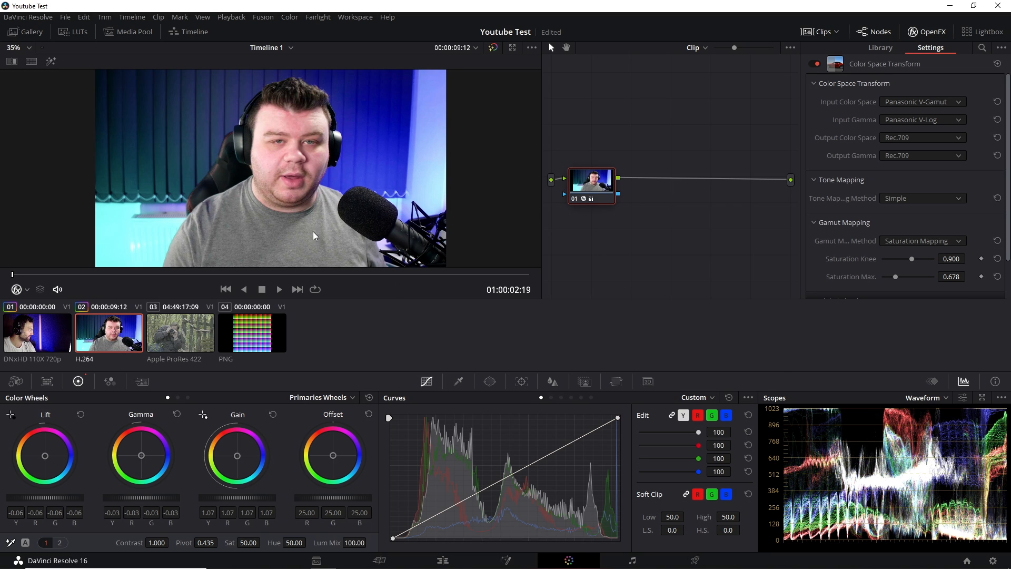
{"action": "mouse_move", "coordinate": [270, 129]}
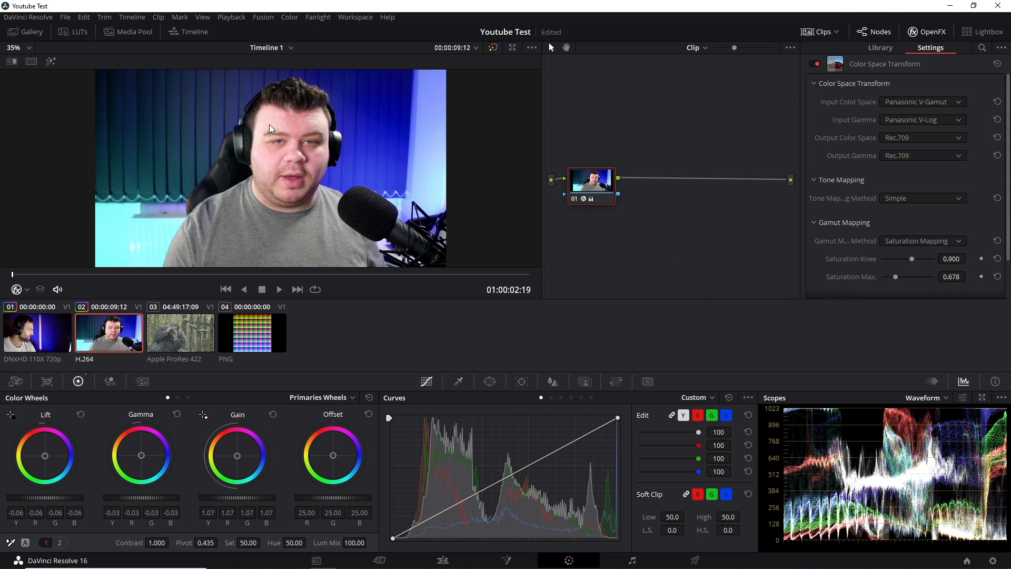
- Give clip 03 a Color Space Transform from ACES (AP1) with FujiFilm F-Log gamma to Rec.709
{"action": "left_click", "coordinate": [180, 332]}
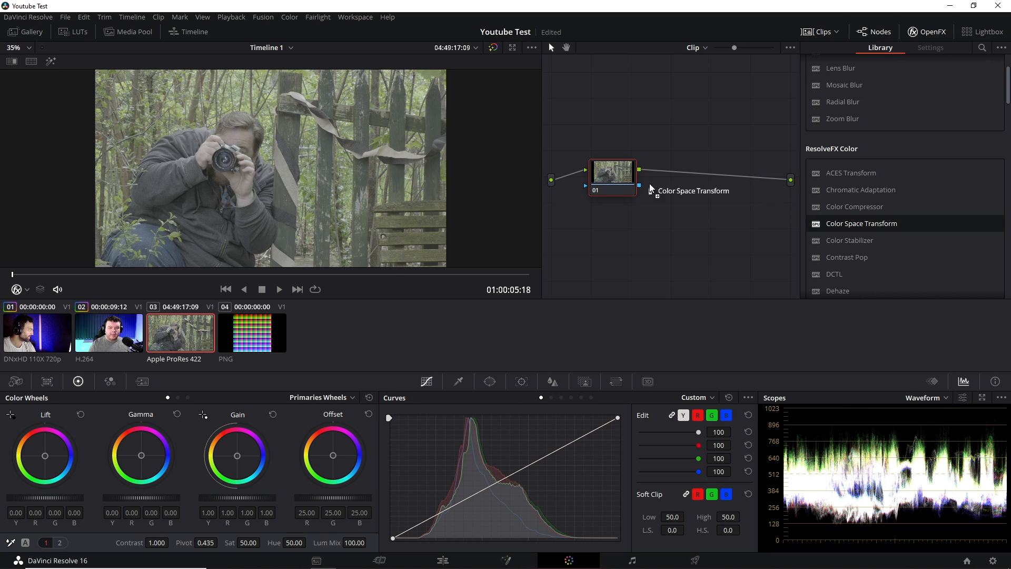
{"action": "left_click", "coordinate": [923, 103]}
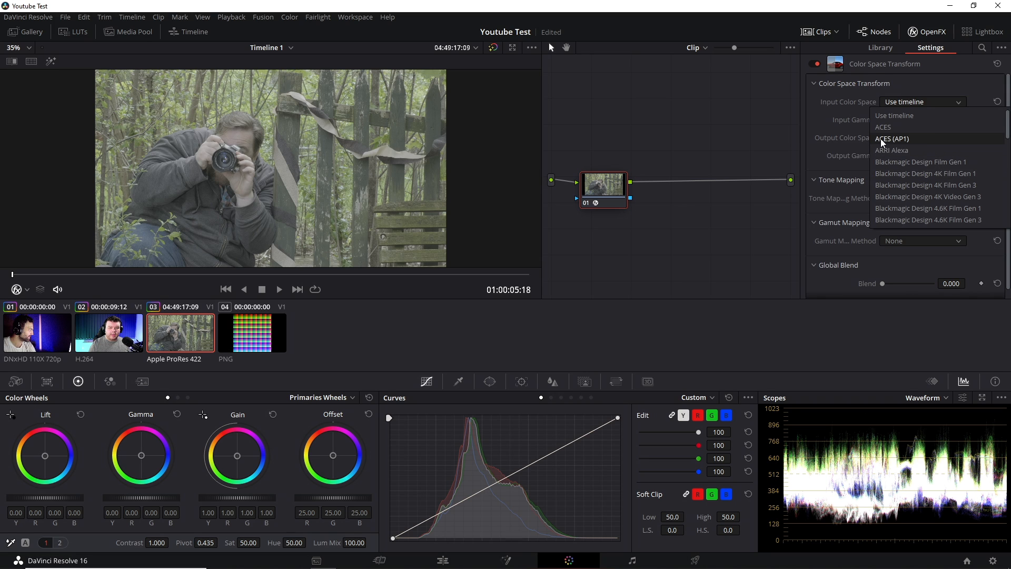
{"action": "left_click", "coordinate": [893, 138]}
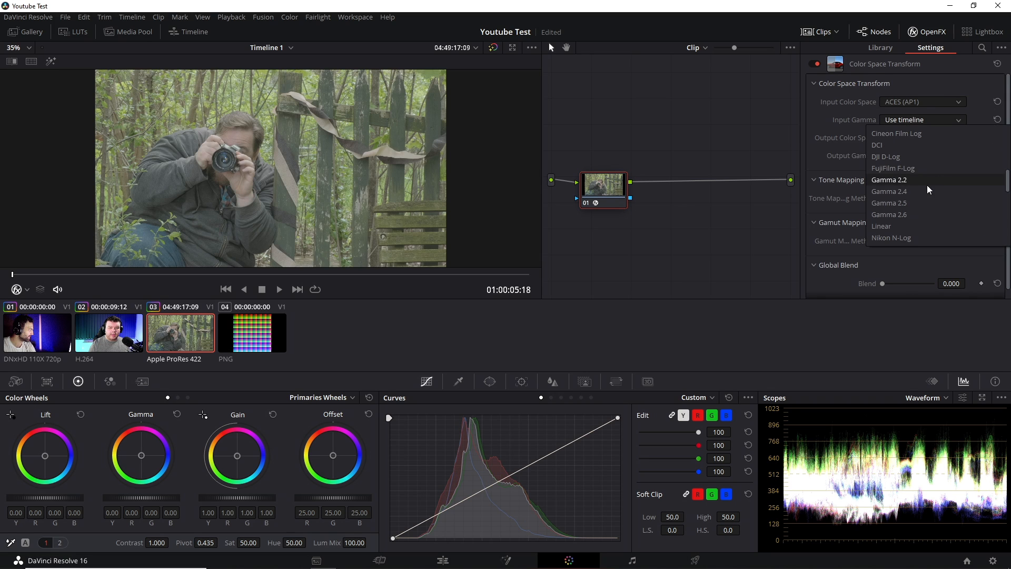
{"action": "left_click", "coordinate": [893, 168]}
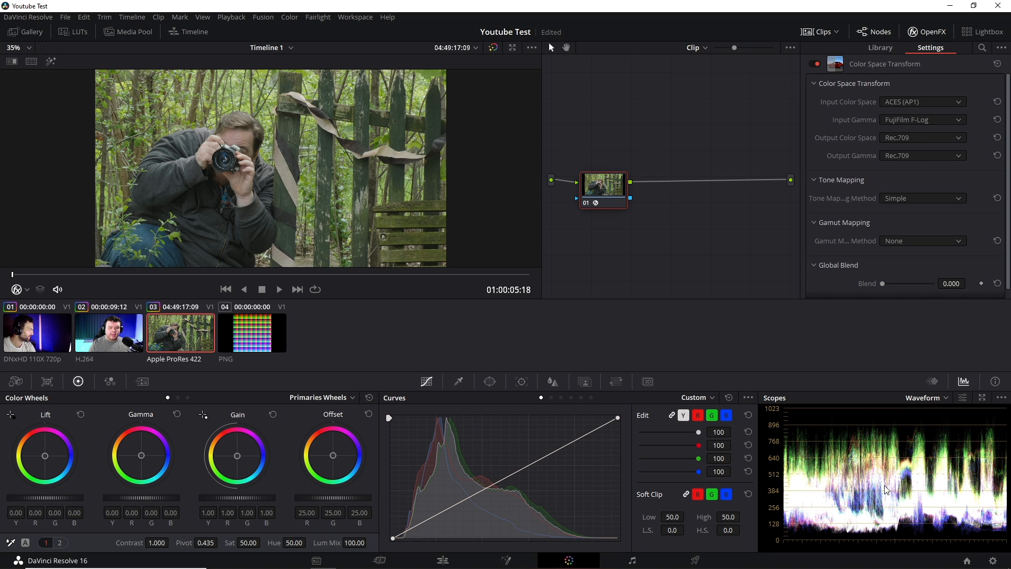
{"action": "mouse_move", "coordinate": [883, 435]}
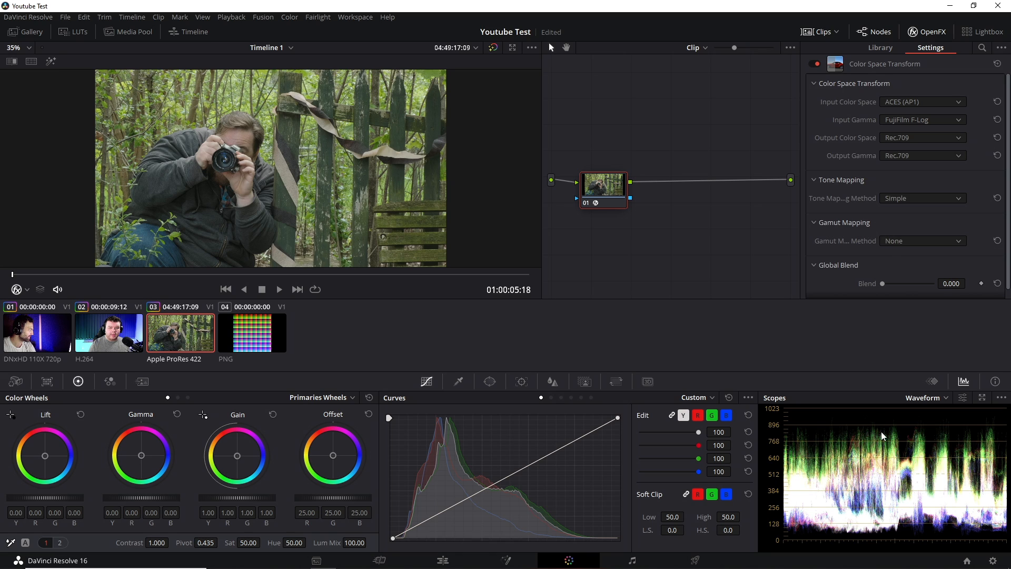
{"action": "mouse_move", "coordinate": [352, 145]}
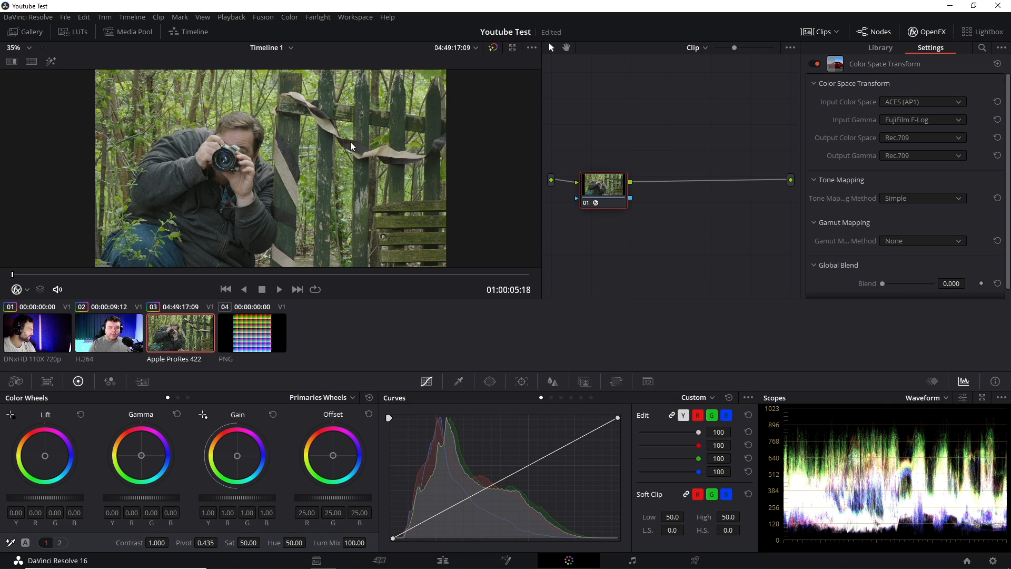
{"action": "mouse_move", "coordinate": [881, 228]}
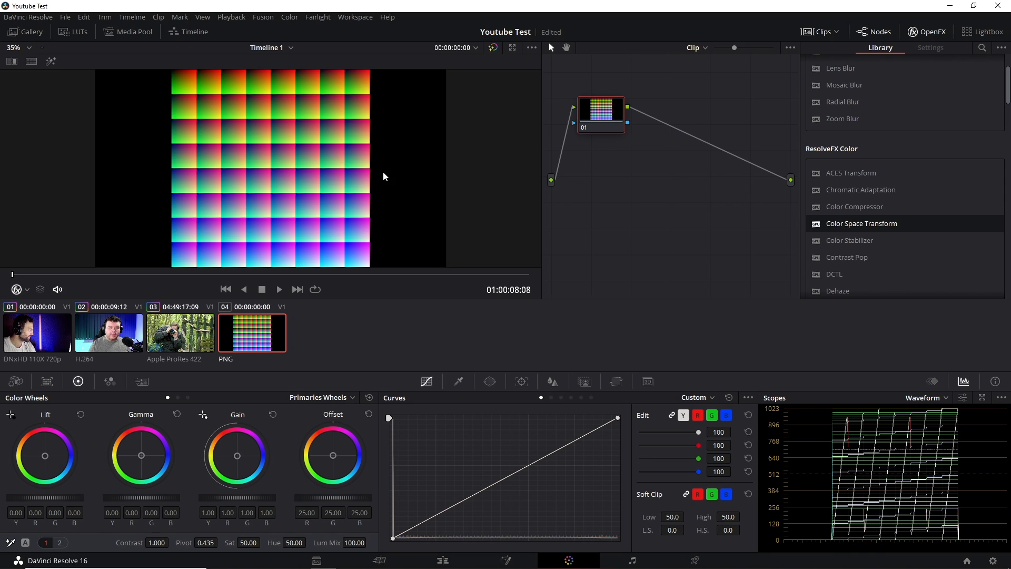
{"action": "mouse_move", "coordinate": [111, 332]}
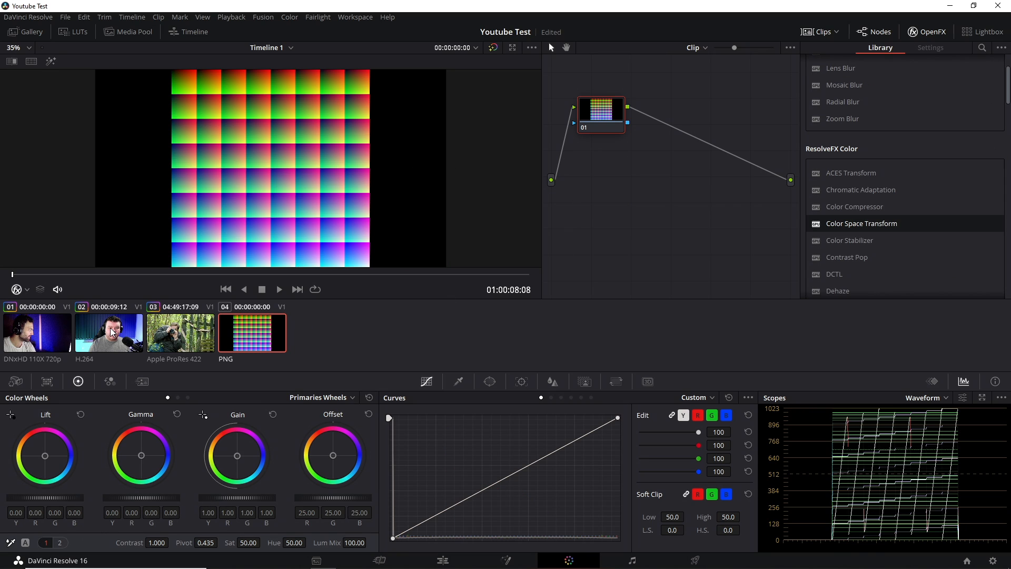